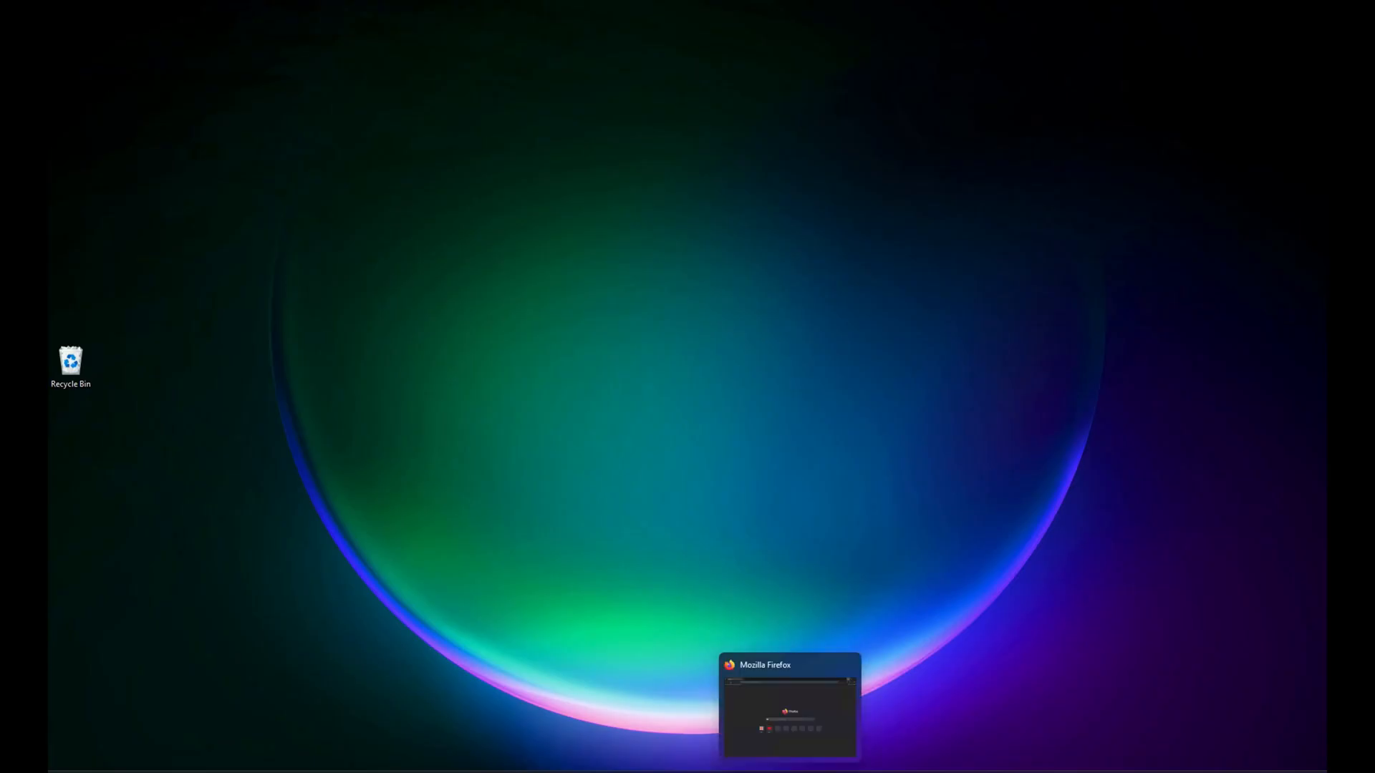
- Download the Ubuntu Desktop 22.04 LTS ISO from ubuntu.com into the Downloads folder
{"action": "left_click", "coordinate": [788, 709]}
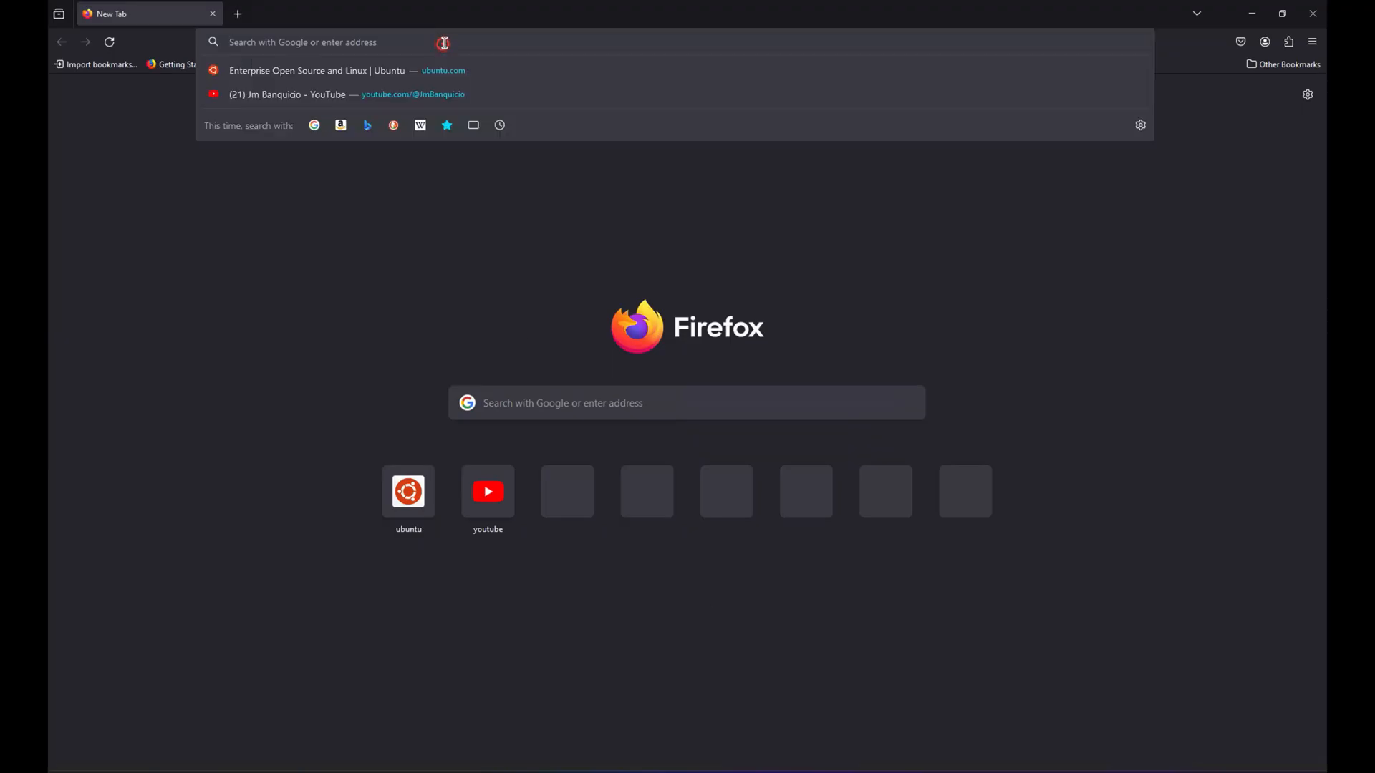
{"action": "left_click", "coordinate": [318, 70]}
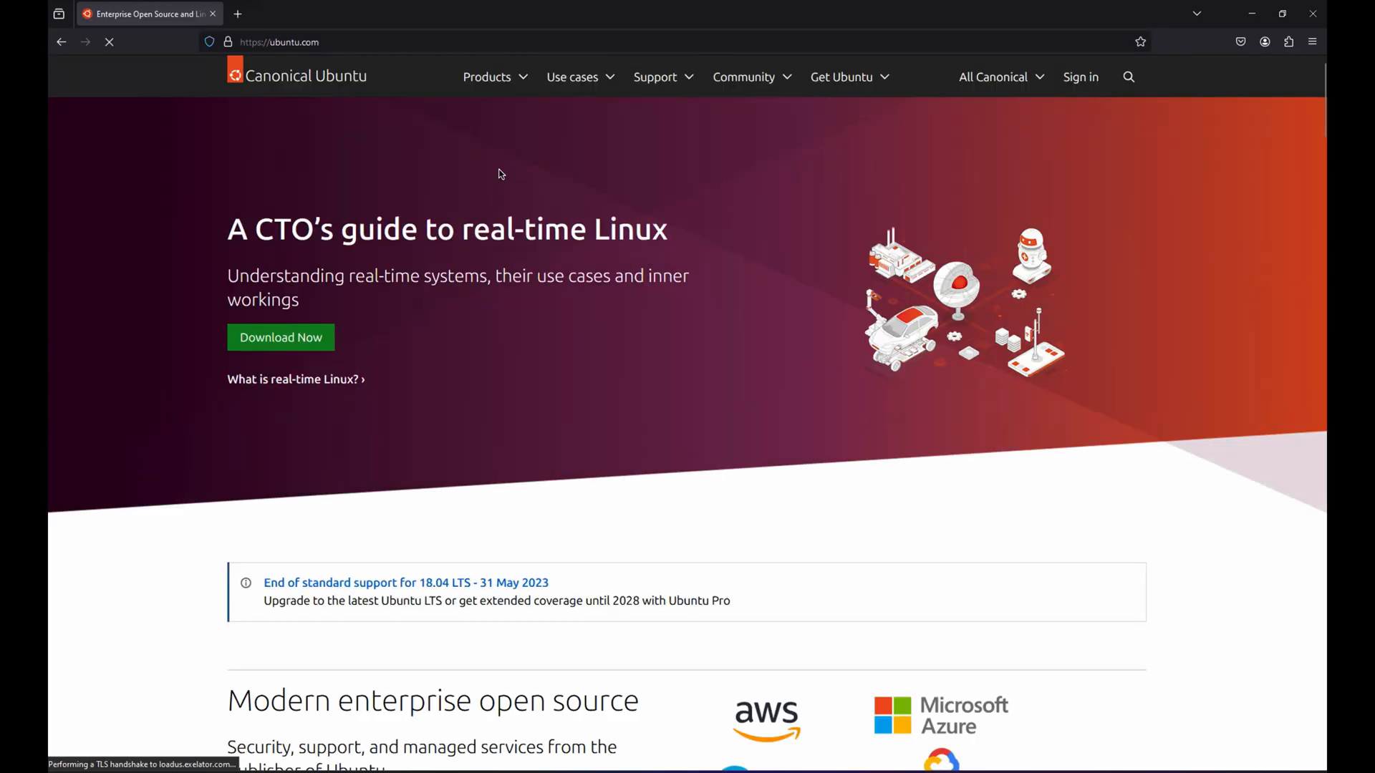
{"action": "left_click", "coordinate": [842, 77]}
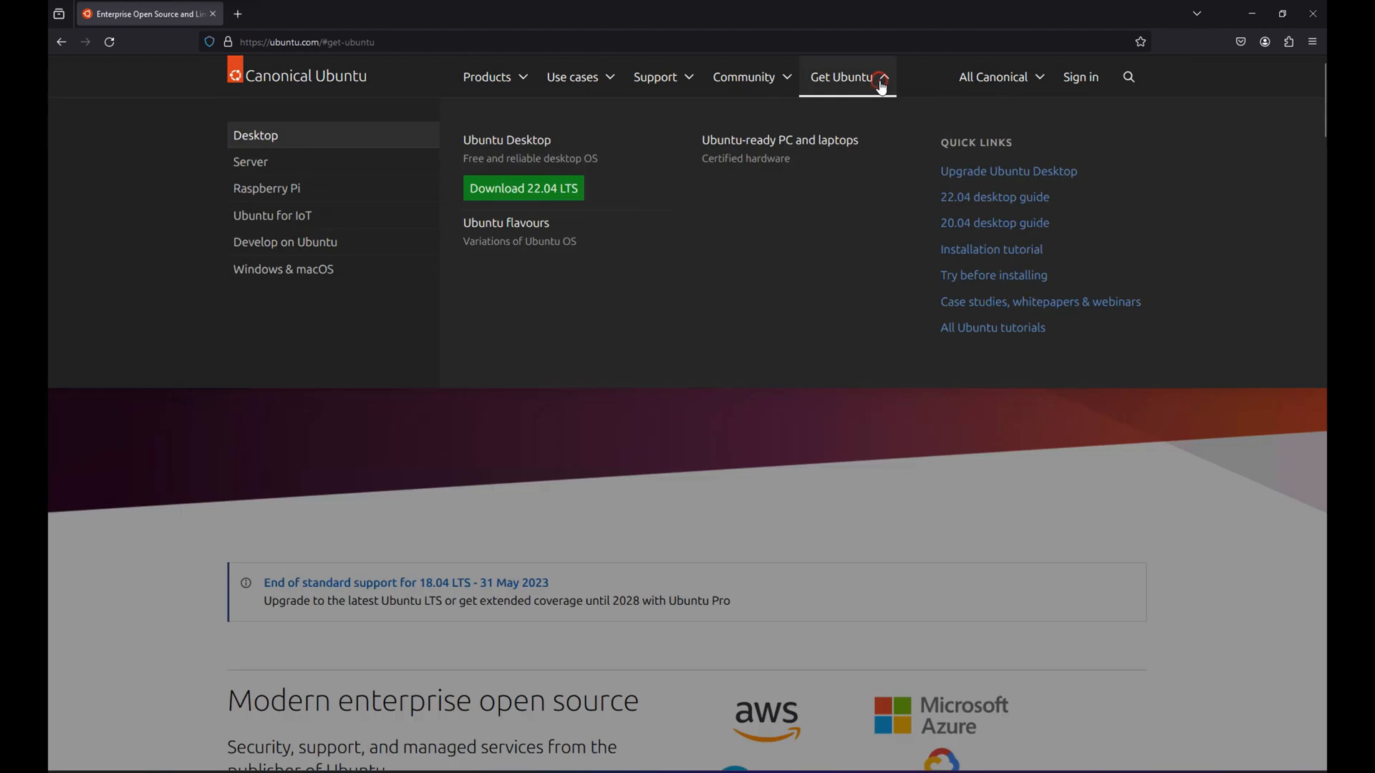
{"action": "mouse_move", "coordinate": [306, 148]}
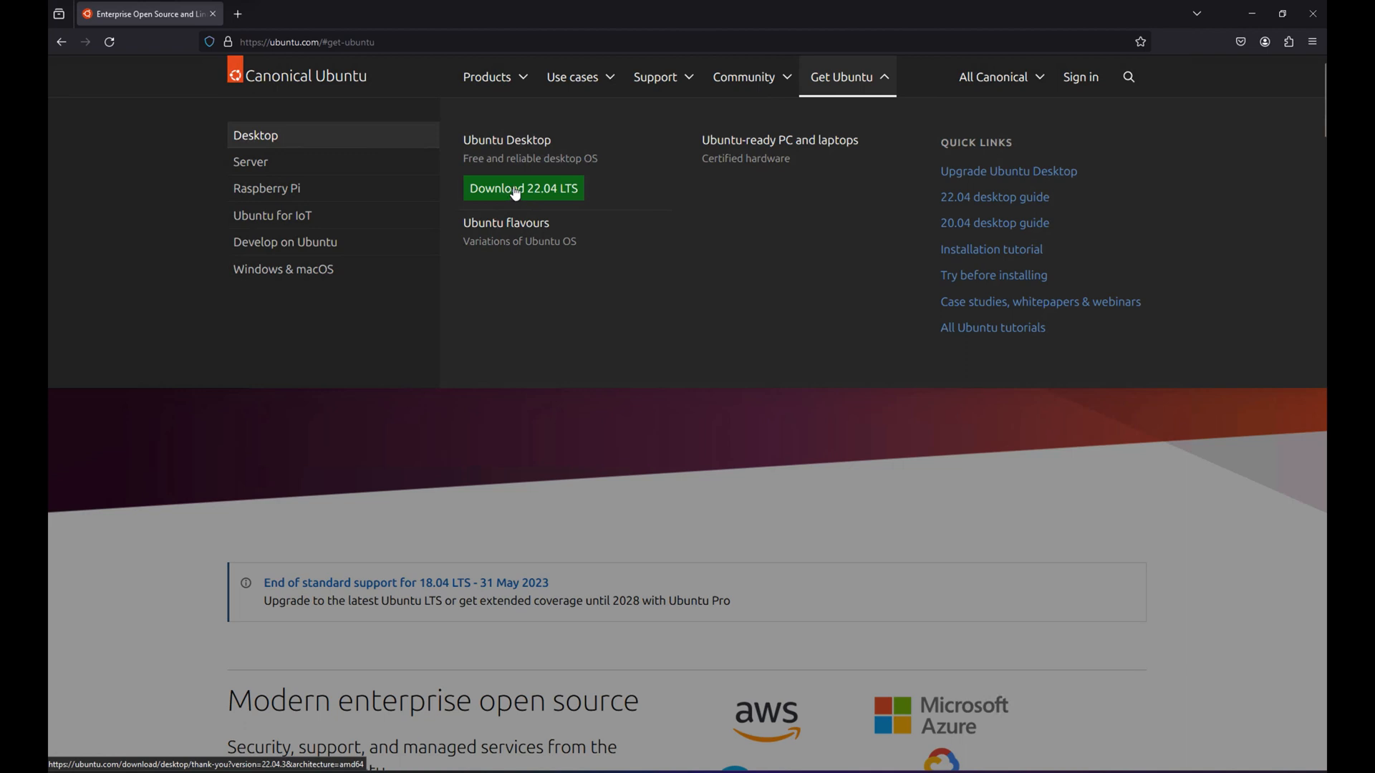
{"action": "left_click", "coordinate": [522, 188]}
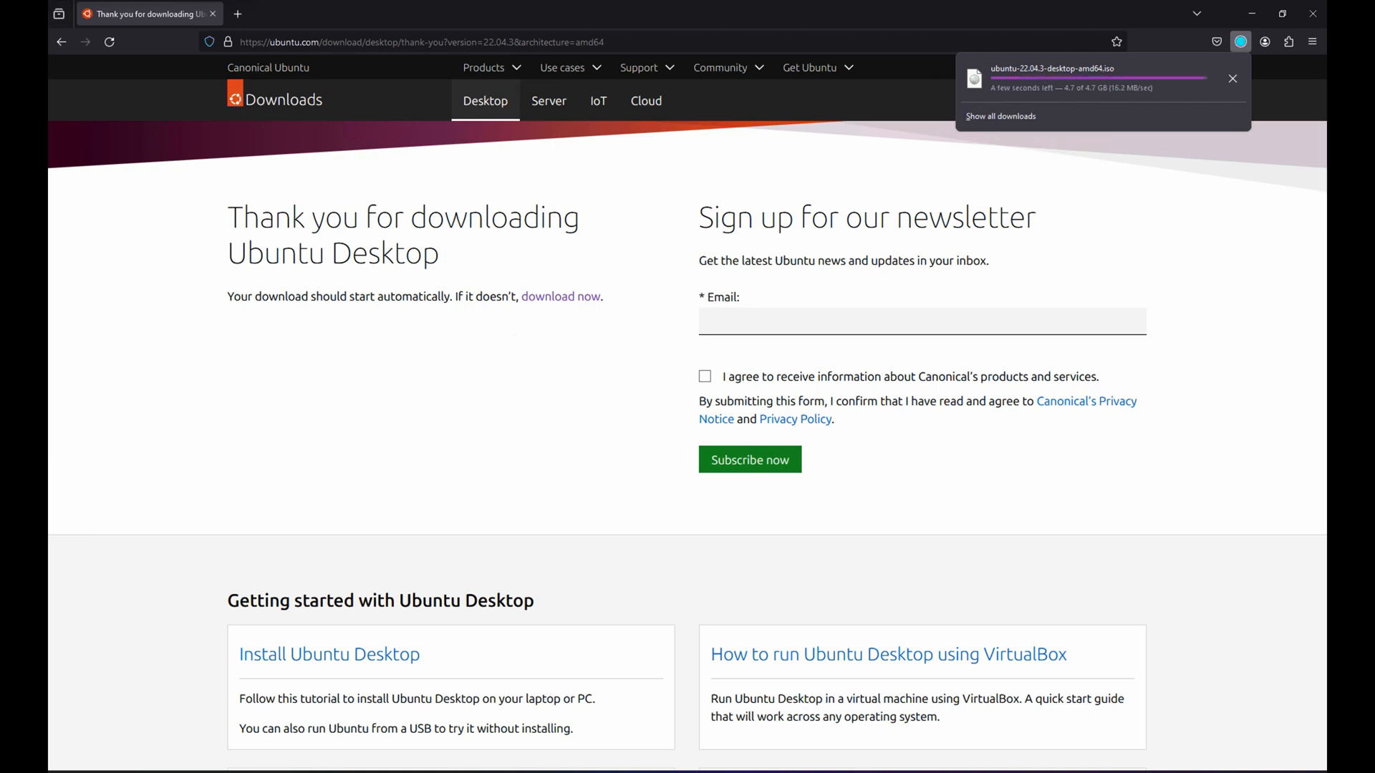
{"action": "left_click", "coordinate": [1232, 77]}
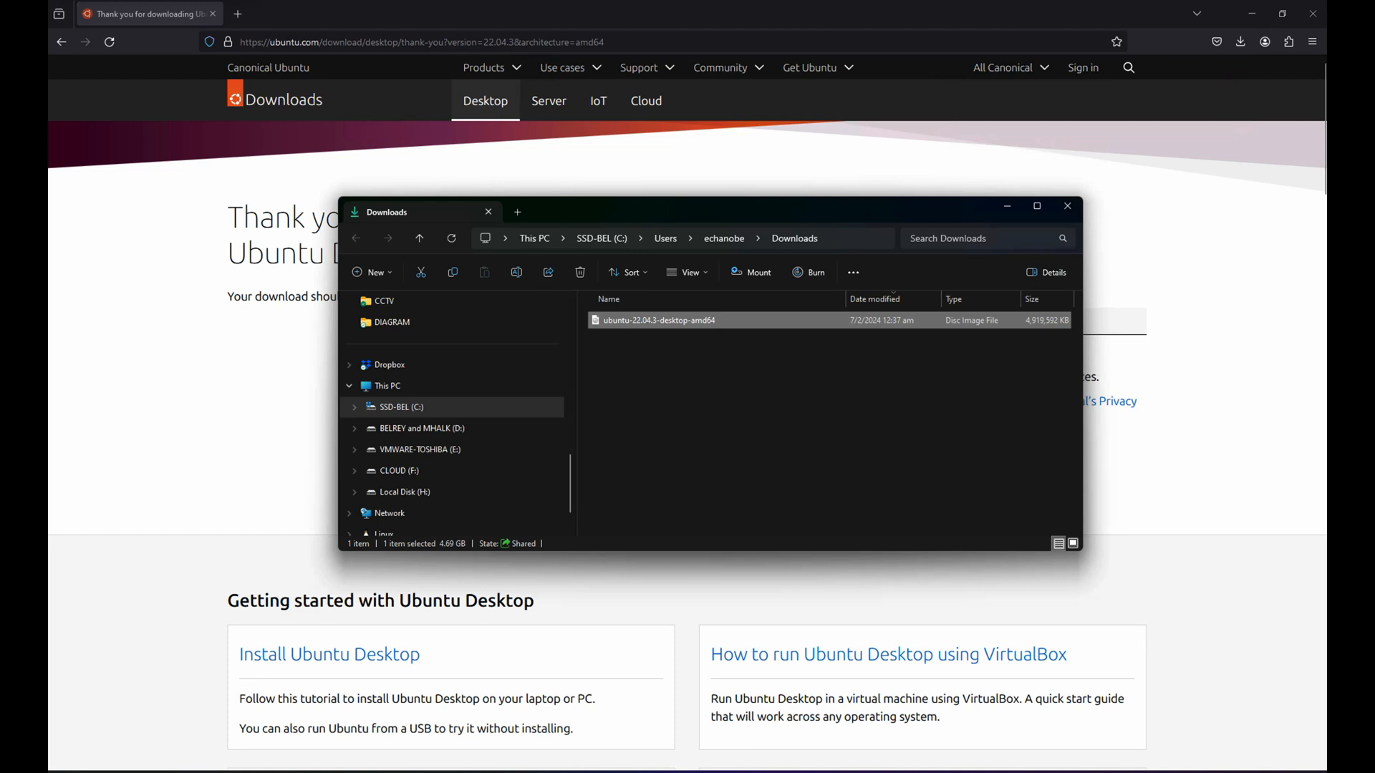
{"action": "mouse_move", "coordinate": [413, 362]}
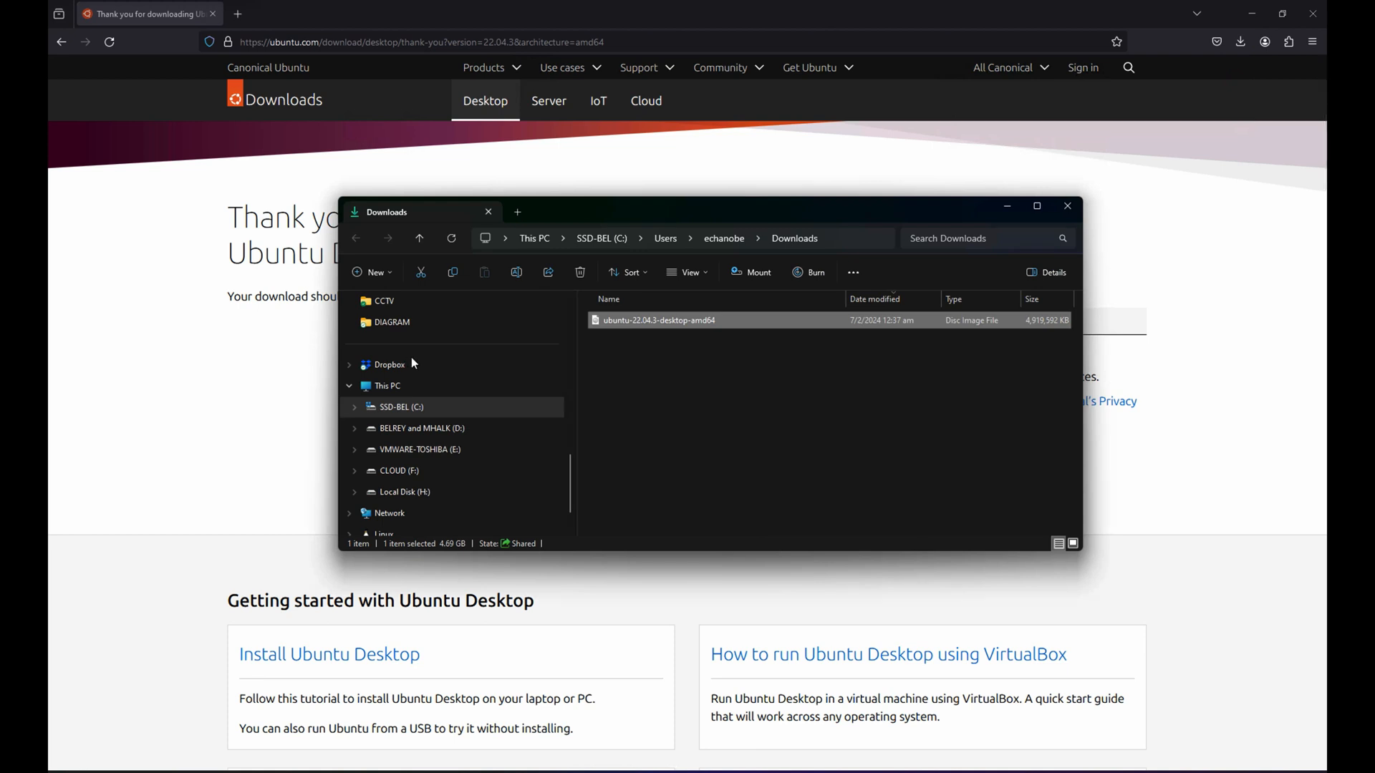
{"action": "mouse_move", "coordinate": [245, 320]}
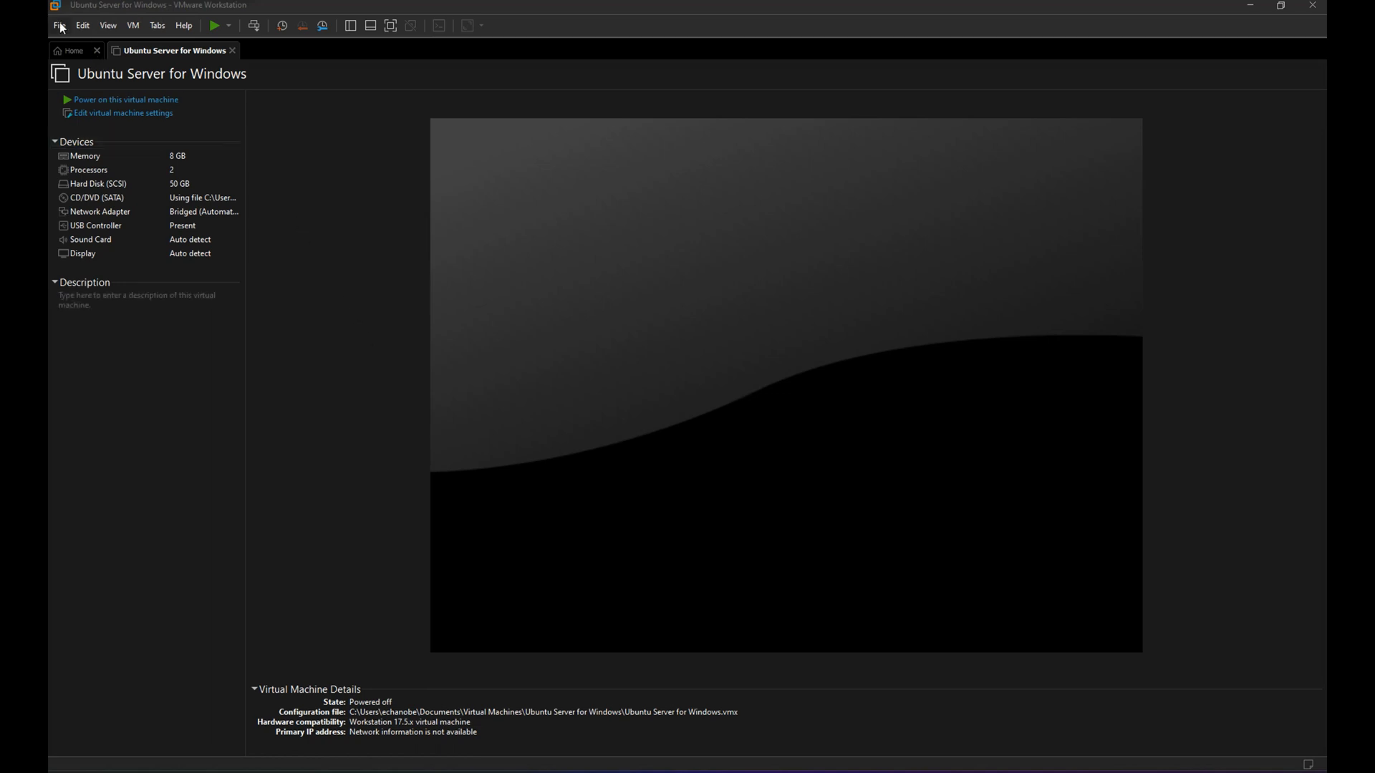
- Create a new typical VM using the ubuntu-22.04.3-desktop-amd64 ISO as installer image
{"action": "left_click", "coordinate": [59, 24]}
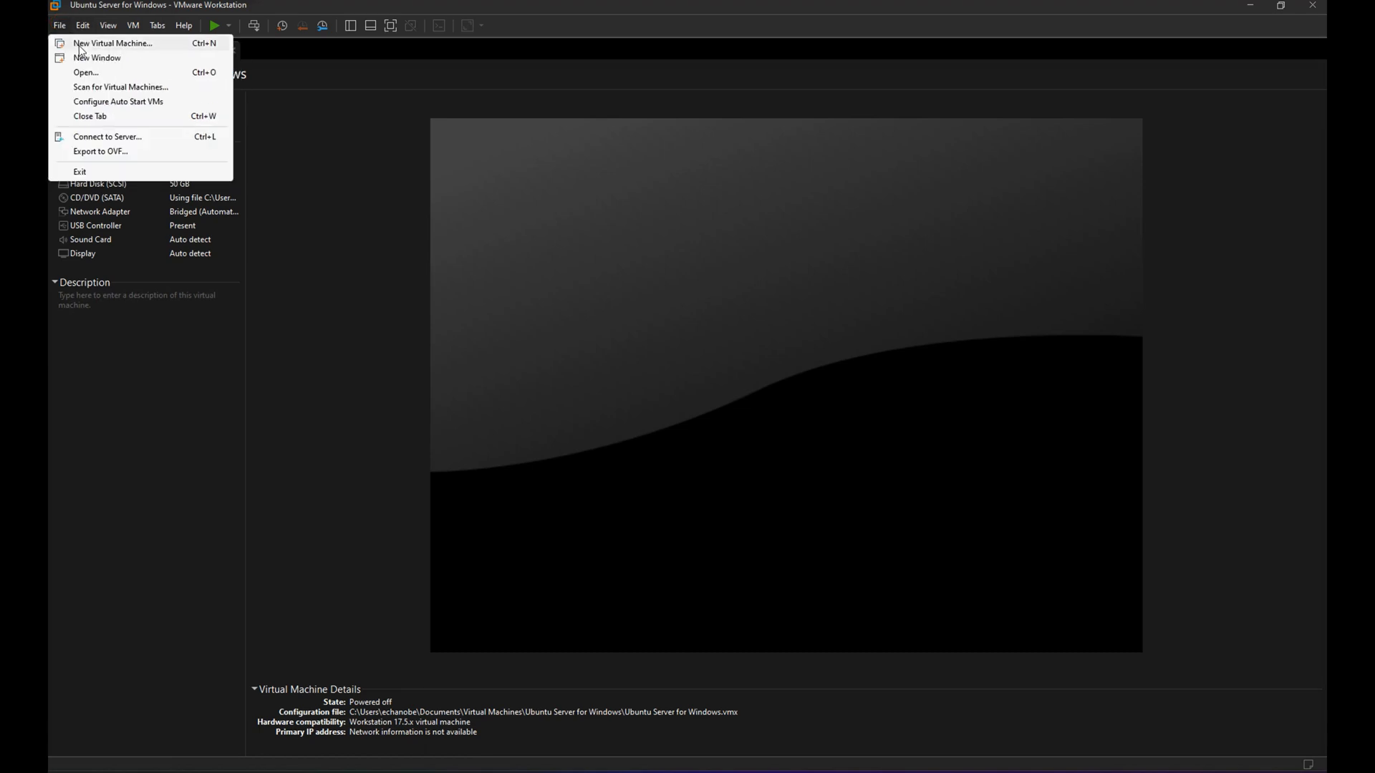
{"action": "left_click", "coordinate": [115, 43]}
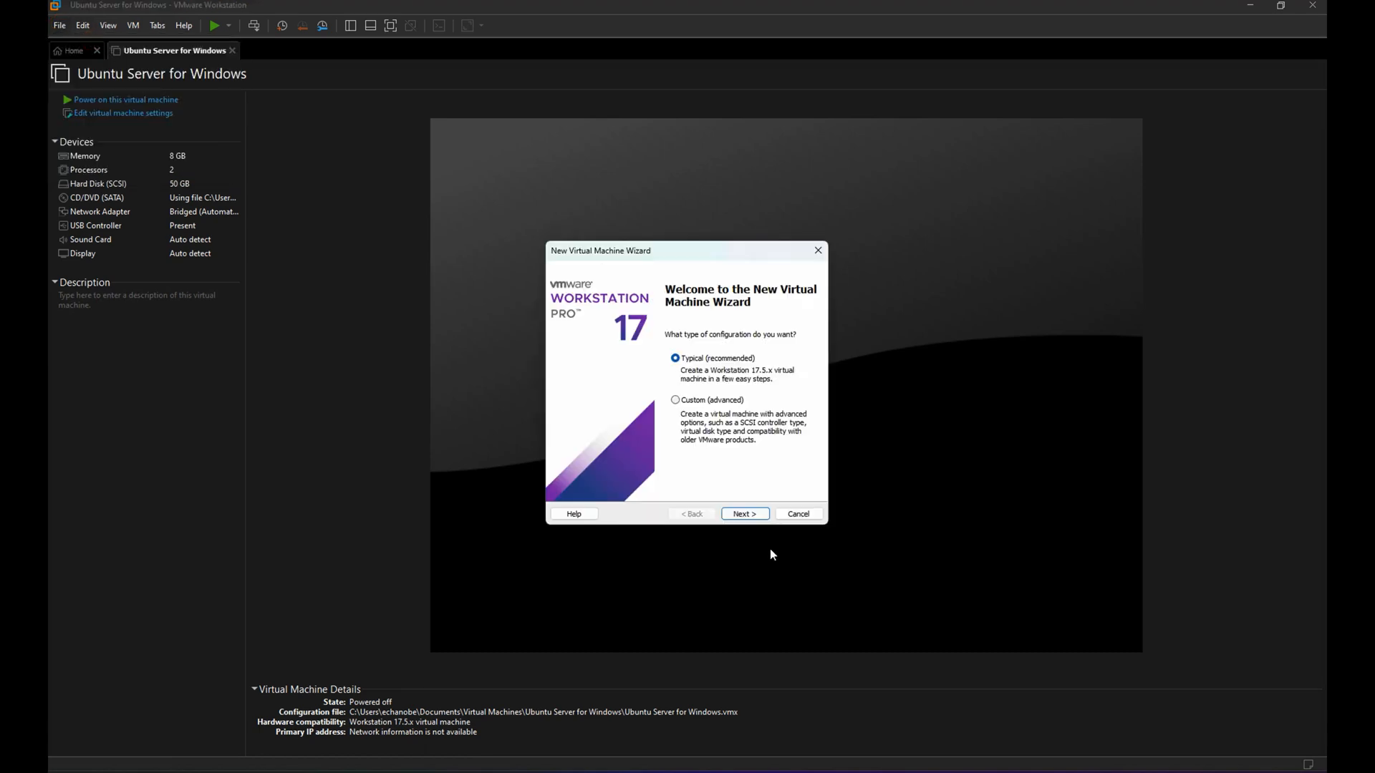
{"action": "left_click", "coordinate": [744, 514]}
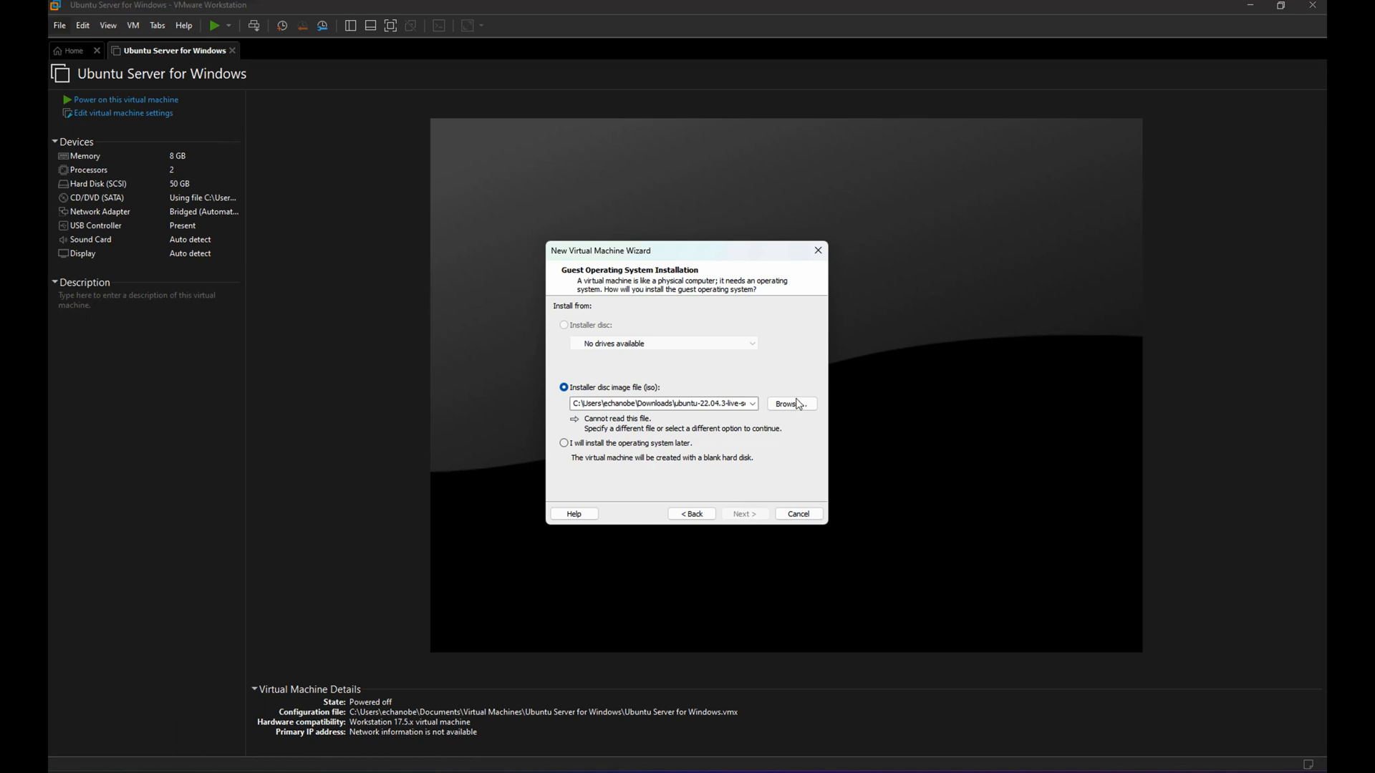
{"action": "left_click", "coordinate": [786, 404]}
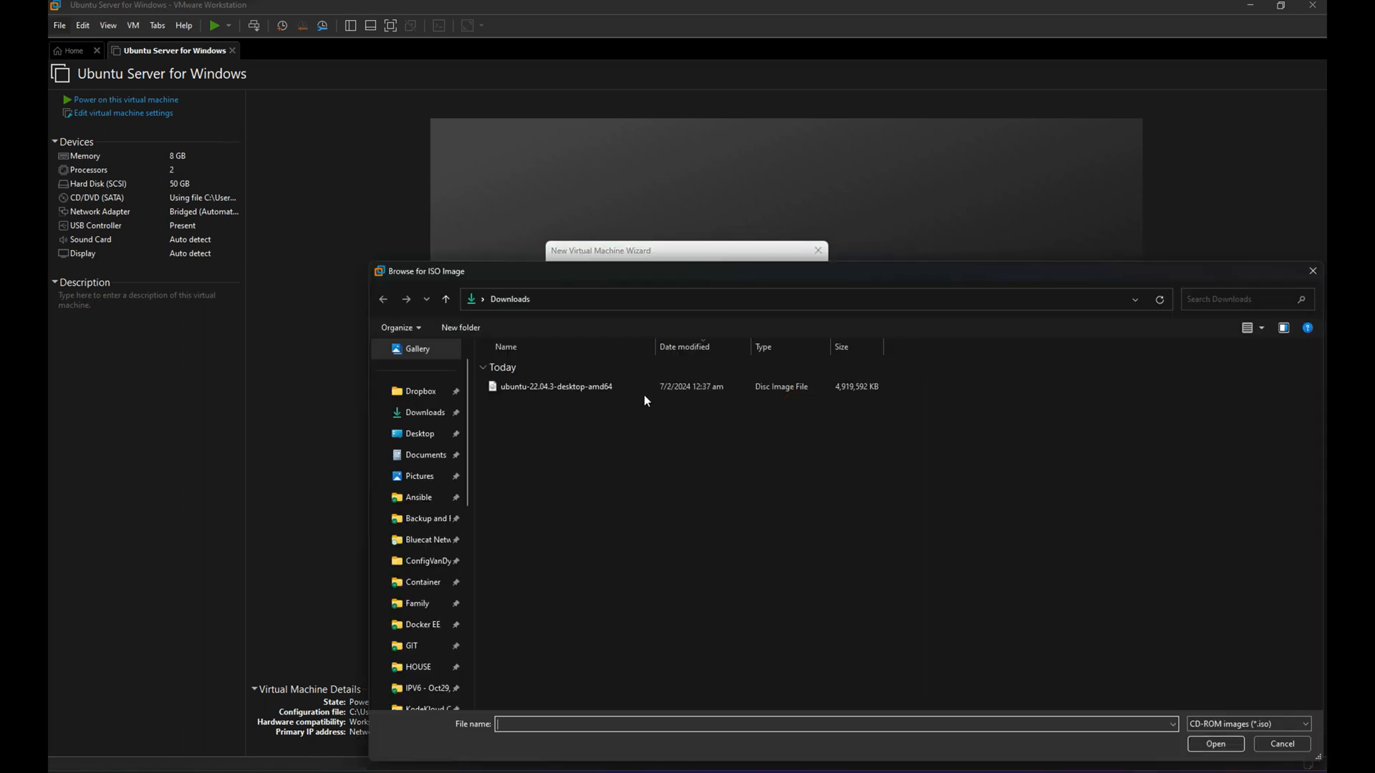
{"action": "left_click", "coordinate": [555, 387]}
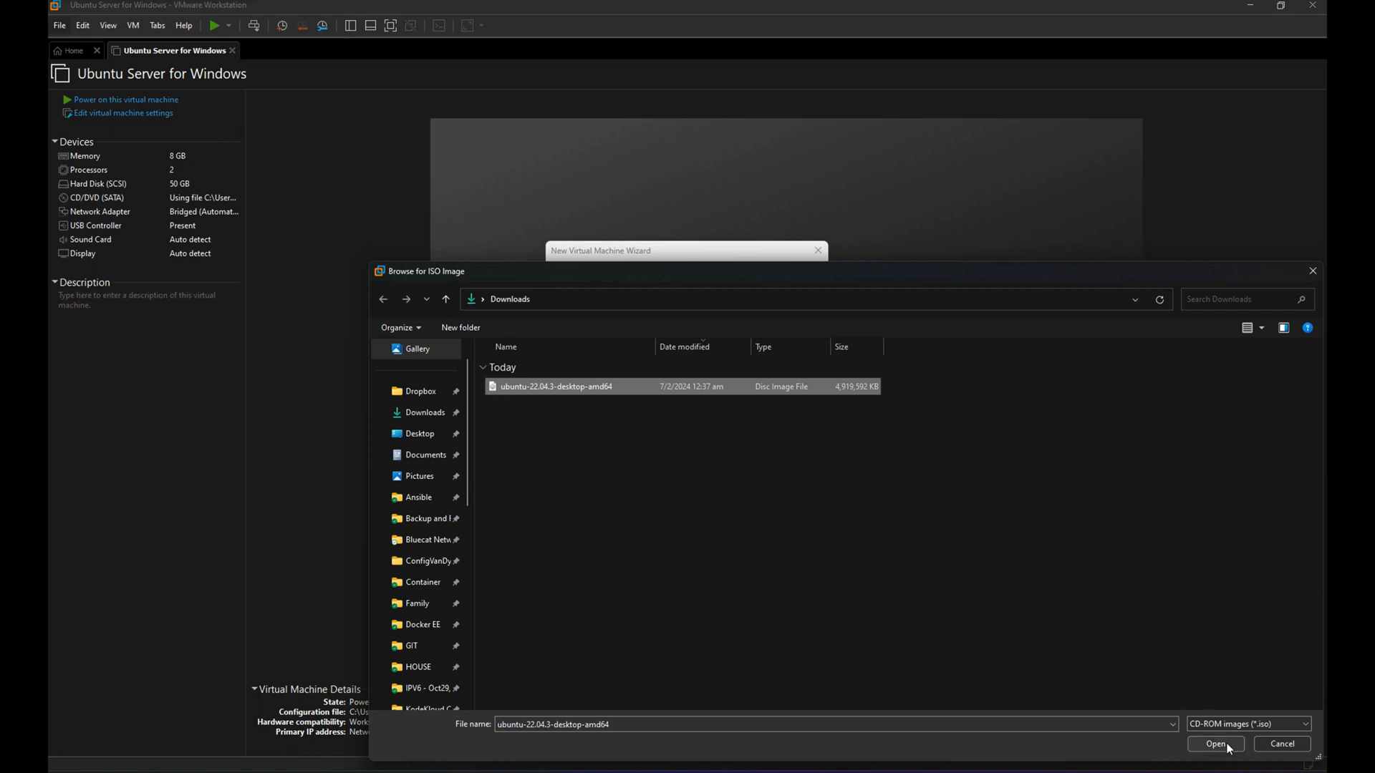
{"action": "left_click", "coordinate": [1214, 743]}
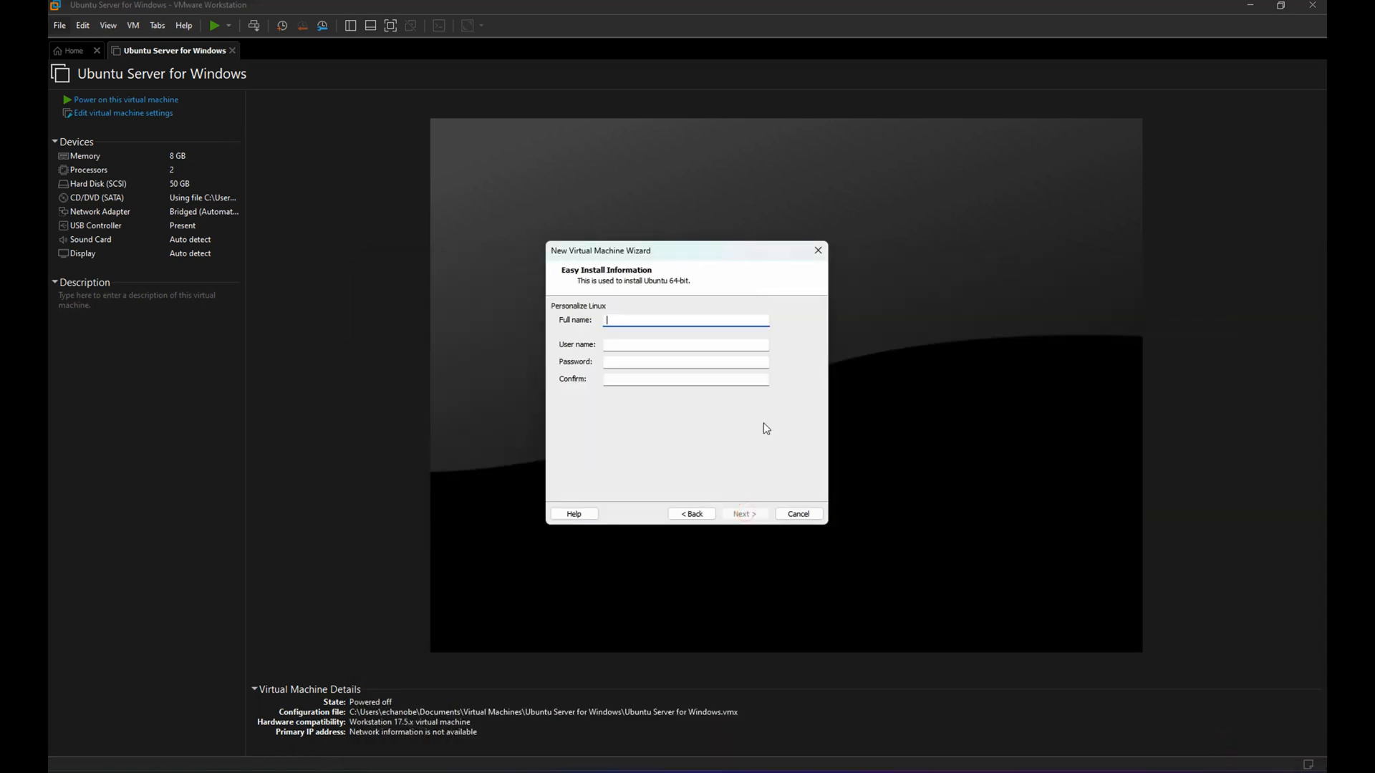
- Fill Easy Install with user name 'belreyztoolkit' and a password, then continue
{"action": "type", "text": "BelReyz tool"}
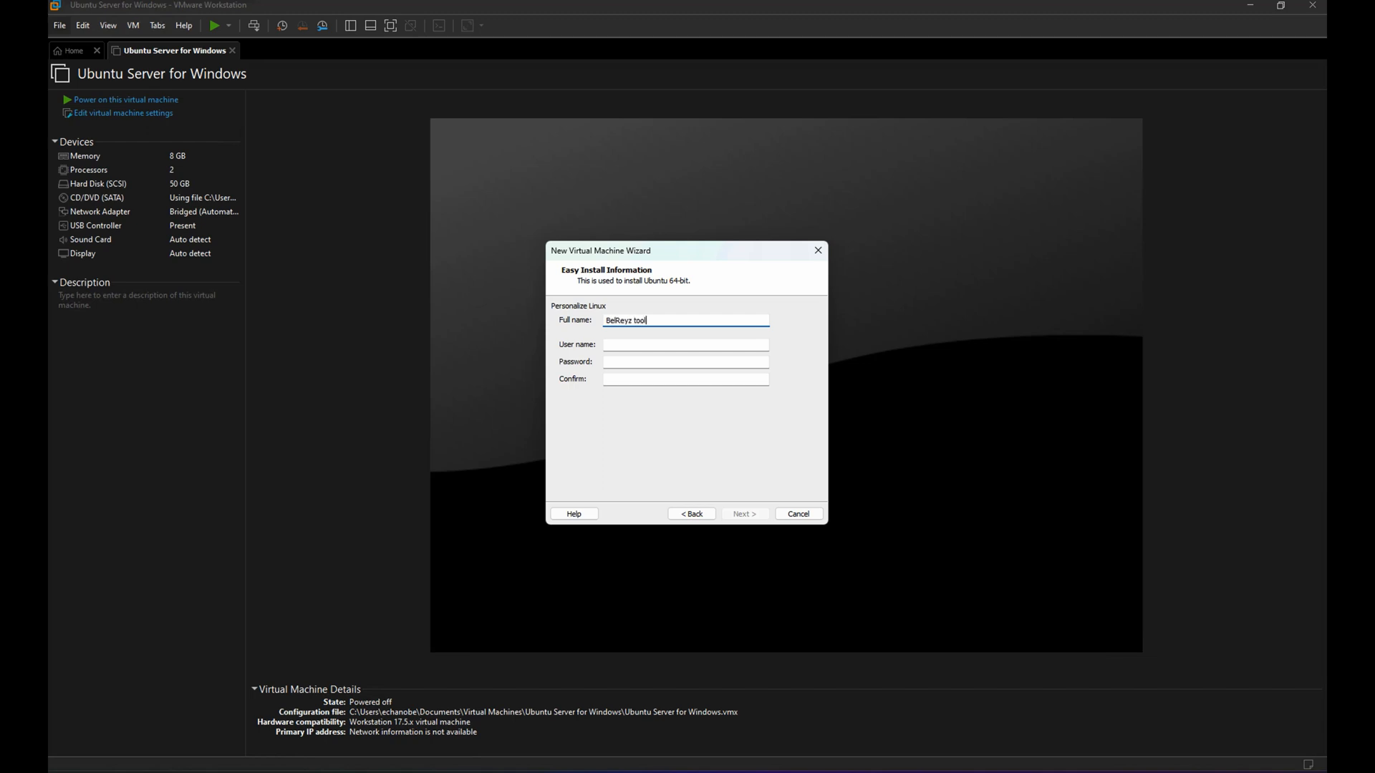
{"action": "type", "text": "b"}
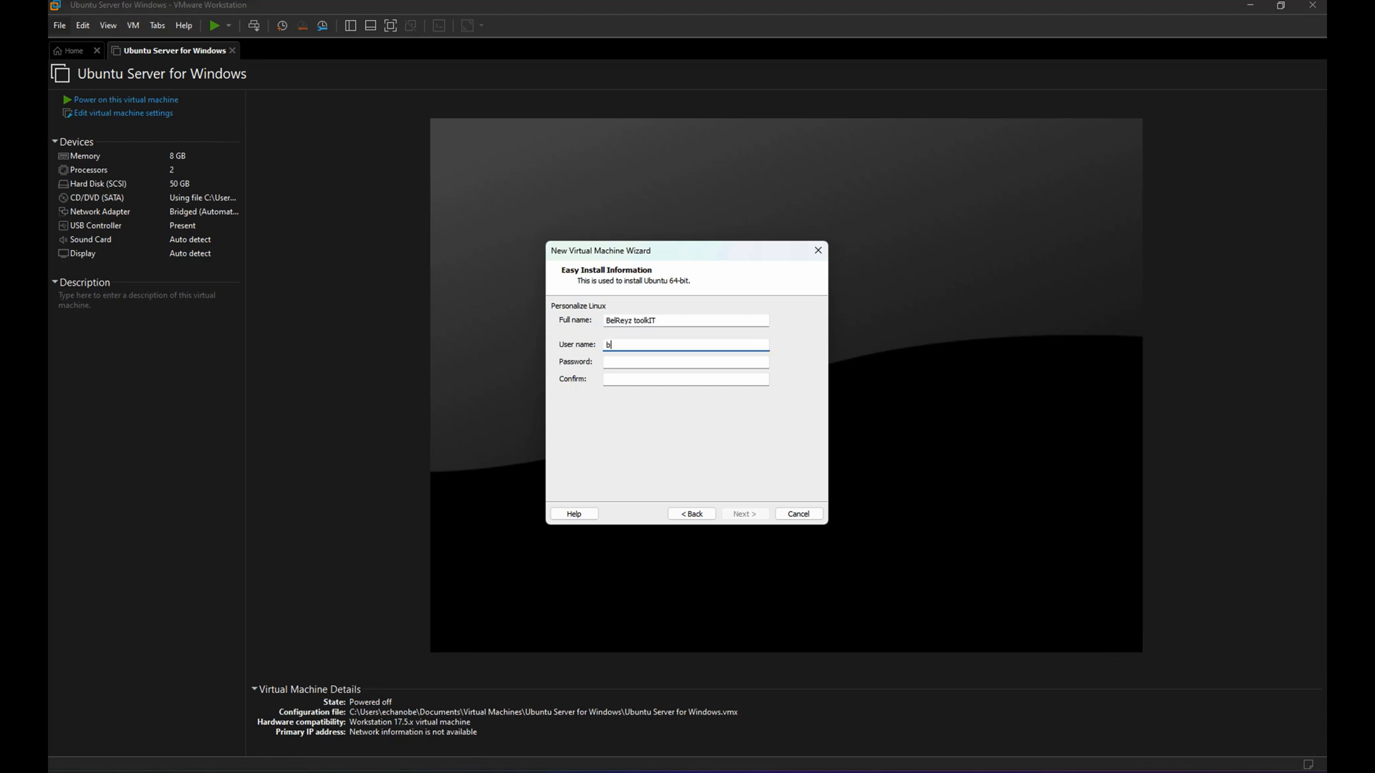
{"action": "type", "text": "belreyztoolkit"}
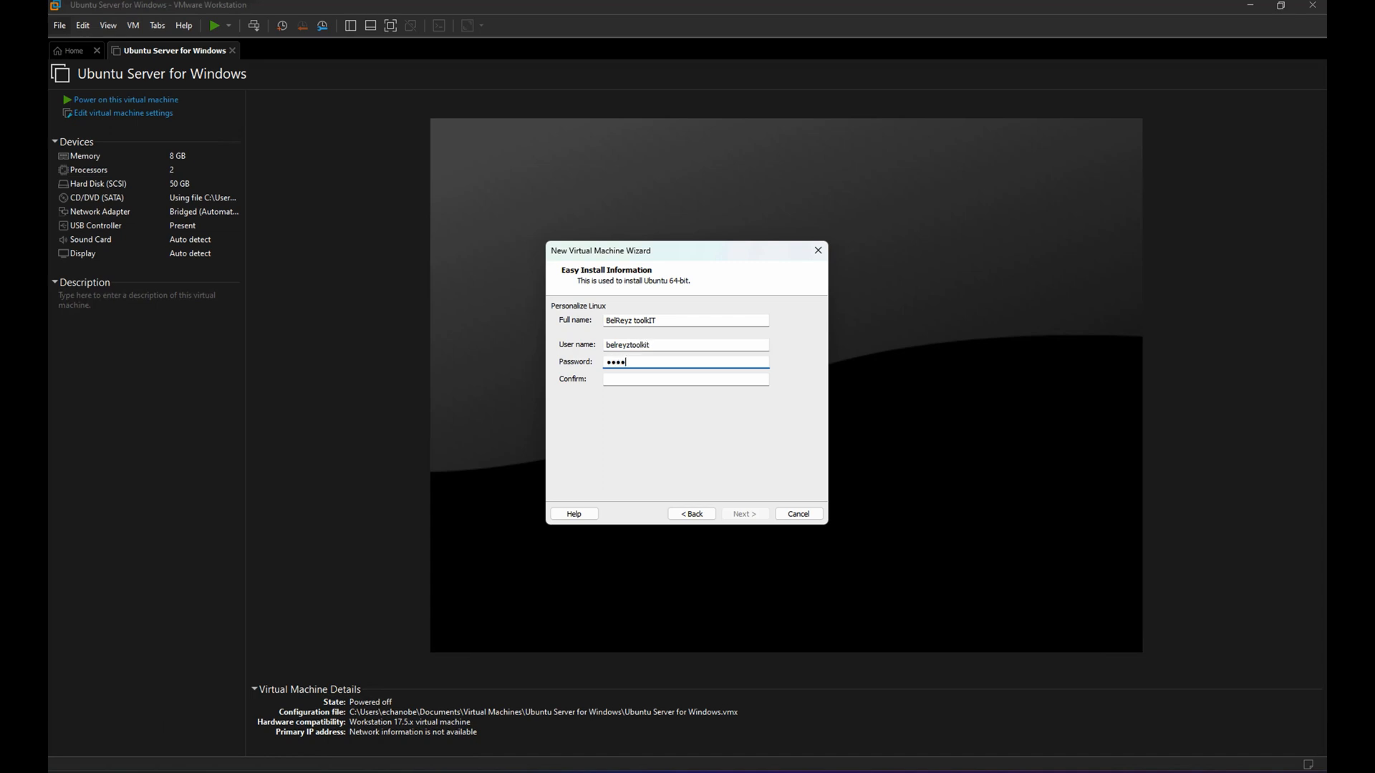
{"action": "type", "text": "password"}
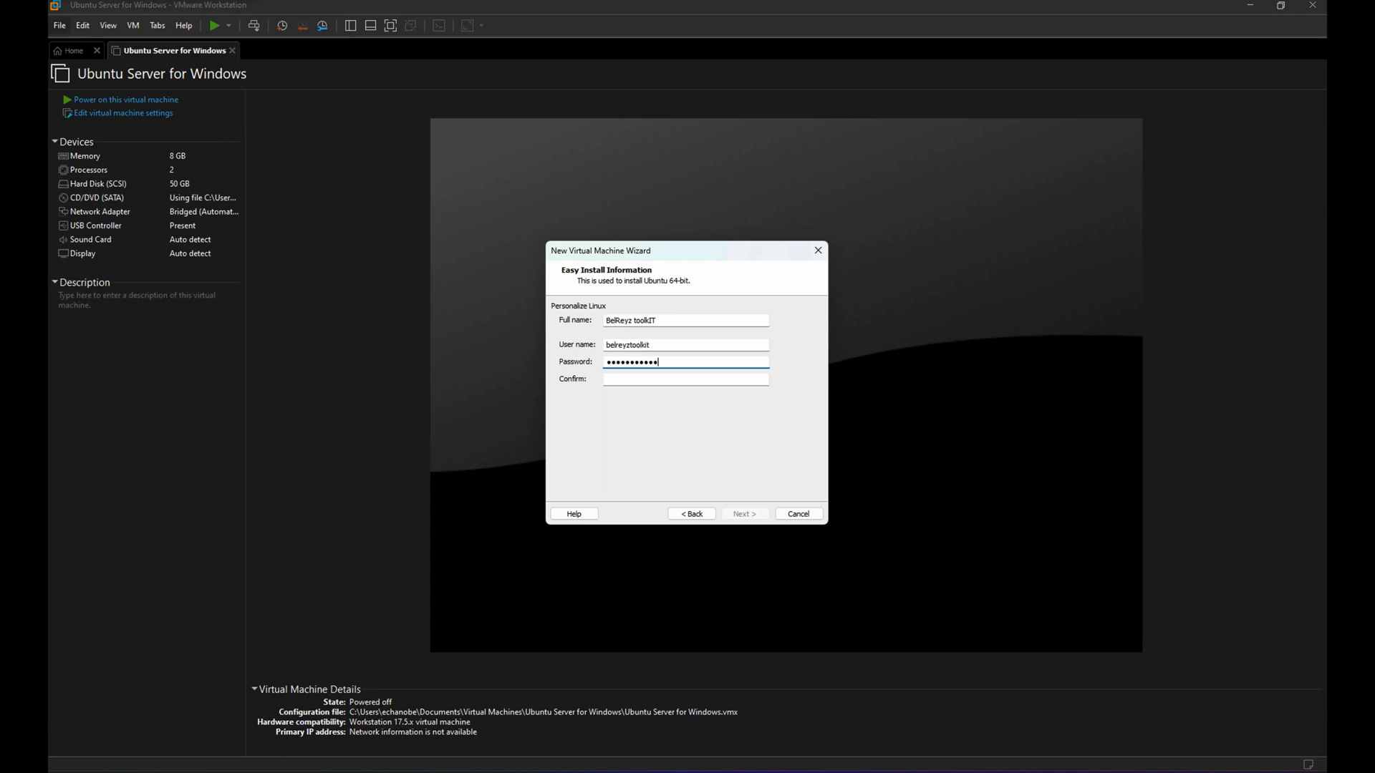
{"action": "type", "text": "•"}
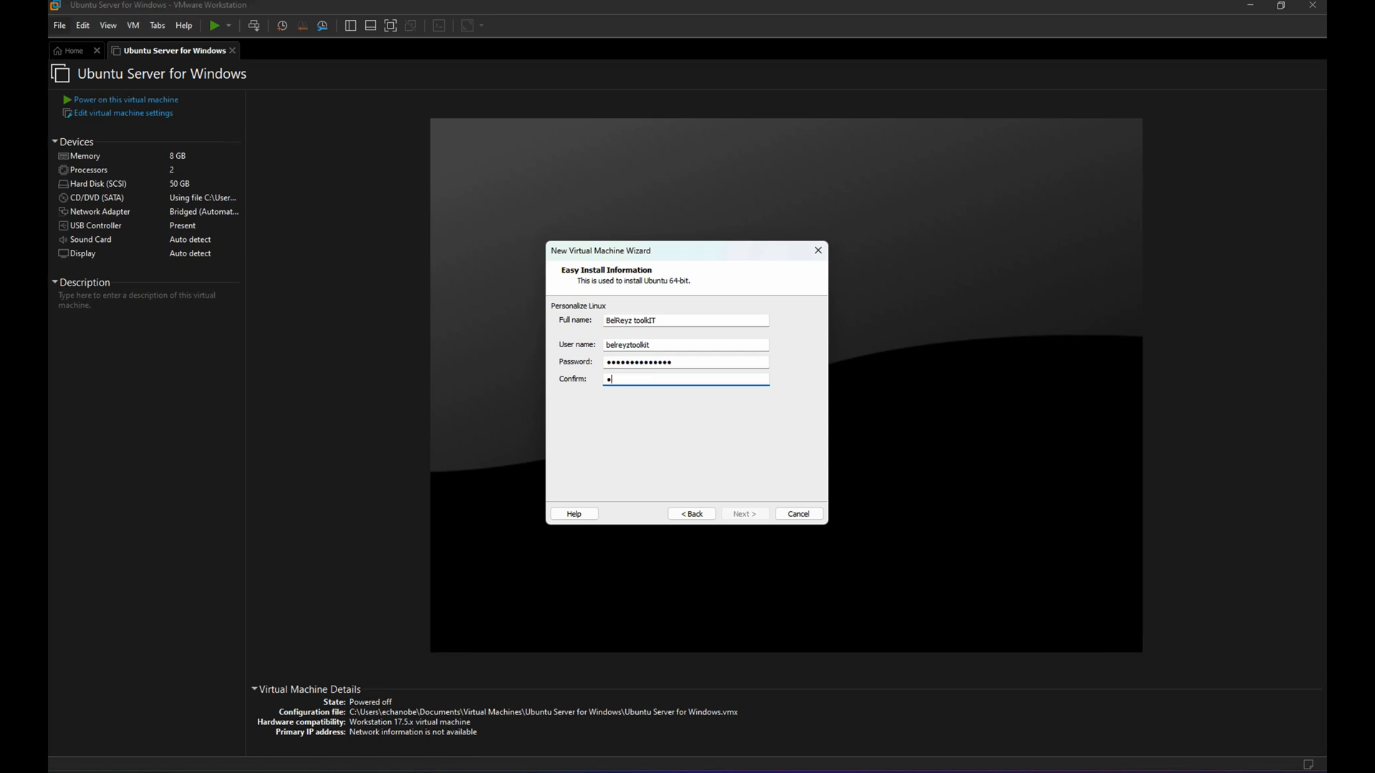
{"action": "left_click", "coordinate": [743, 513]}
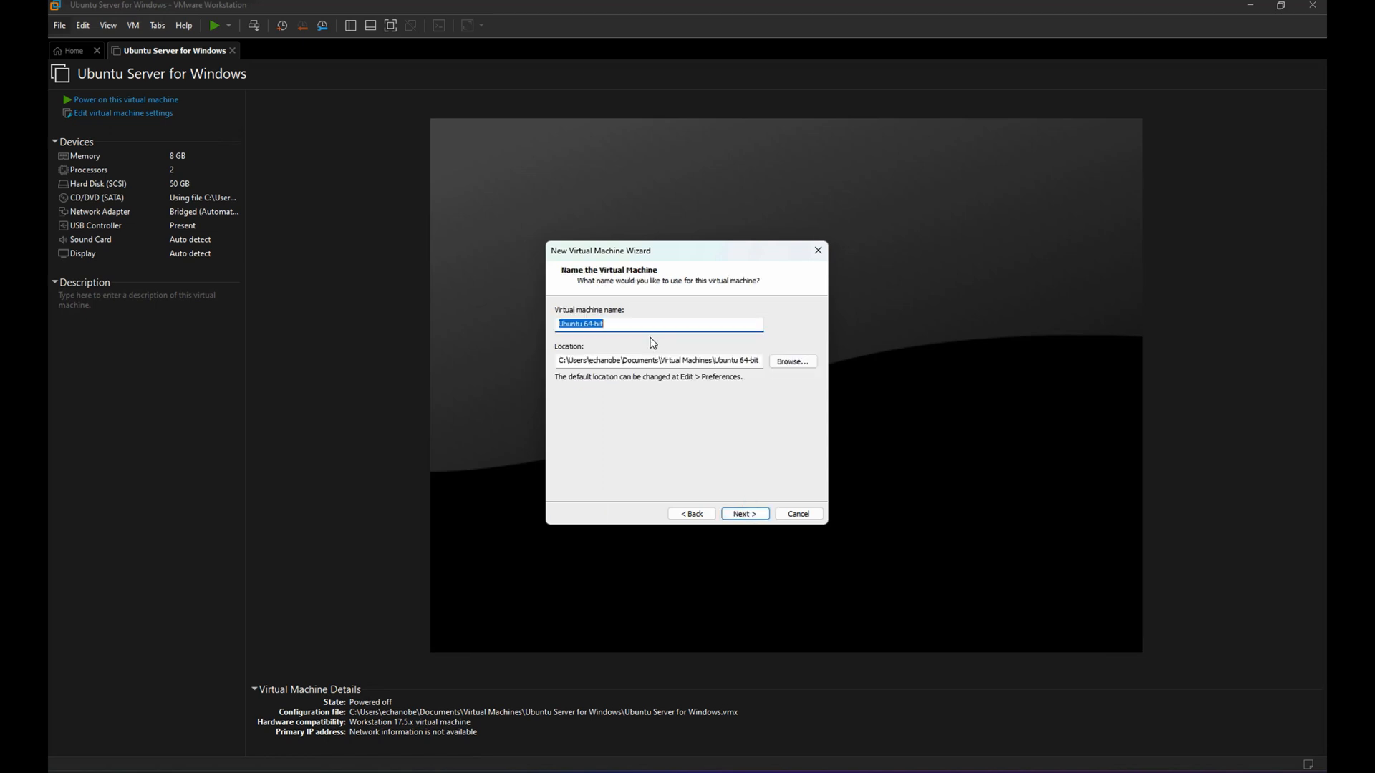
- Name the VM 'Ubuntu Desktop' with a 50 GB disk split into multiple files
{"action": "type", "text": "Ubuntu Desktop"}
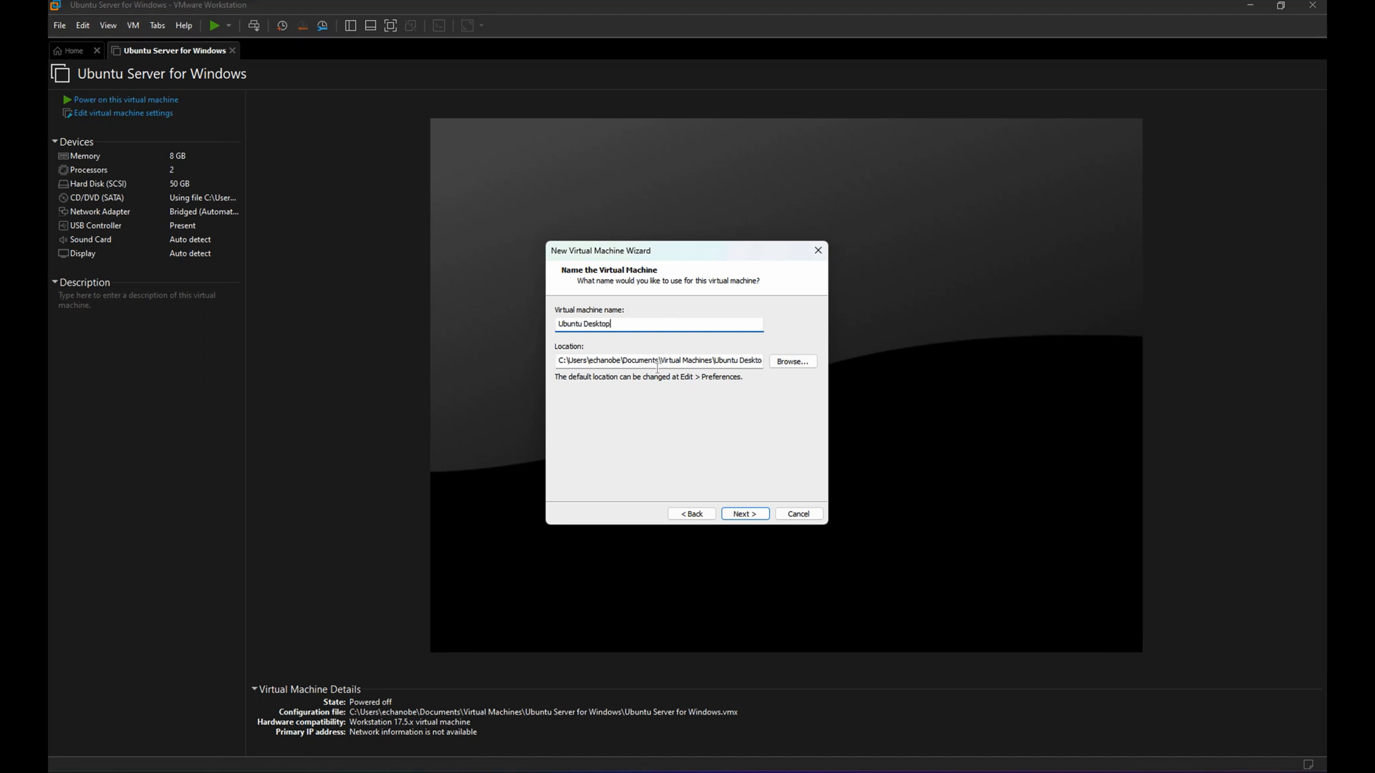
{"action": "mouse_move", "coordinate": [670, 378]}
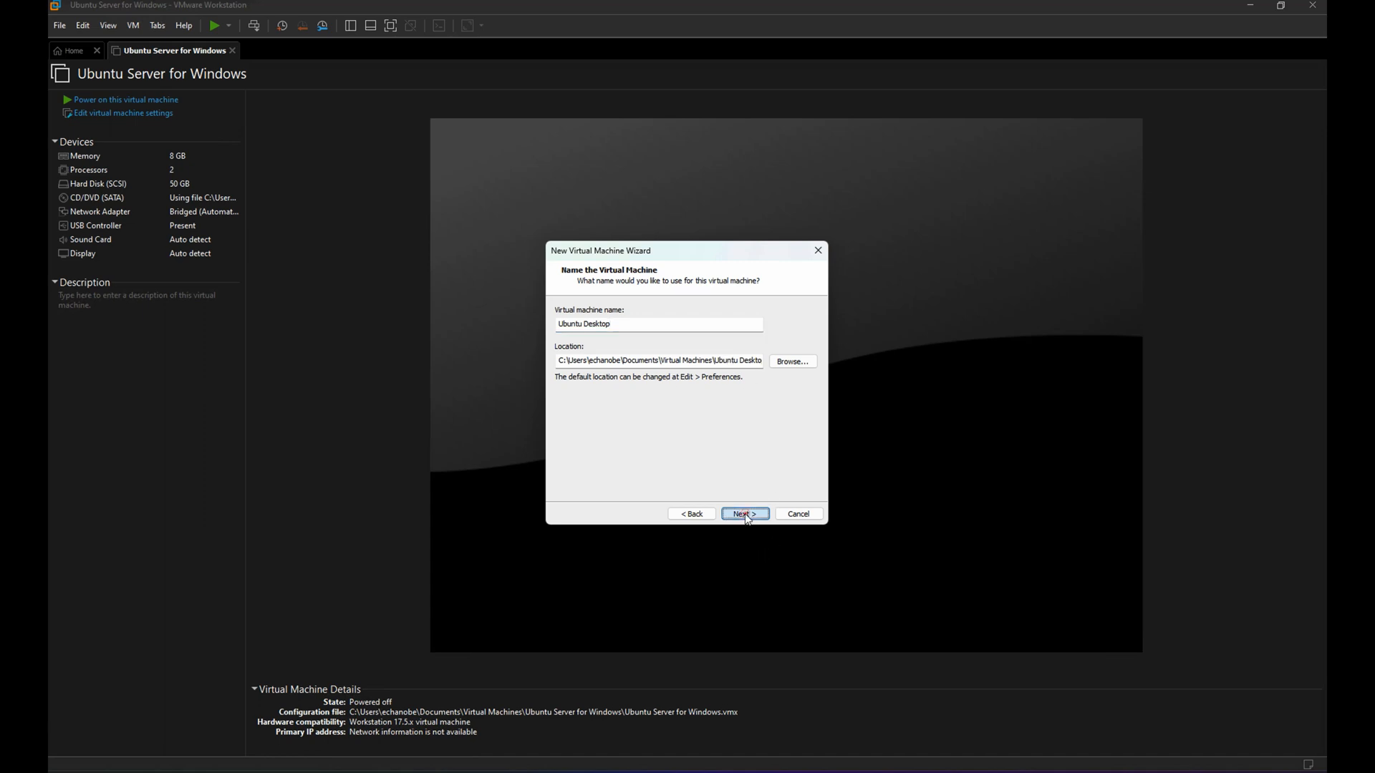
{"action": "left_click", "coordinate": [743, 514]}
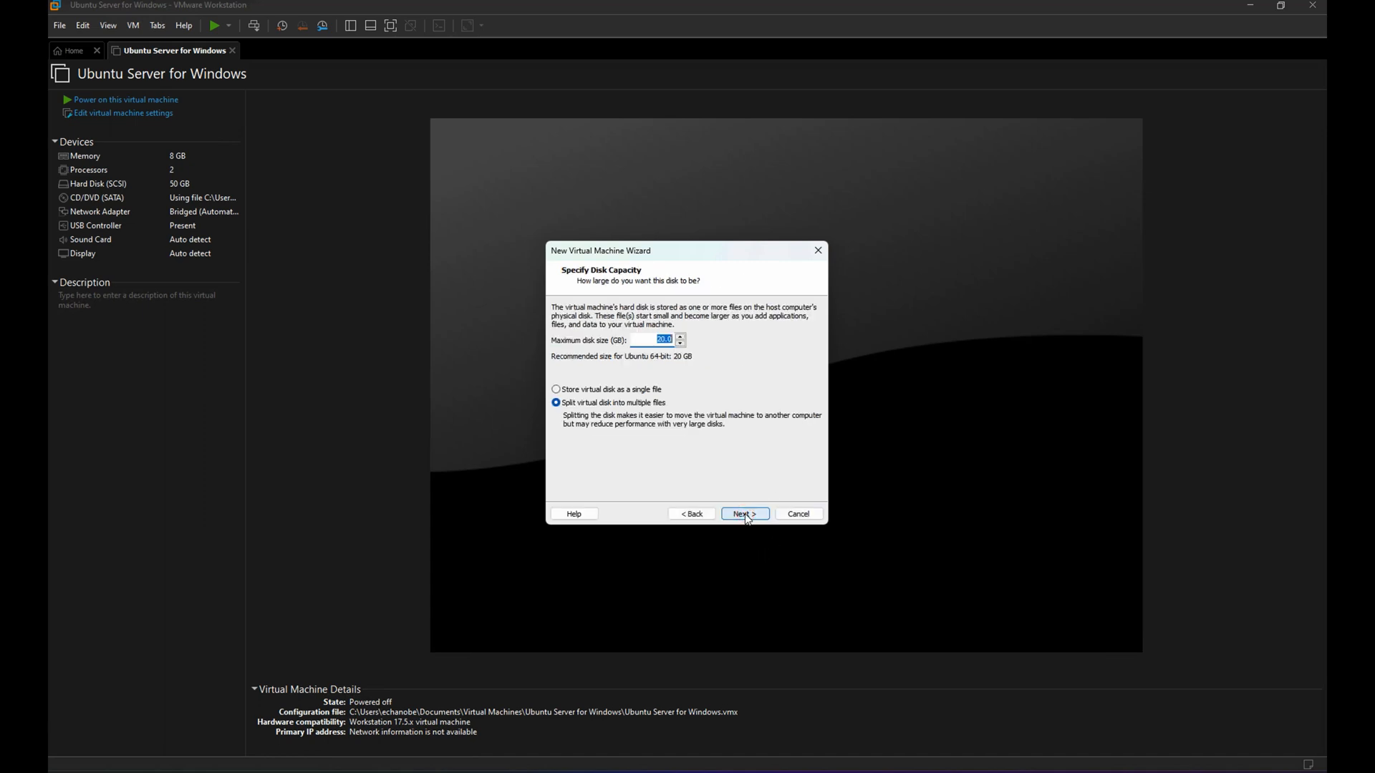
{"action": "type", "text": "50"}
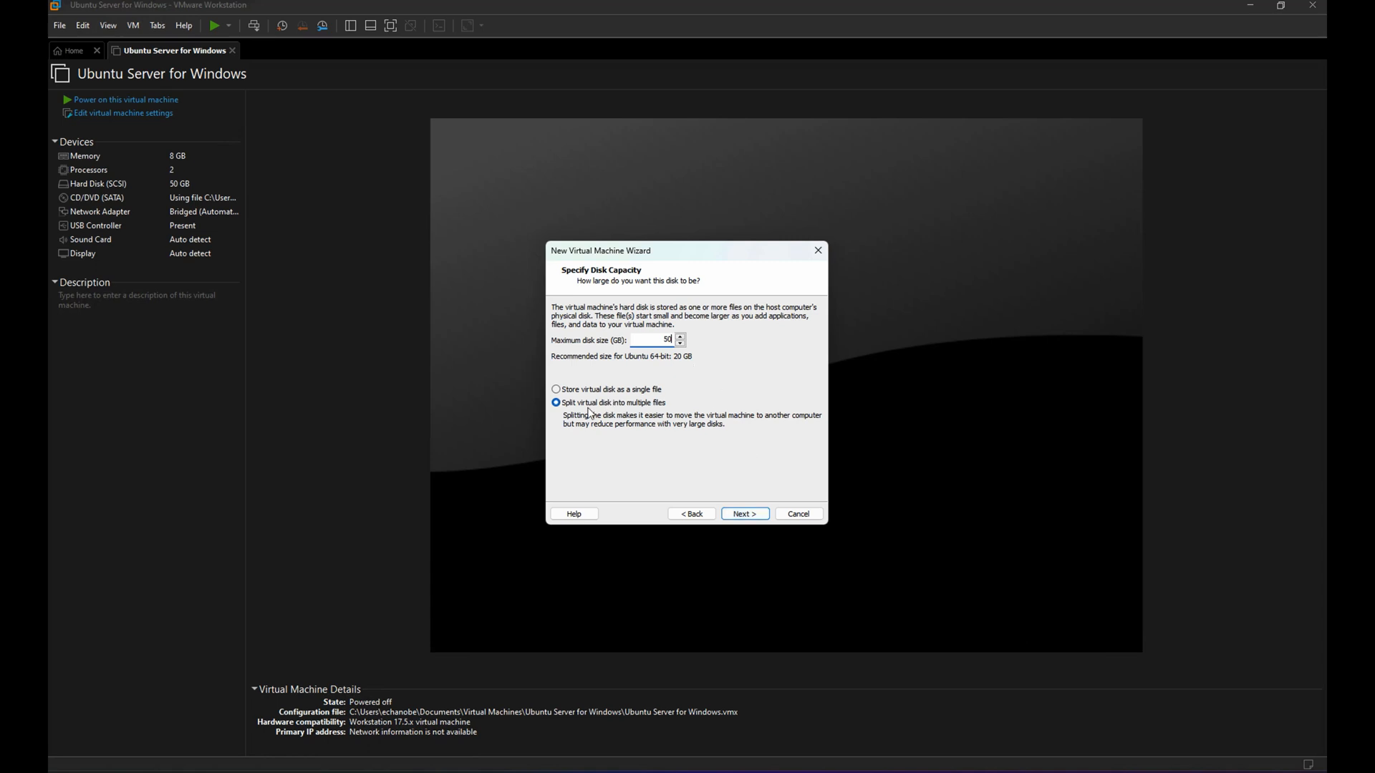
{"action": "left_click", "coordinate": [555, 402]}
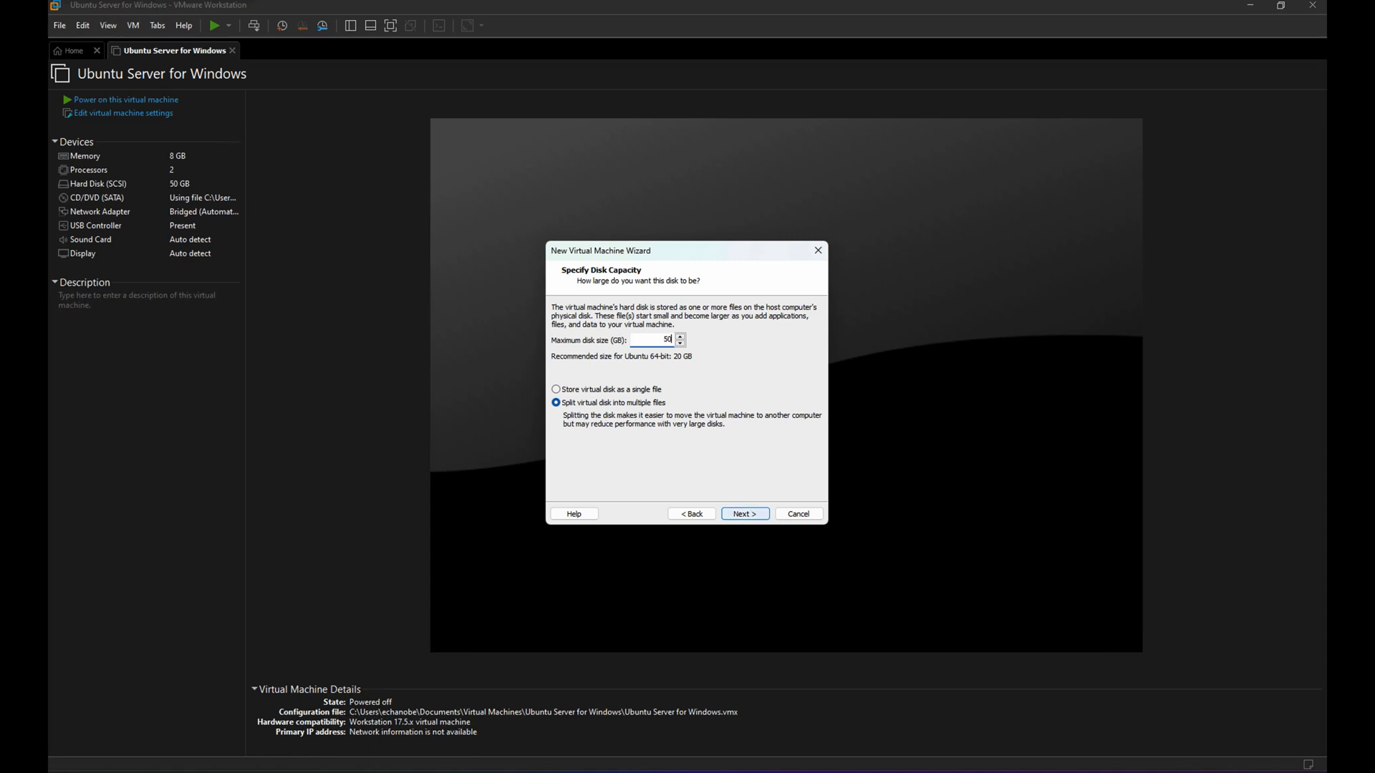
{"action": "left_click", "coordinate": [743, 512]}
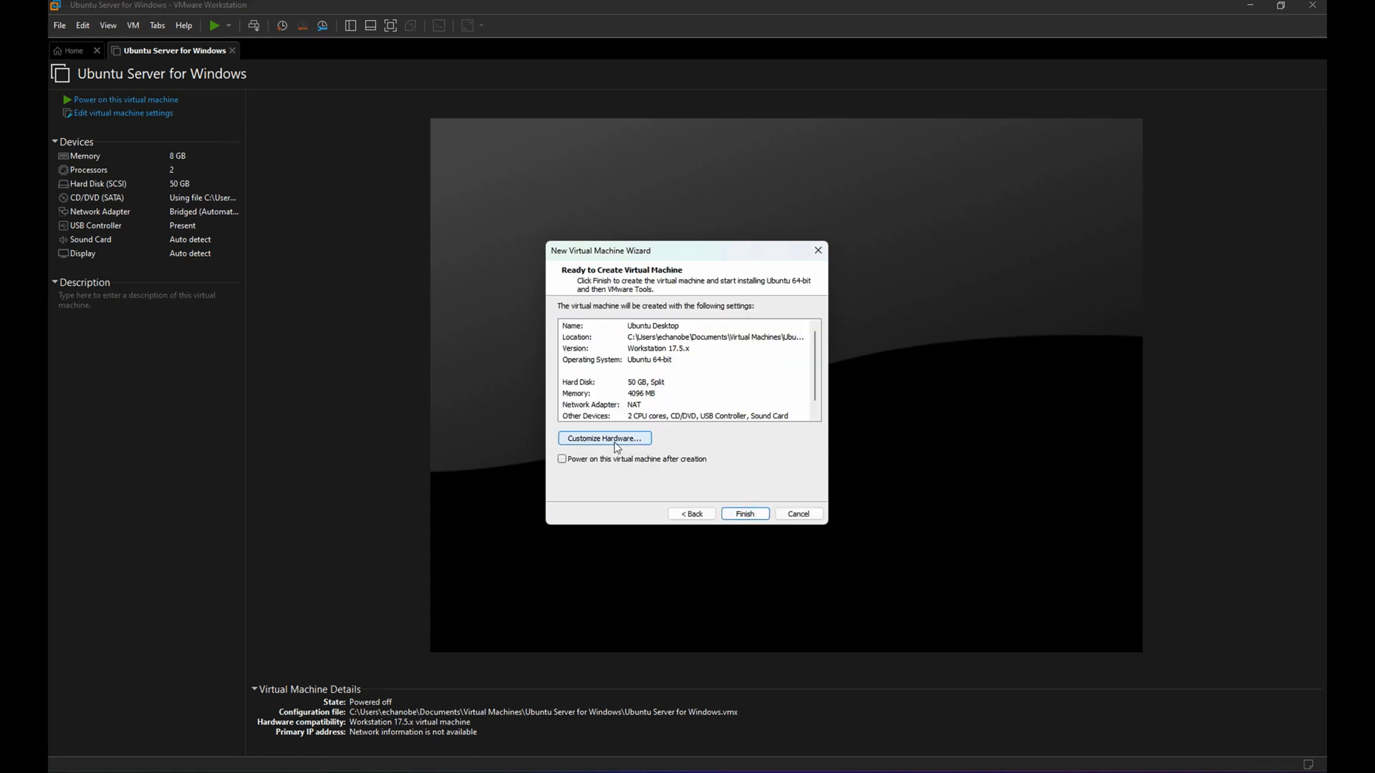
- Set the VM's network adapter to bridged in Customize Hardware
{"action": "left_click", "coordinate": [604, 438]}
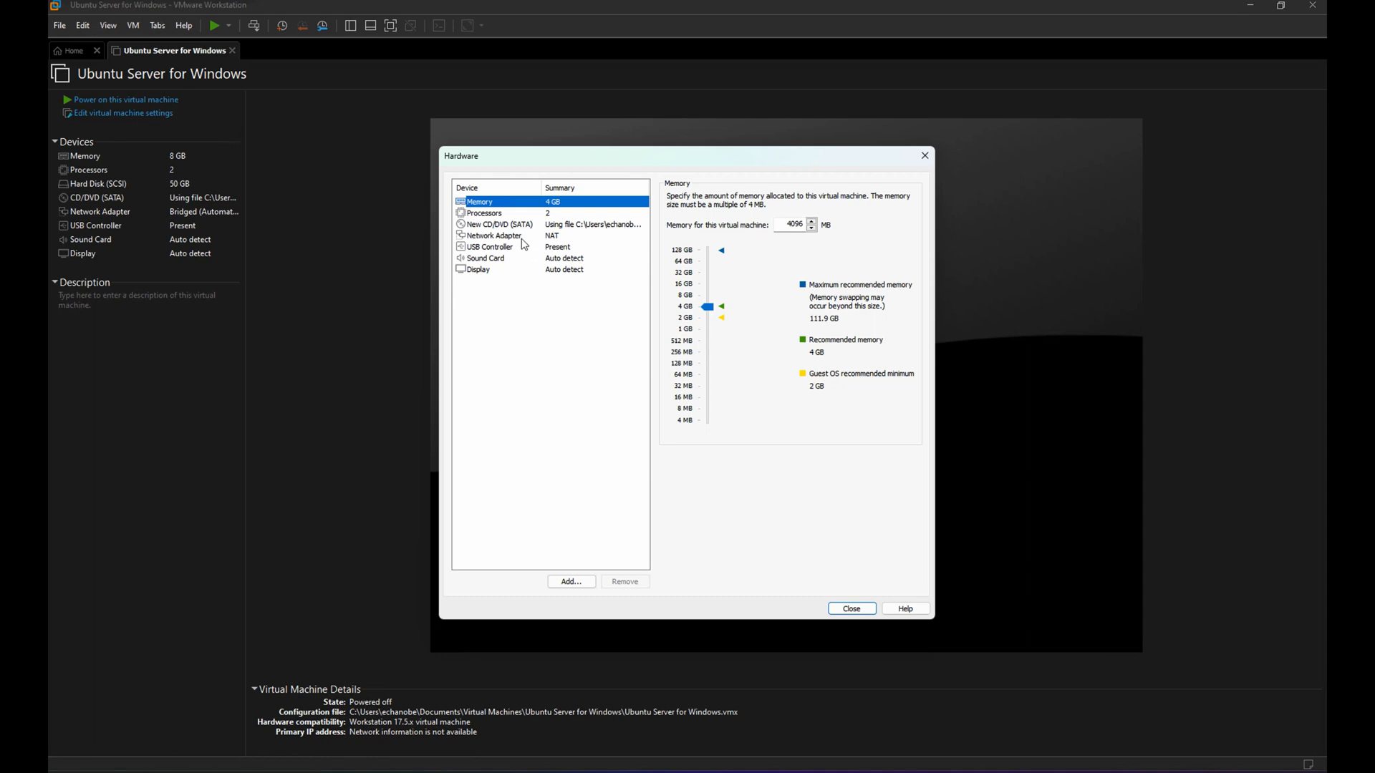
{"action": "left_click", "coordinate": [494, 235]}
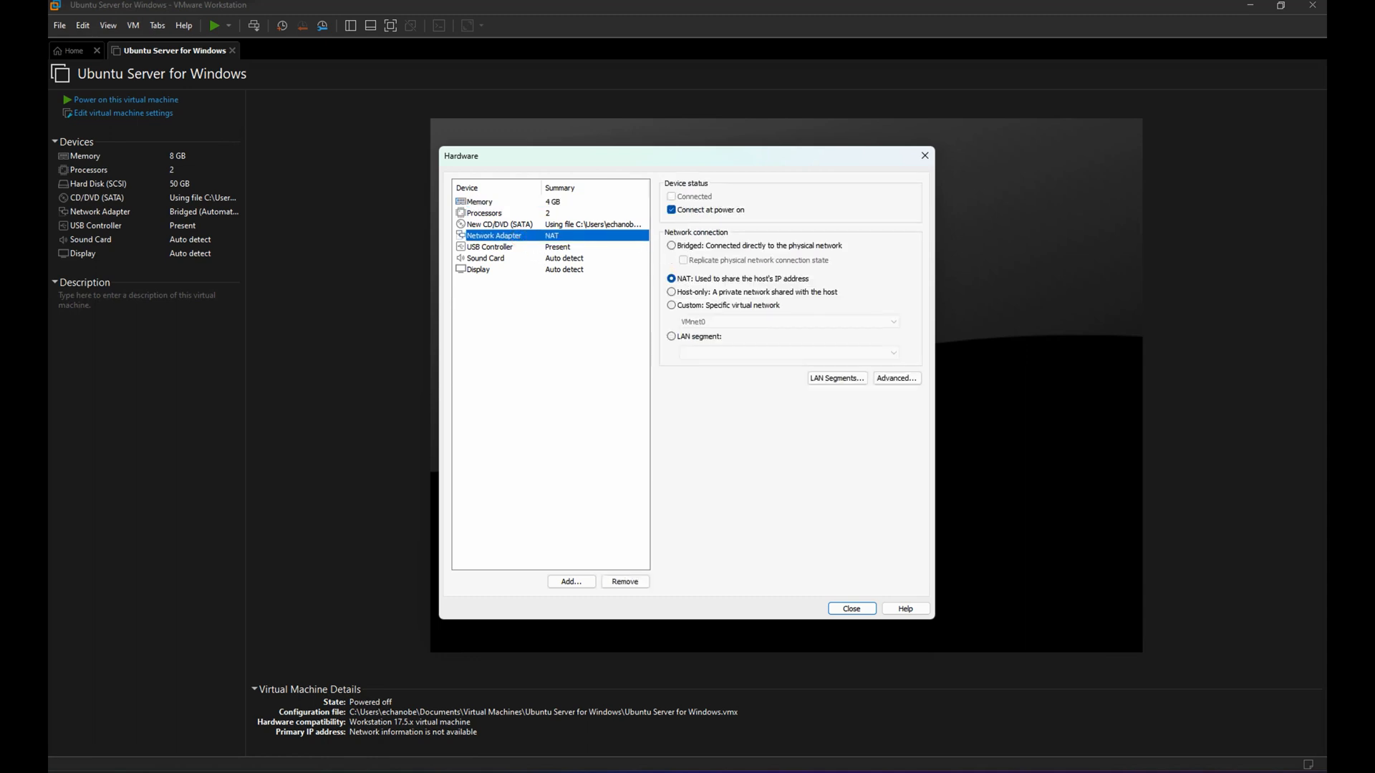
{"action": "left_click", "coordinate": [671, 245]}
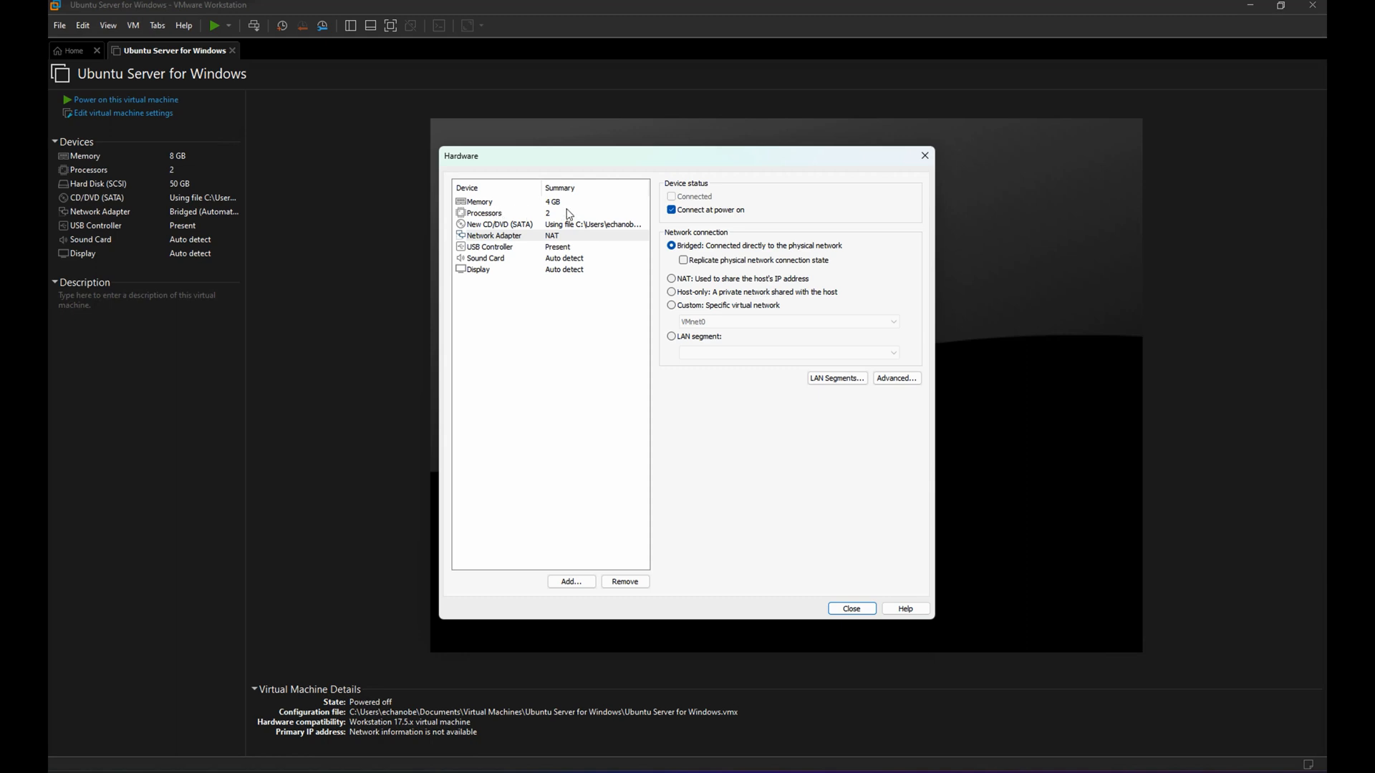
{"action": "mouse_move", "coordinate": [561, 212]}
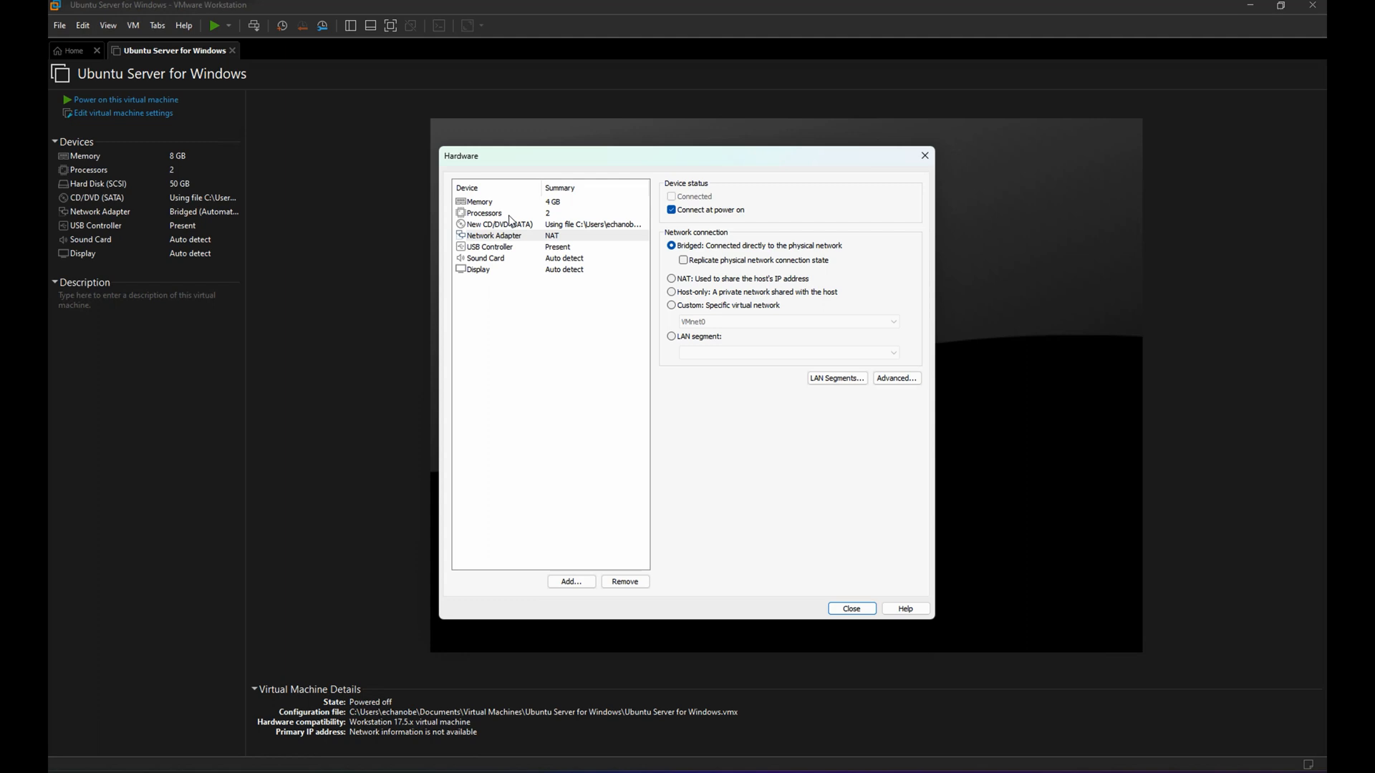
{"action": "mouse_move", "coordinate": [861, 607]}
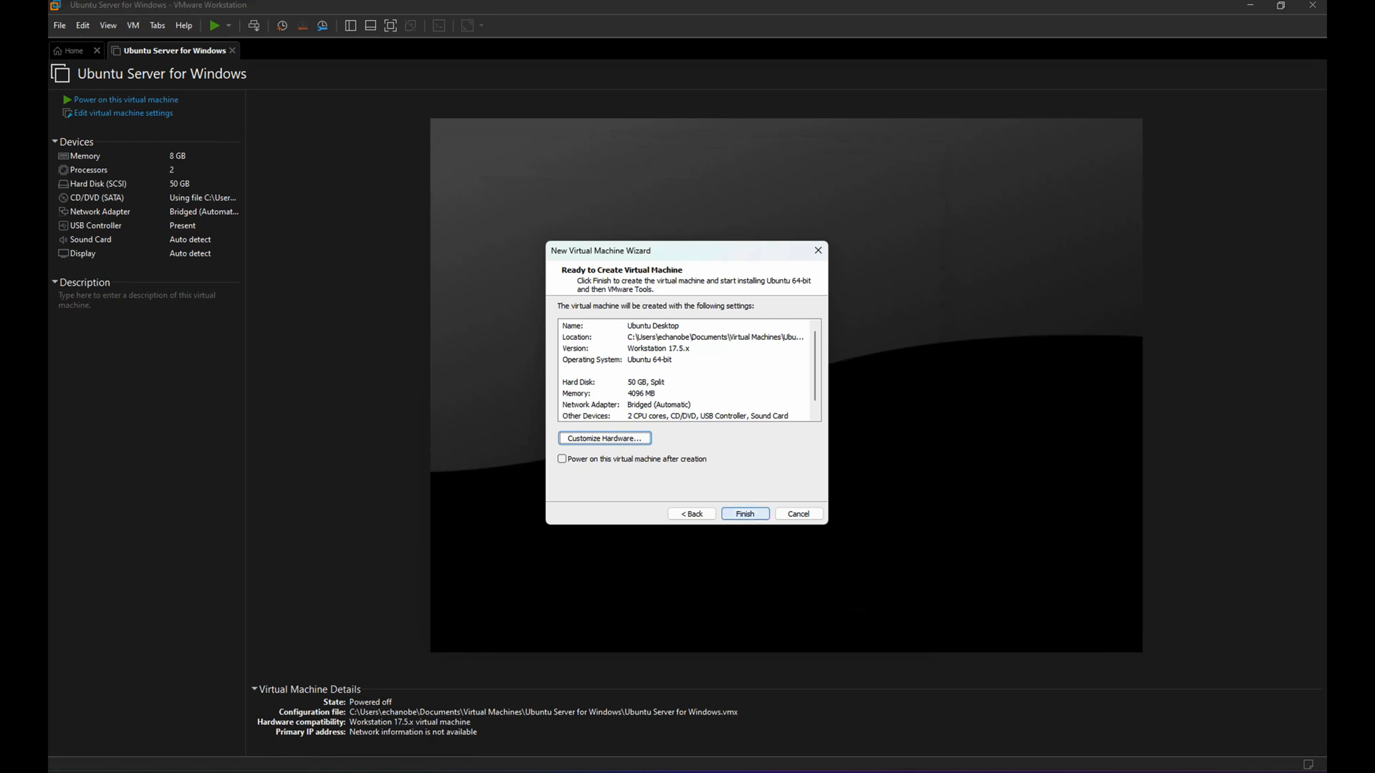
- Finish the wizard, power on the VM, accept English (US) keyboard and normal installation
{"action": "left_click", "coordinate": [743, 514]}
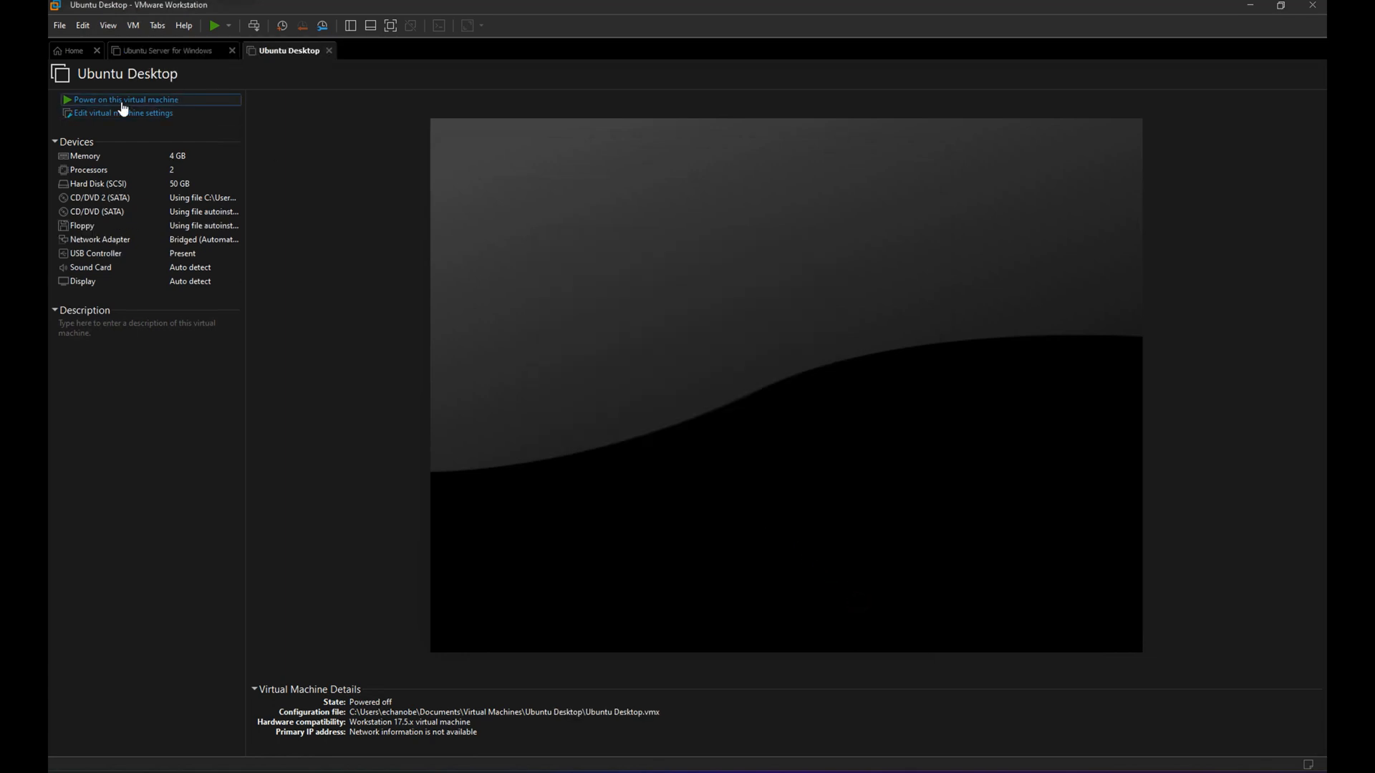
{"action": "left_click", "coordinate": [126, 99]}
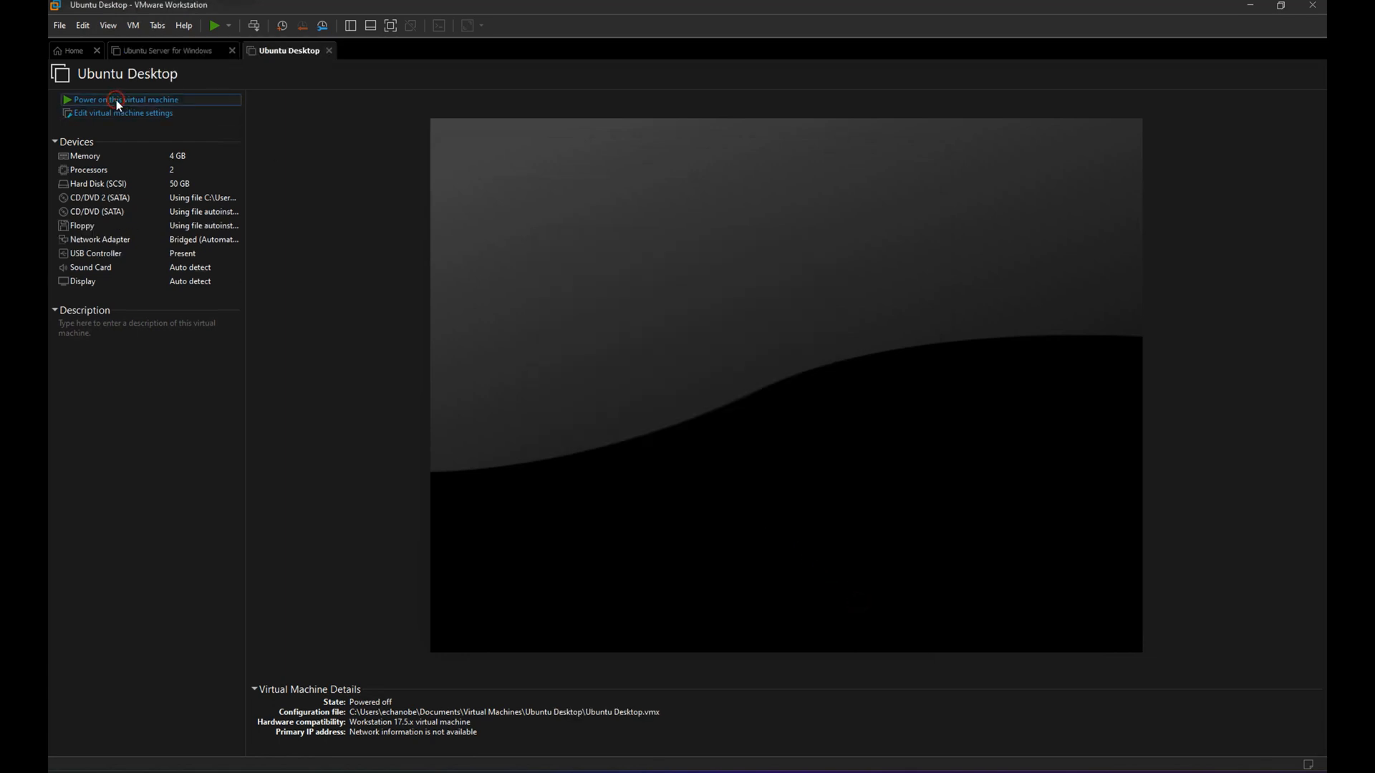
{"action": "left_click", "coordinate": [123, 99]}
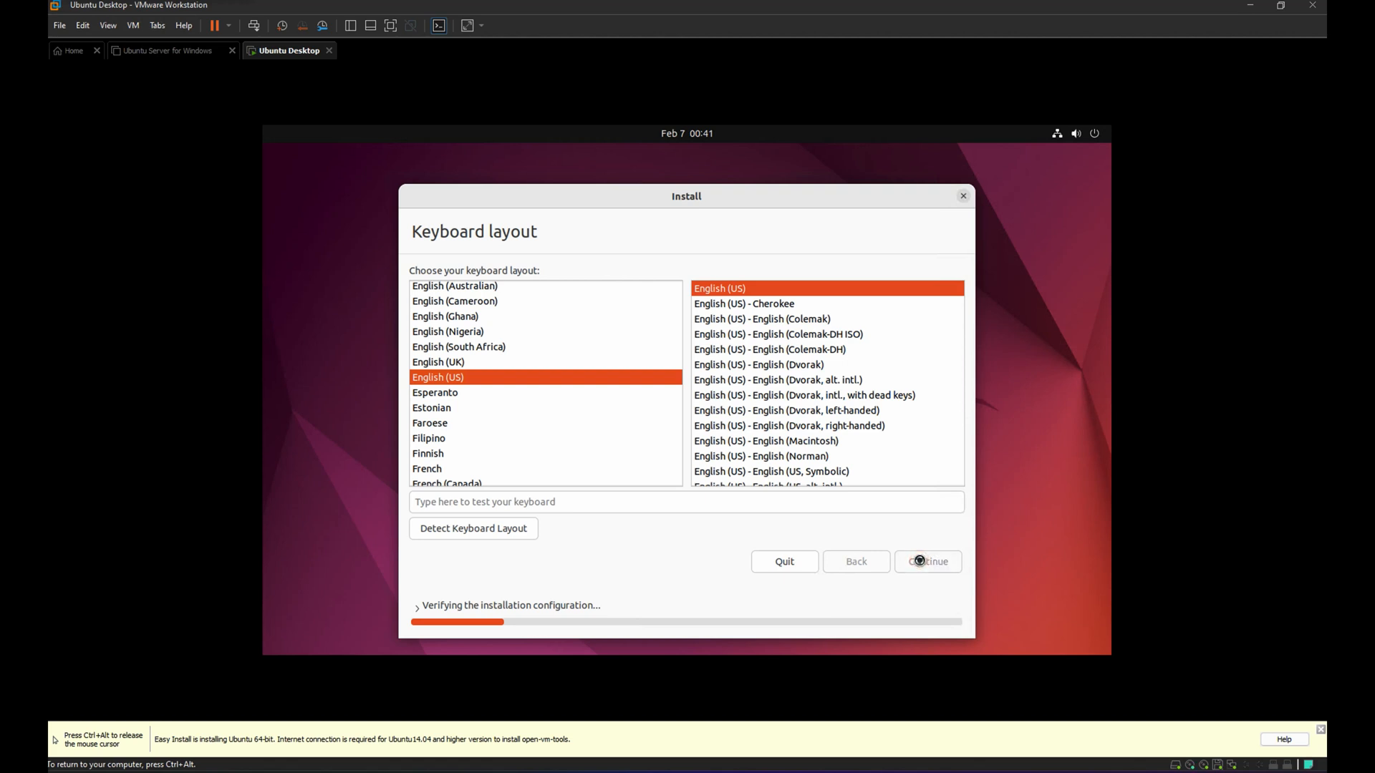
{"action": "left_click", "coordinate": [926, 561]}
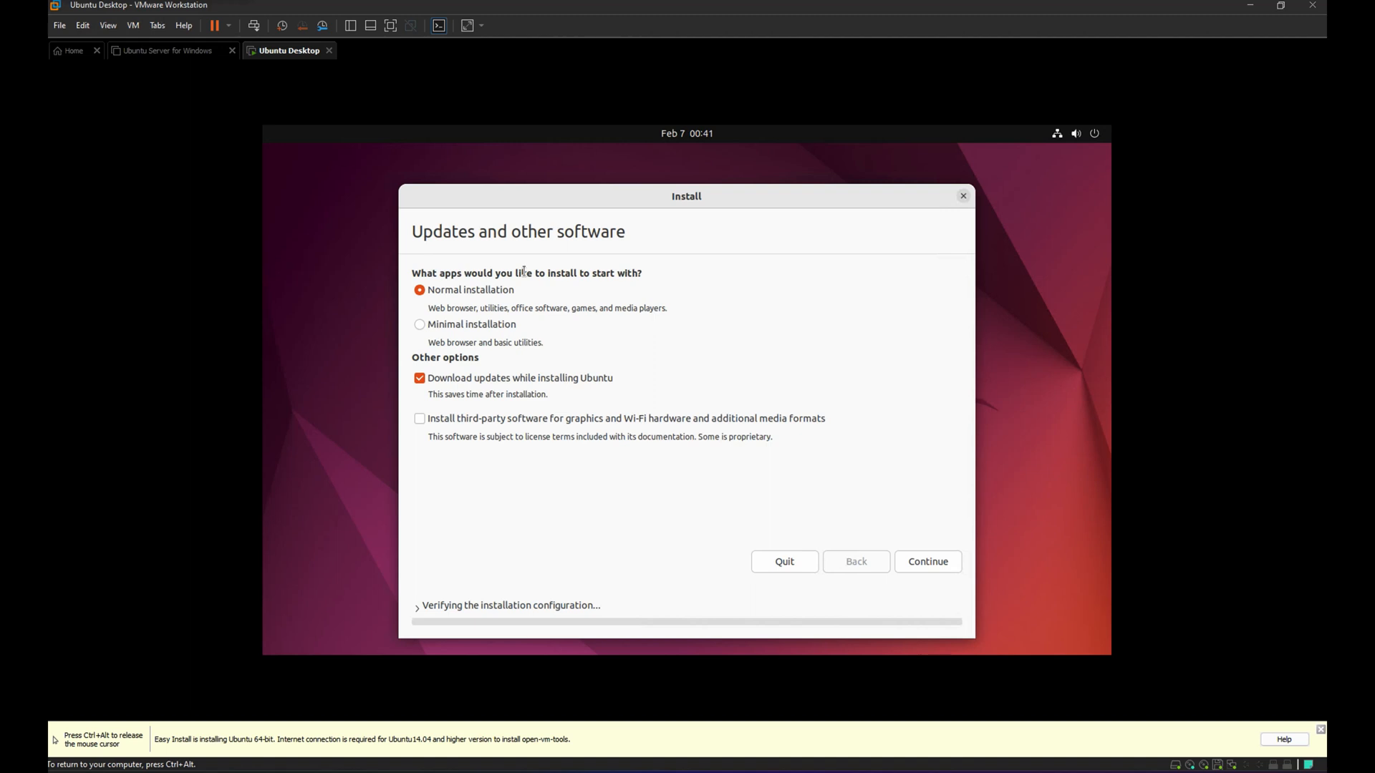
{"action": "mouse_move", "coordinate": [507, 289]}
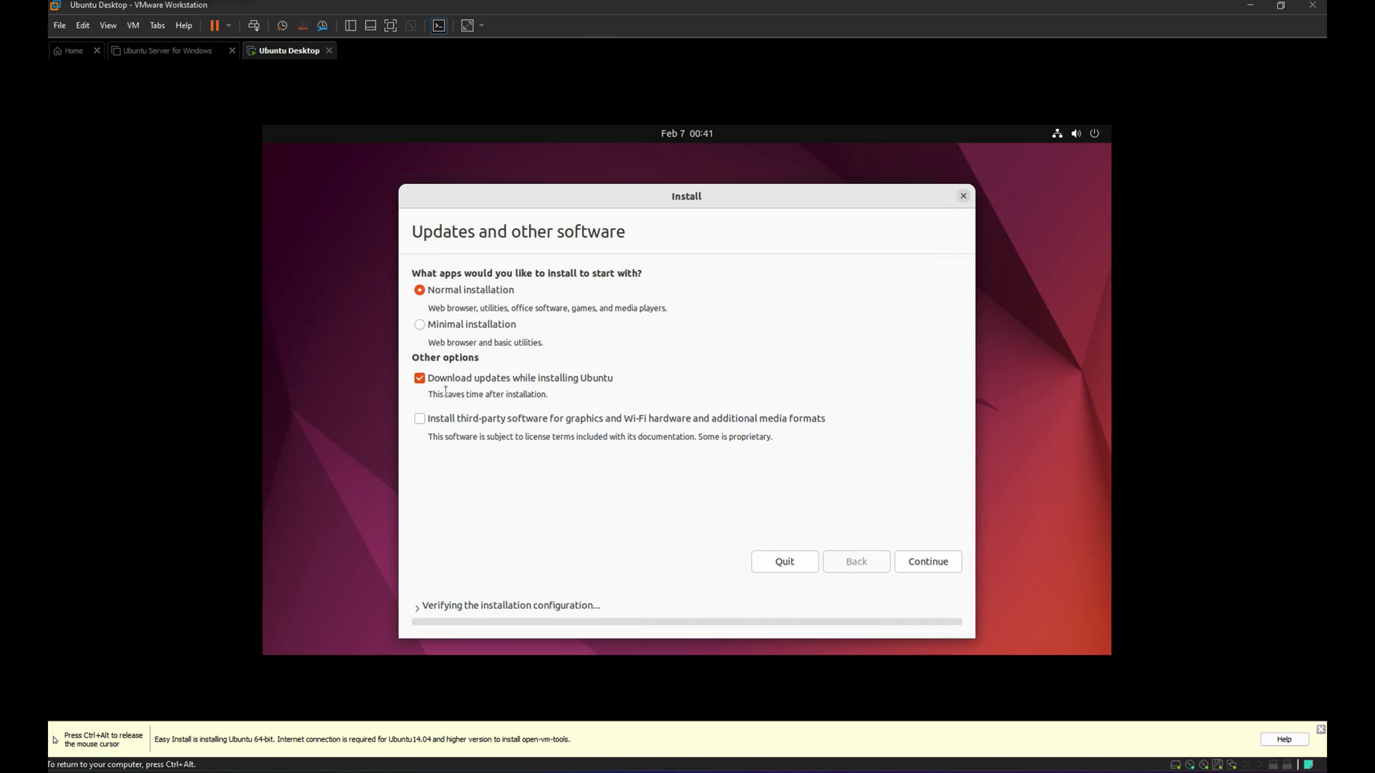
{"action": "mouse_move", "coordinate": [635, 390]}
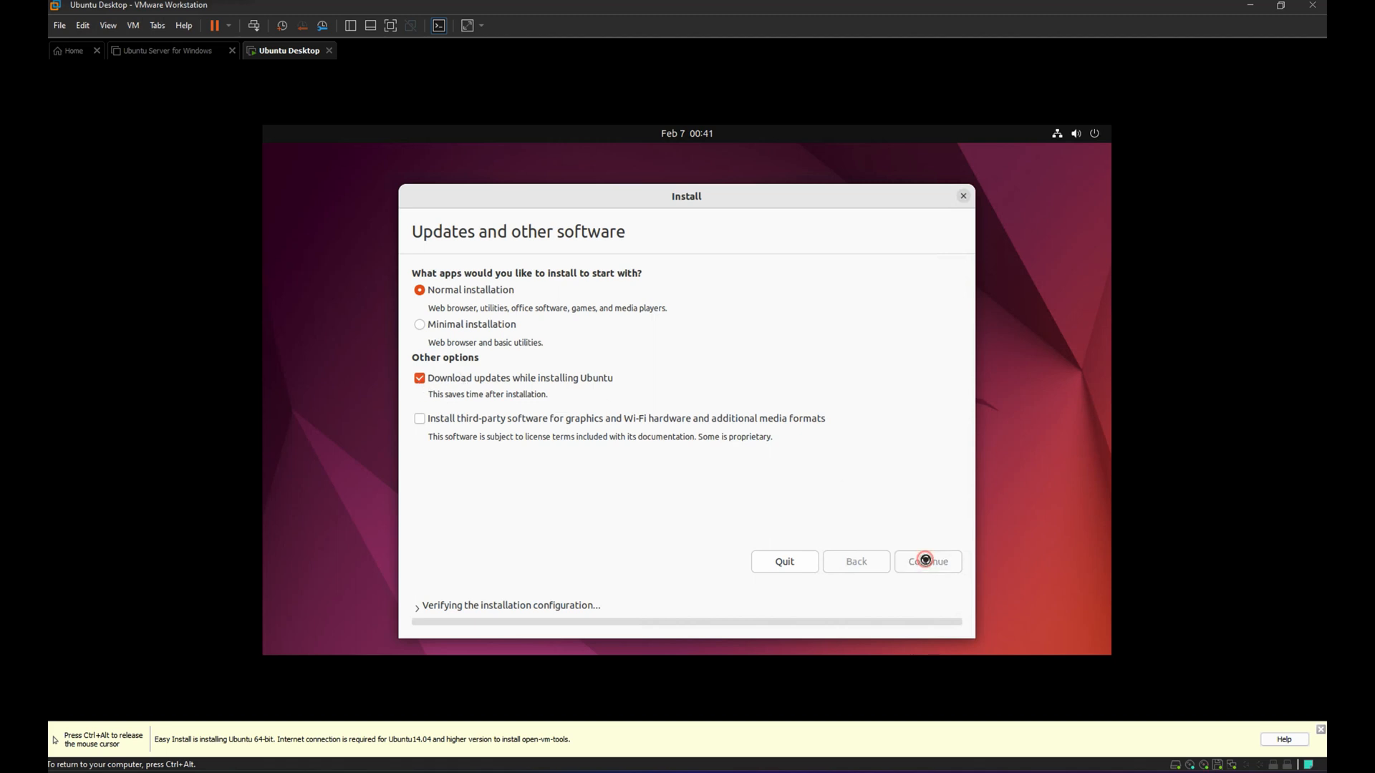
{"action": "left_click", "coordinate": [926, 561]}
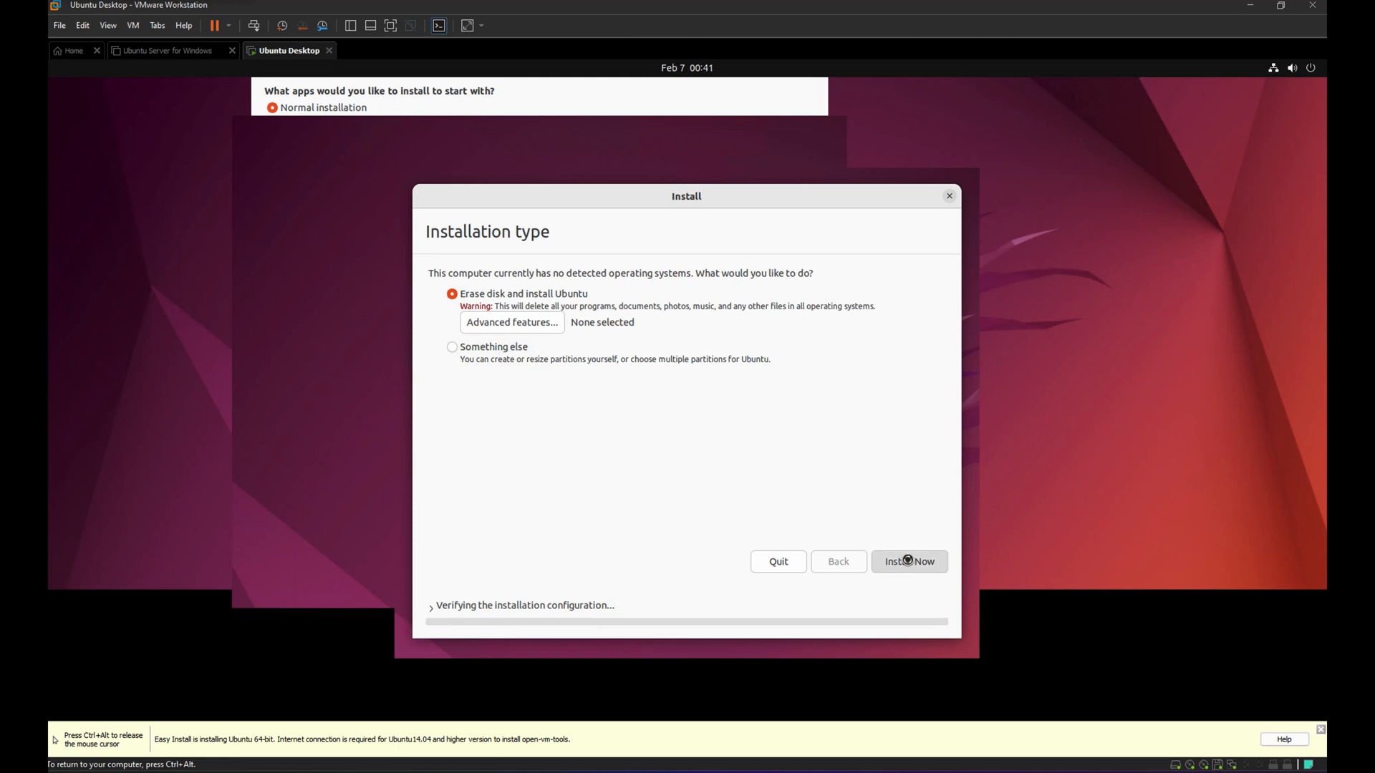
- Erase disk and install, write partition changes, and accept Singapore as location
{"action": "left_click", "coordinate": [909, 562]}
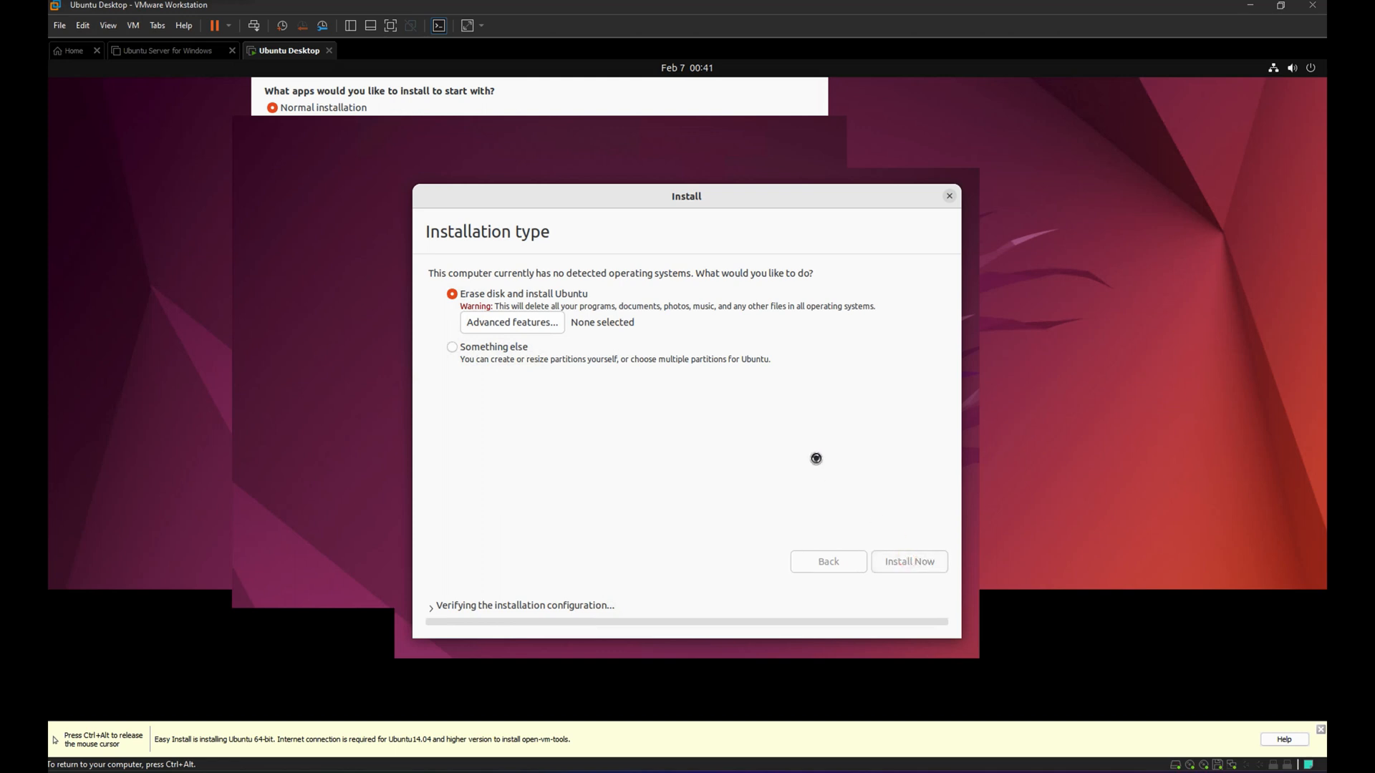
{"action": "left_click", "coordinate": [908, 561]}
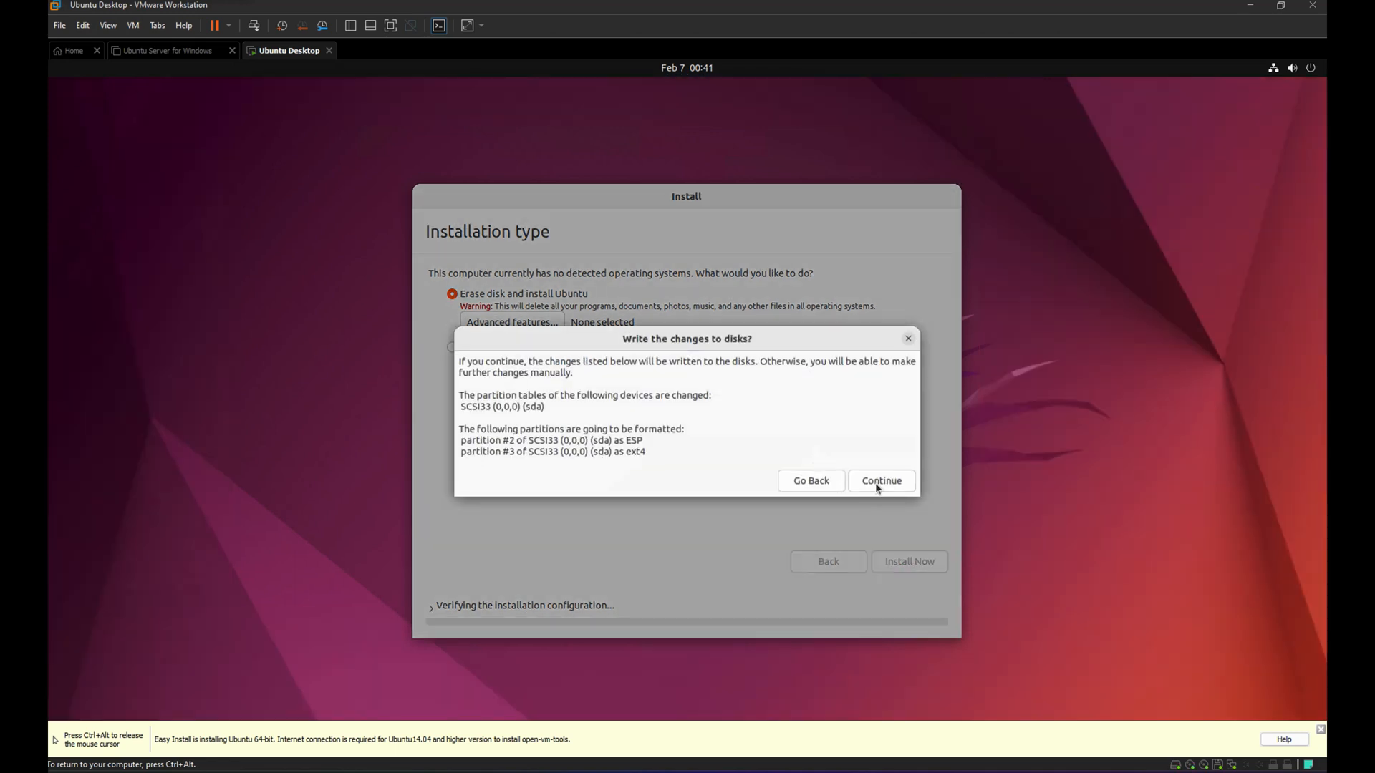
{"action": "left_click", "coordinate": [880, 482]}
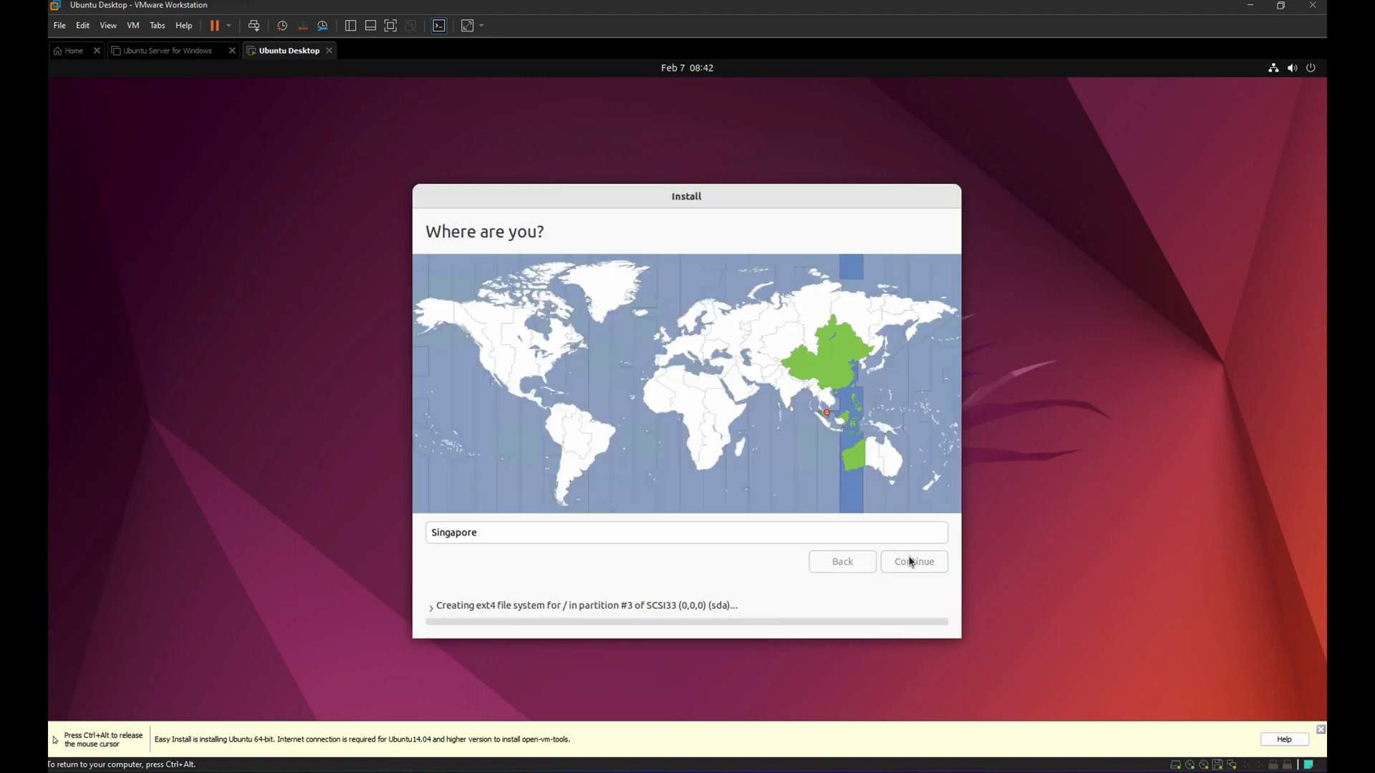
{"action": "left_click", "coordinate": [912, 561]}
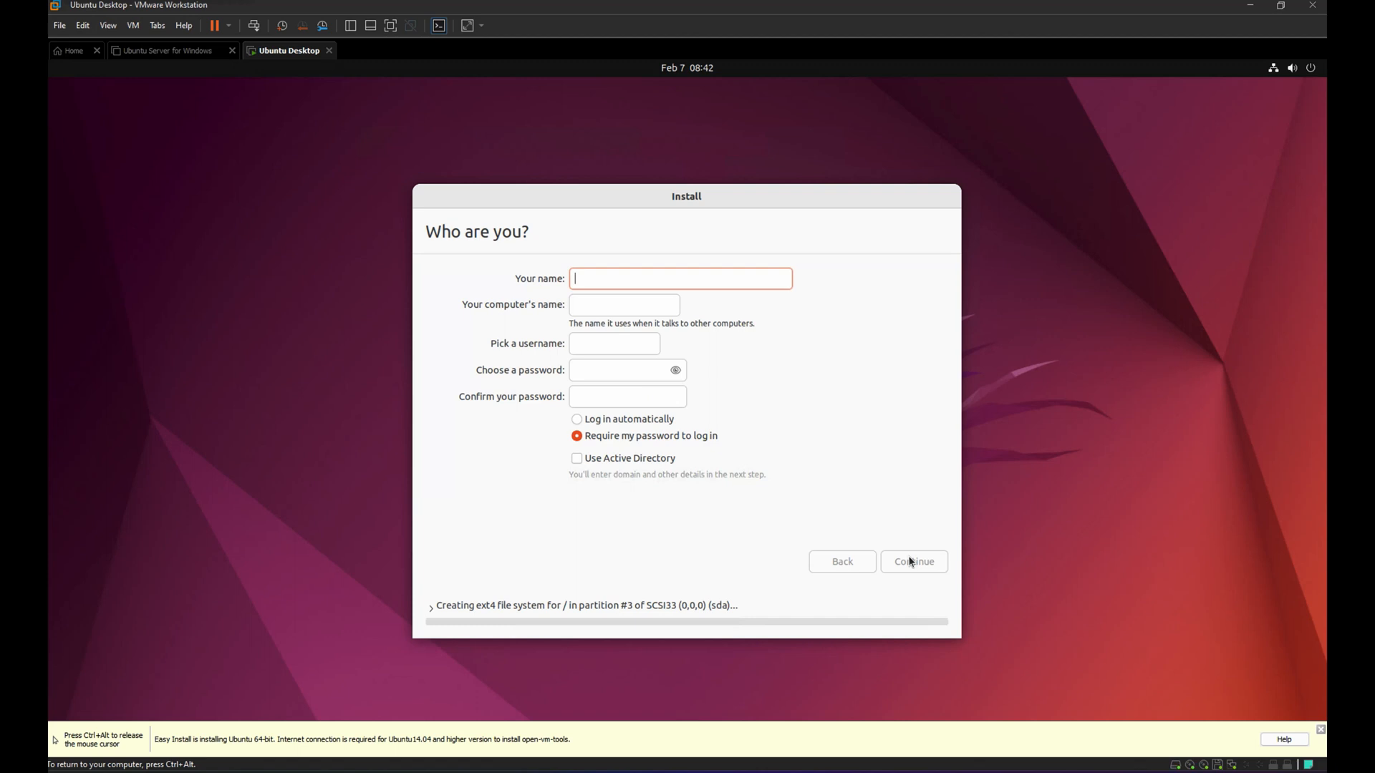
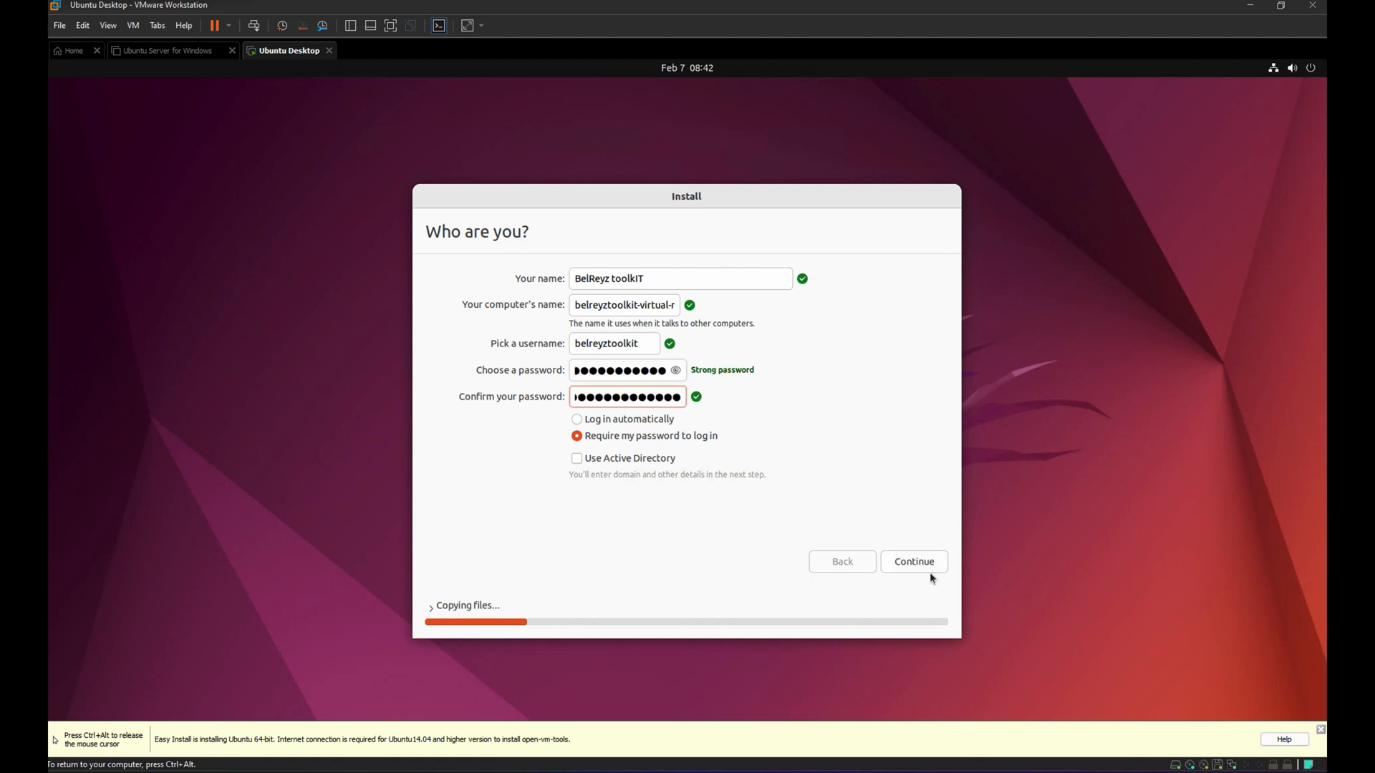
- Enter name 'BelReyz', username and password on Who are you?, then continue installing
{"action": "left_click", "coordinate": [912, 562]}
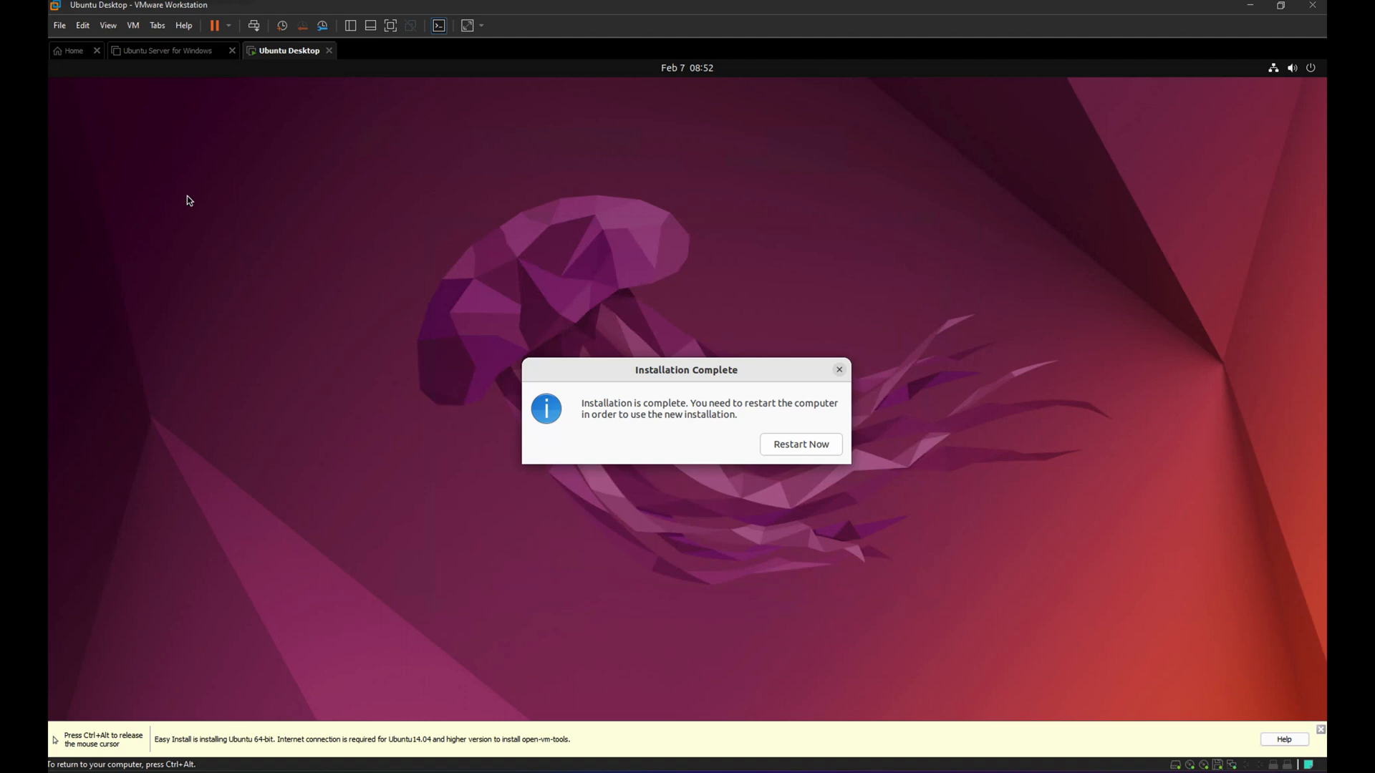
{"action": "mouse_move", "coordinate": [259, 217]}
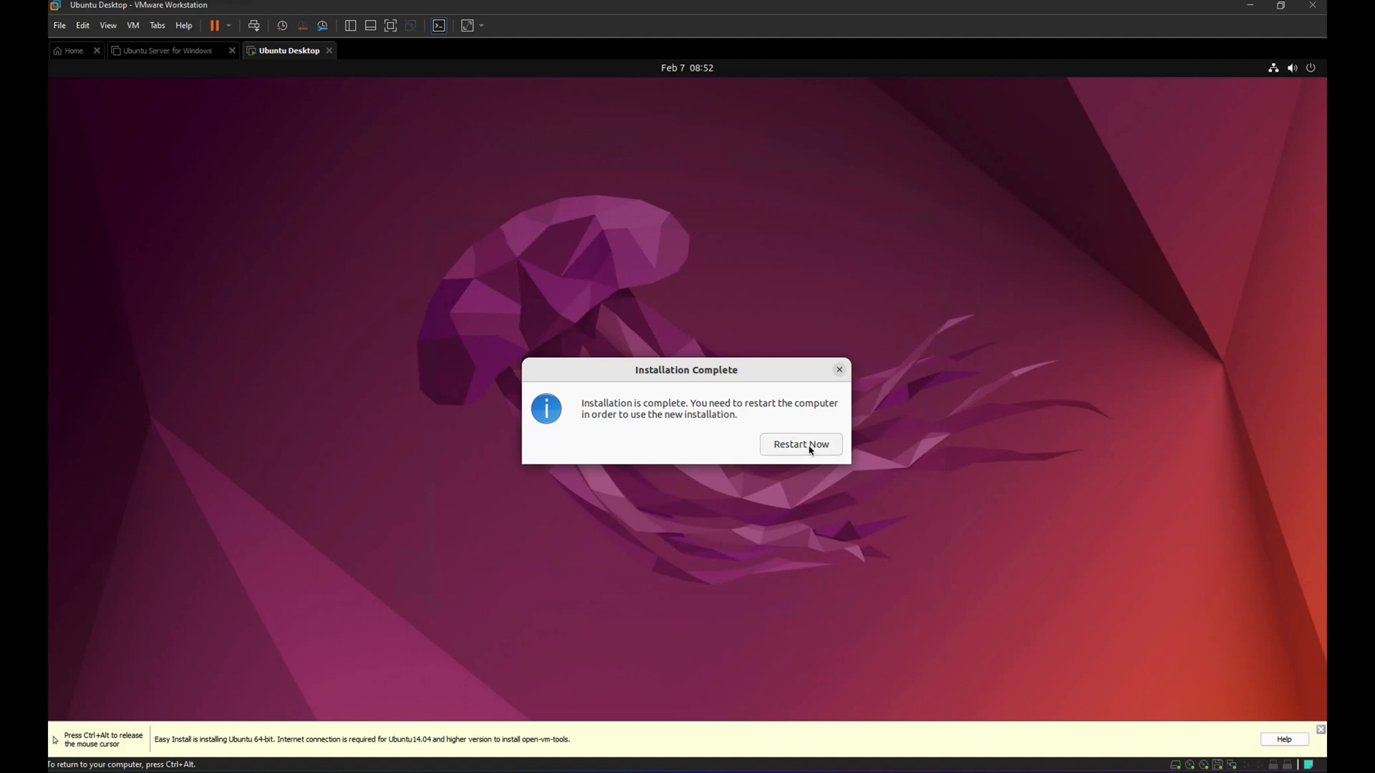
- Restart the installed Ubuntu guest and log in with the account password
{"action": "left_click", "coordinate": [799, 444]}
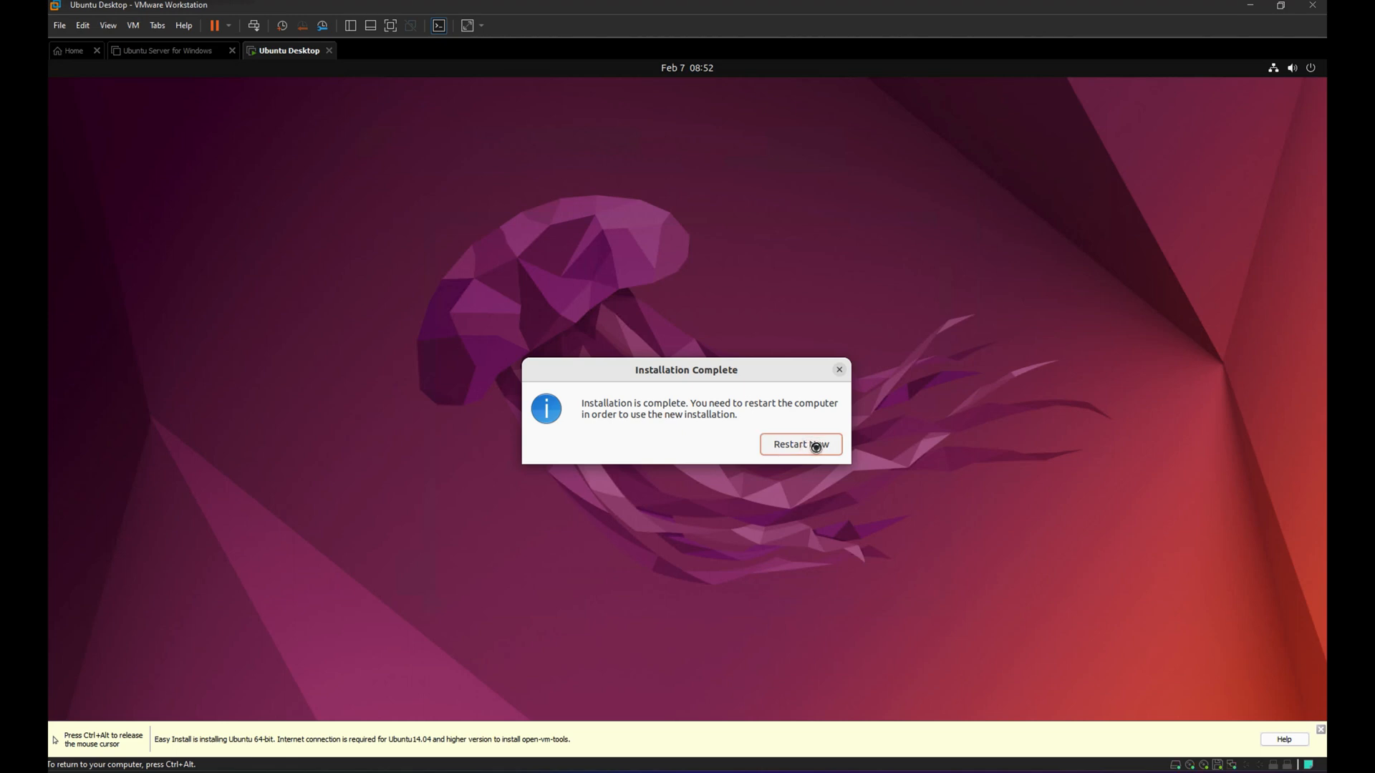
{"action": "left_click", "coordinate": [799, 444]}
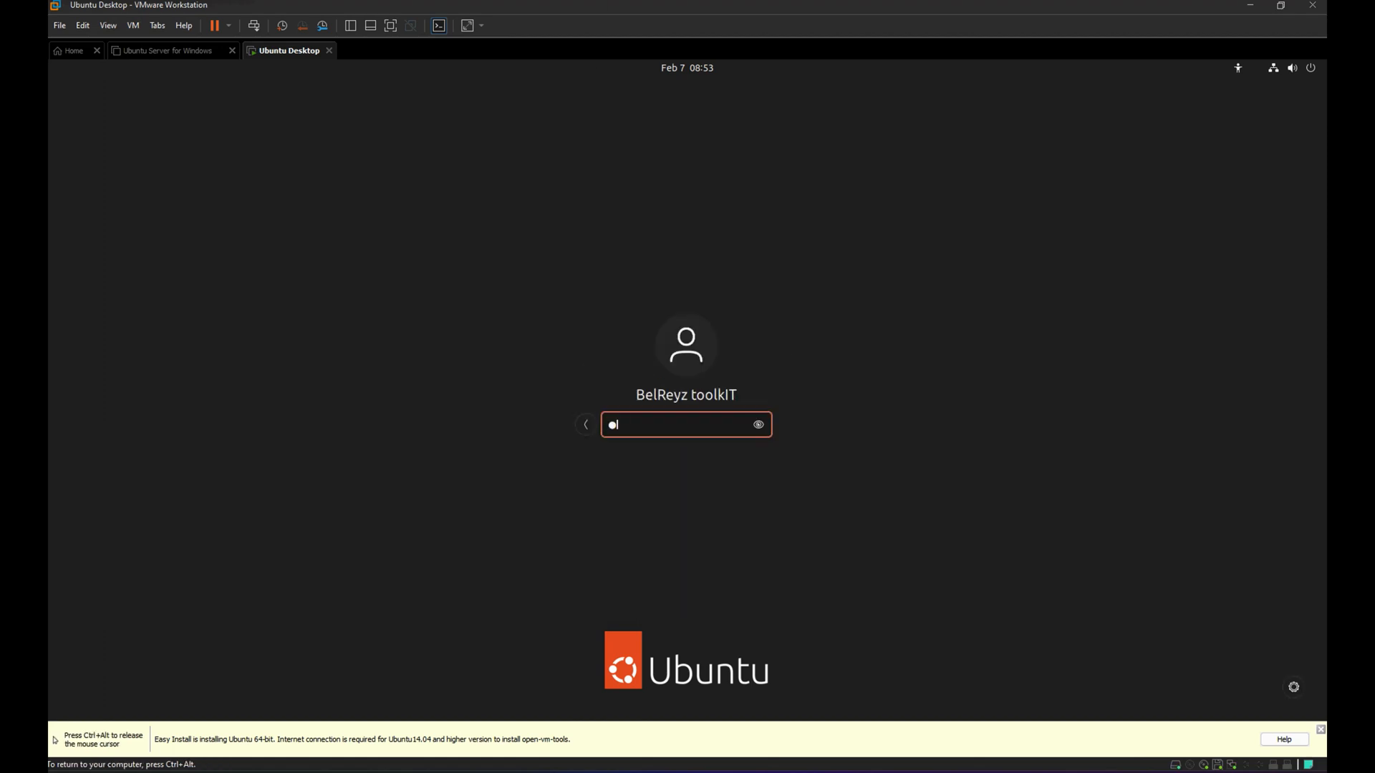
{"action": "type", "text": "password"}
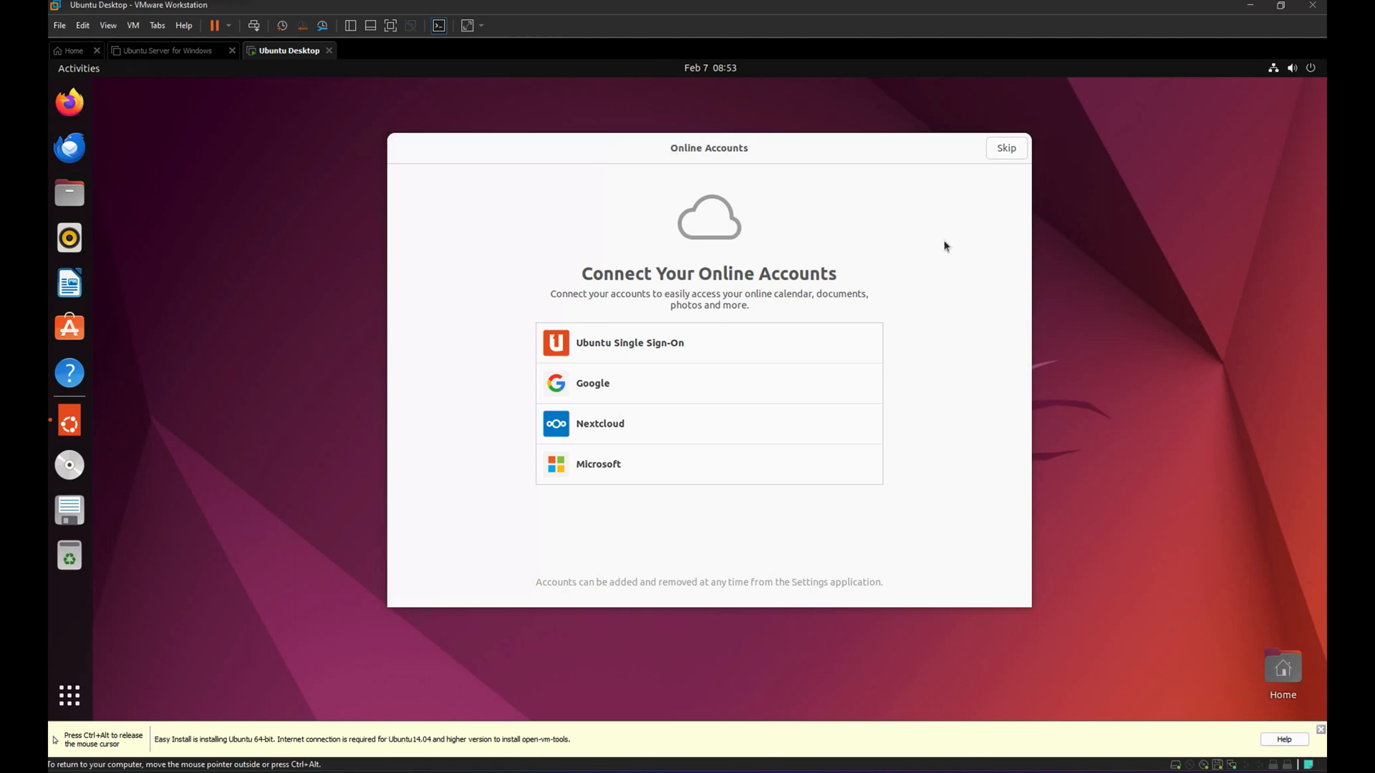
- Skip Online Accounts and Ubuntu Pro, choose not to send system info, and finish welcome setup
{"action": "left_click", "coordinate": [1006, 147]}
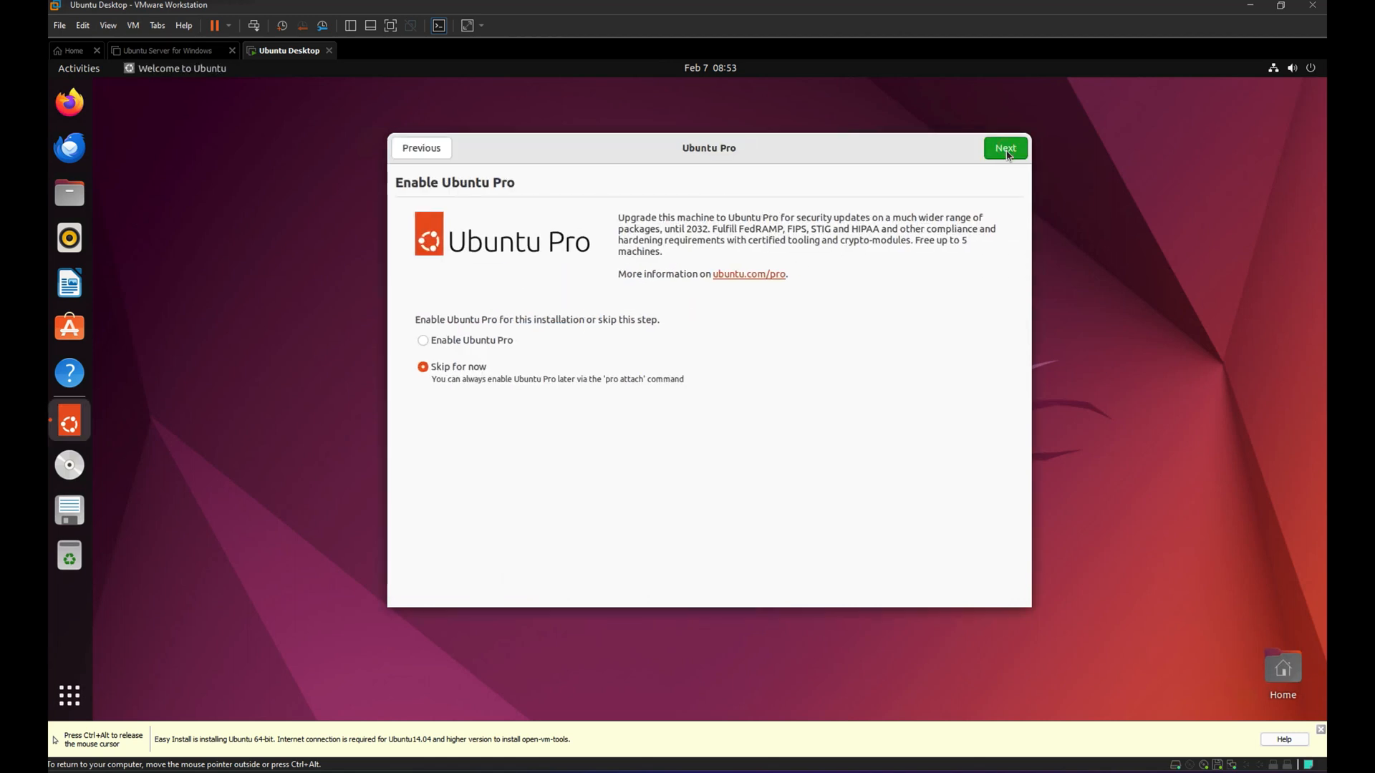
{"action": "left_click", "coordinate": [1004, 148]}
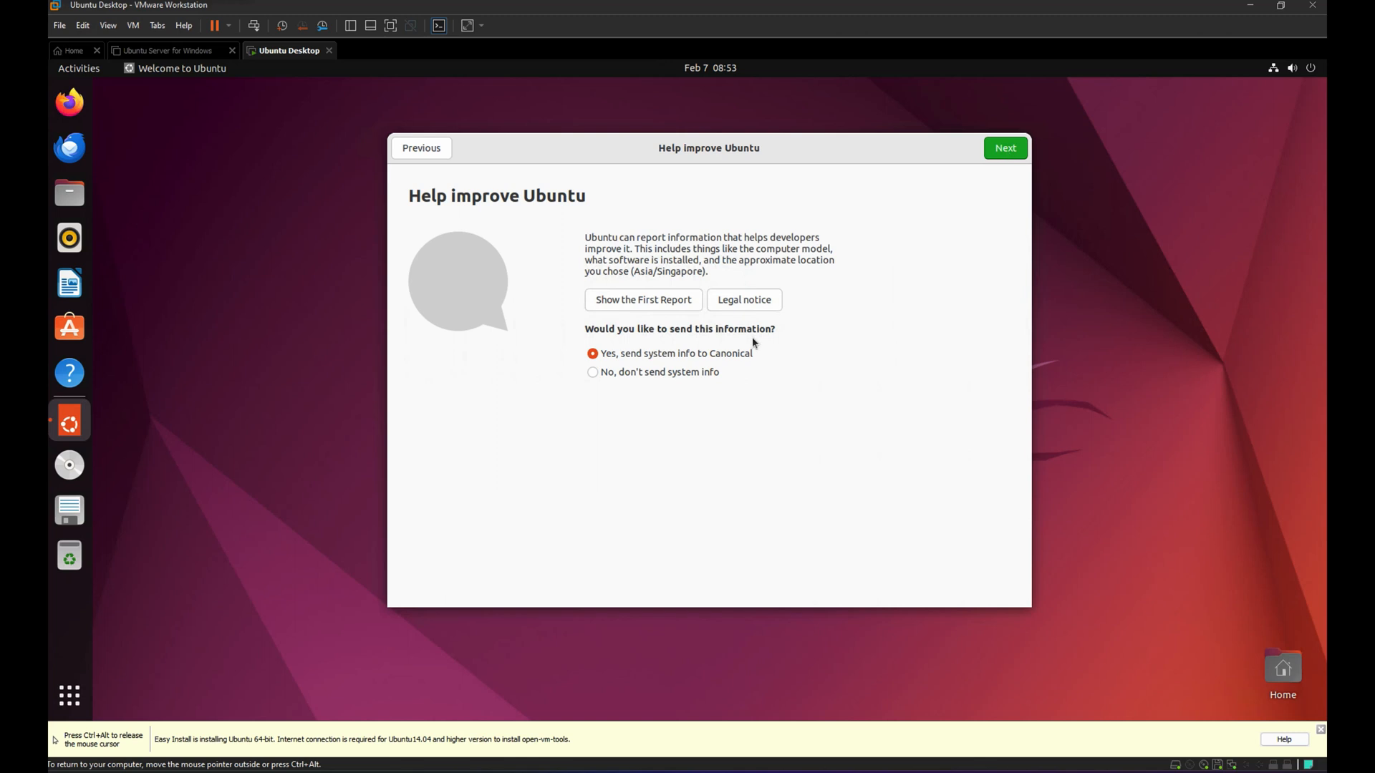
{"action": "left_click", "coordinate": [593, 372]}
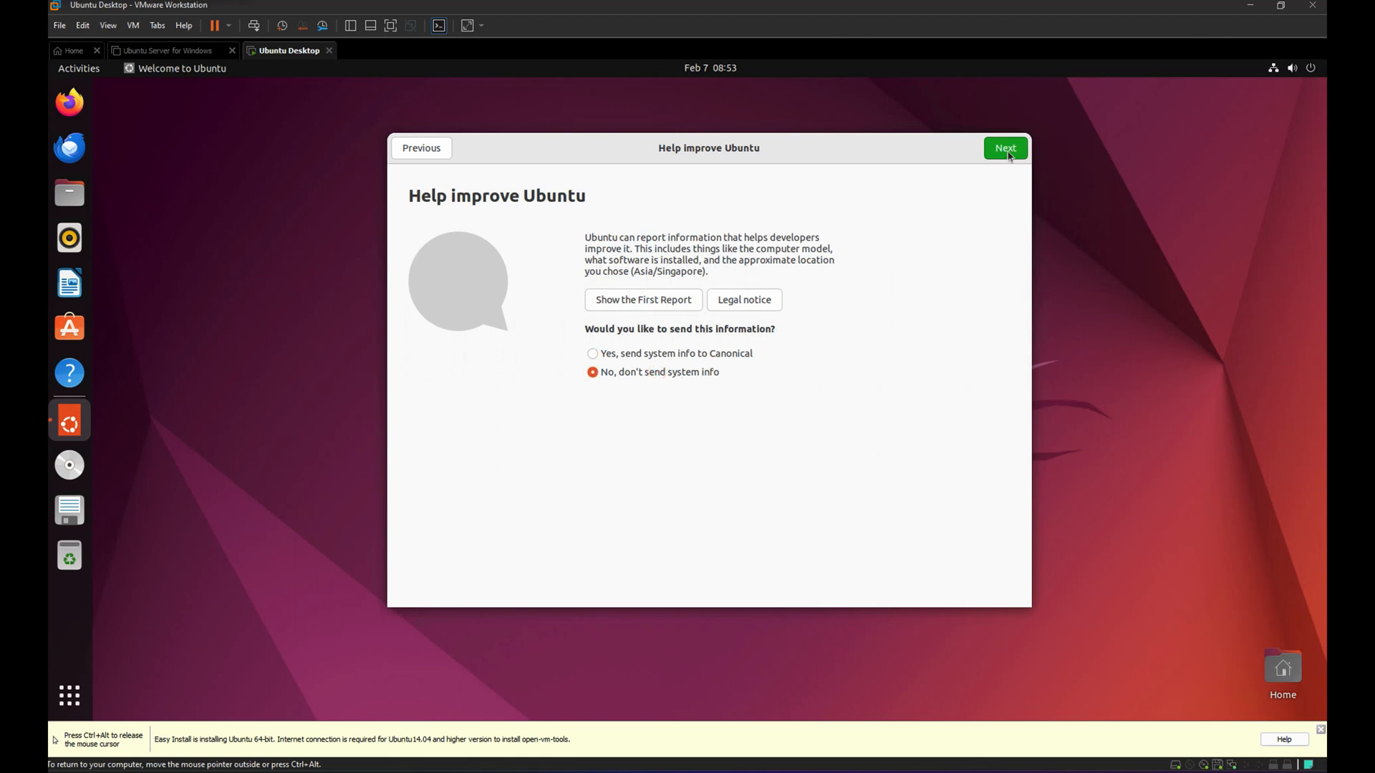
{"action": "left_click", "coordinate": [1004, 148]}
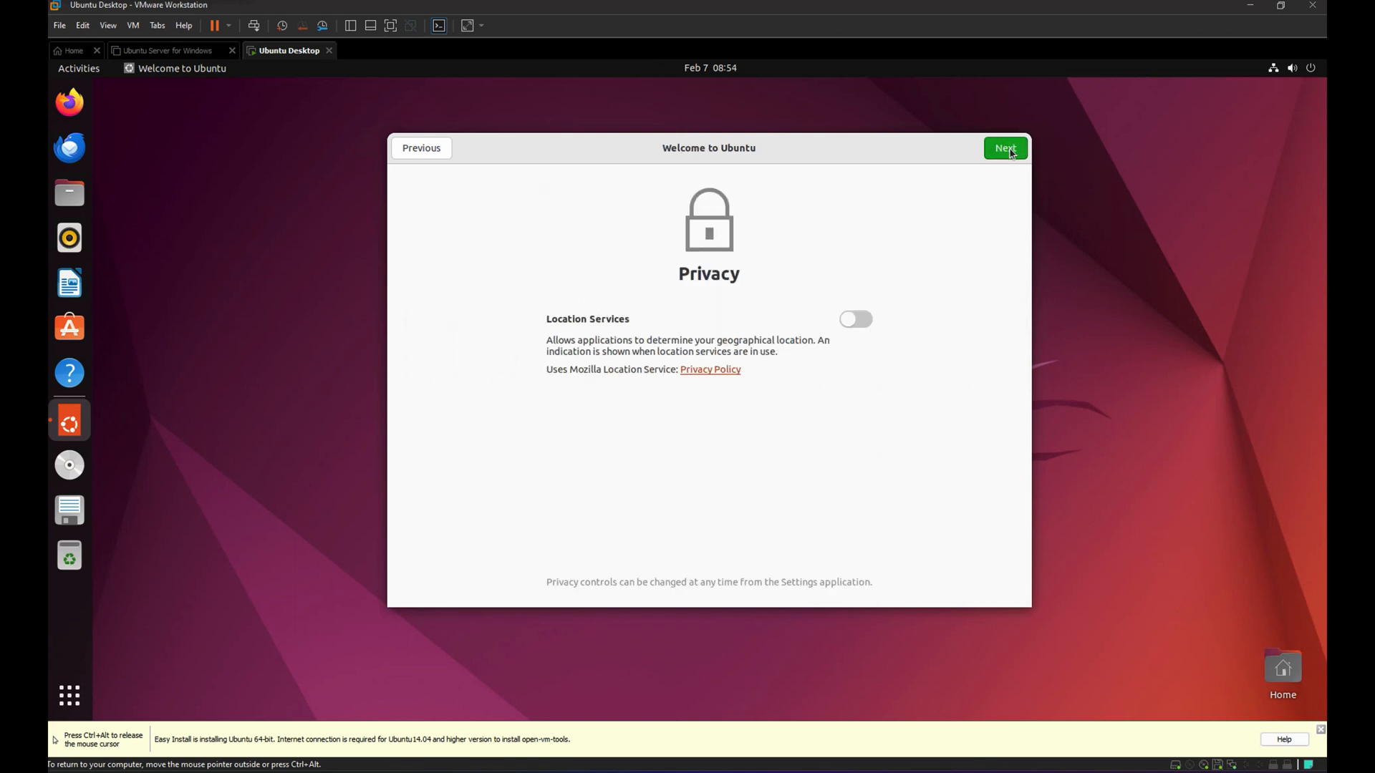
{"action": "left_click", "coordinate": [1005, 148]}
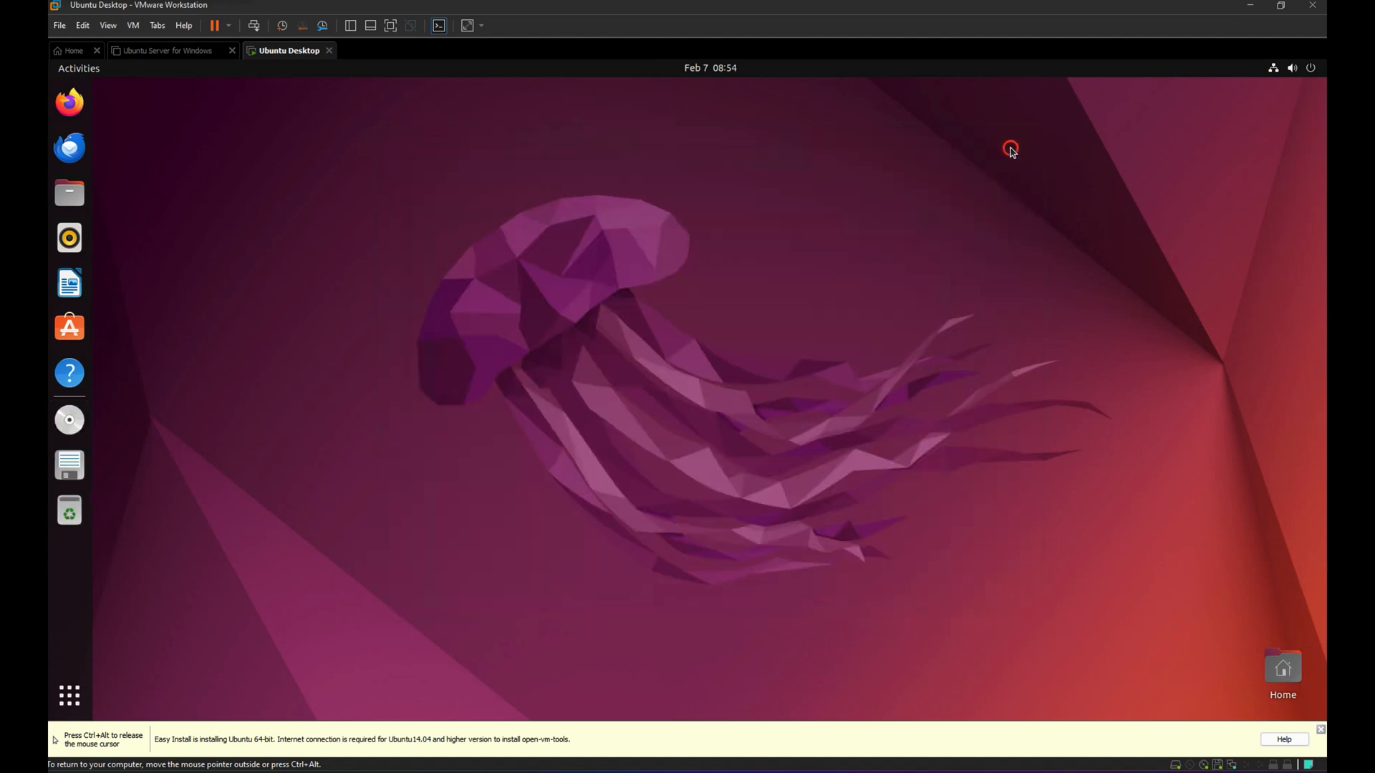
{"action": "mouse_move", "coordinate": [209, 165]}
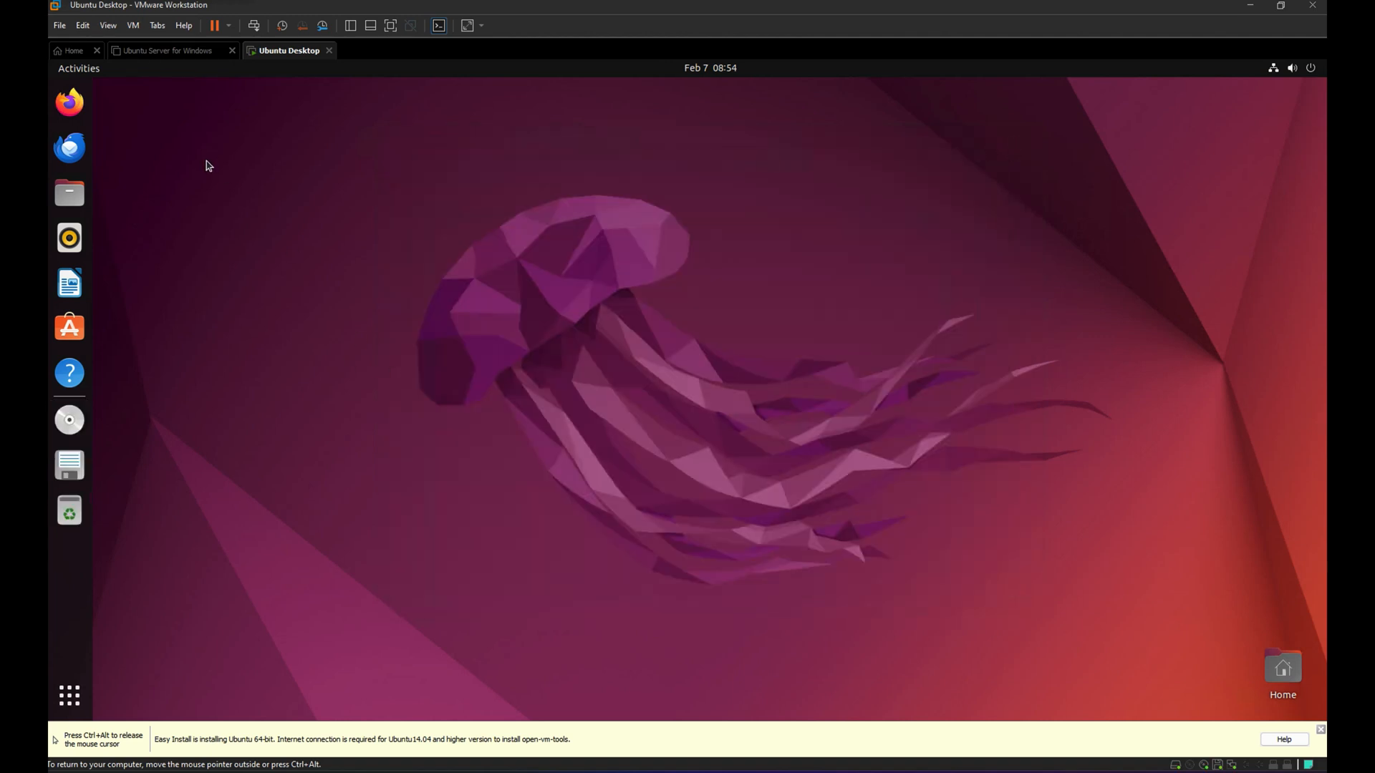
{"action": "mouse_move", "coordinate": [218, 195]}
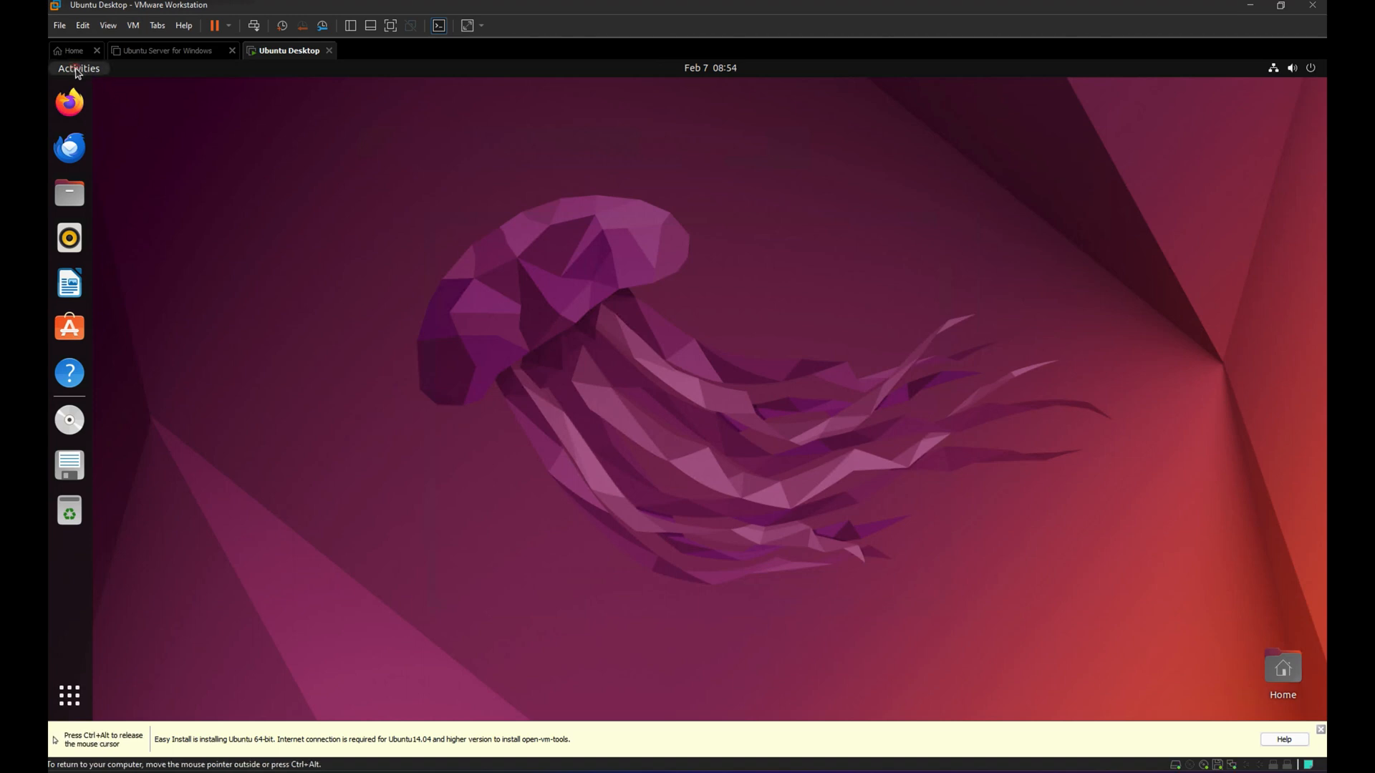
- Launch Terminal from Activities and resolve google.com with dig to confirm DNS works
{"action": "type", "text": "terminal"}
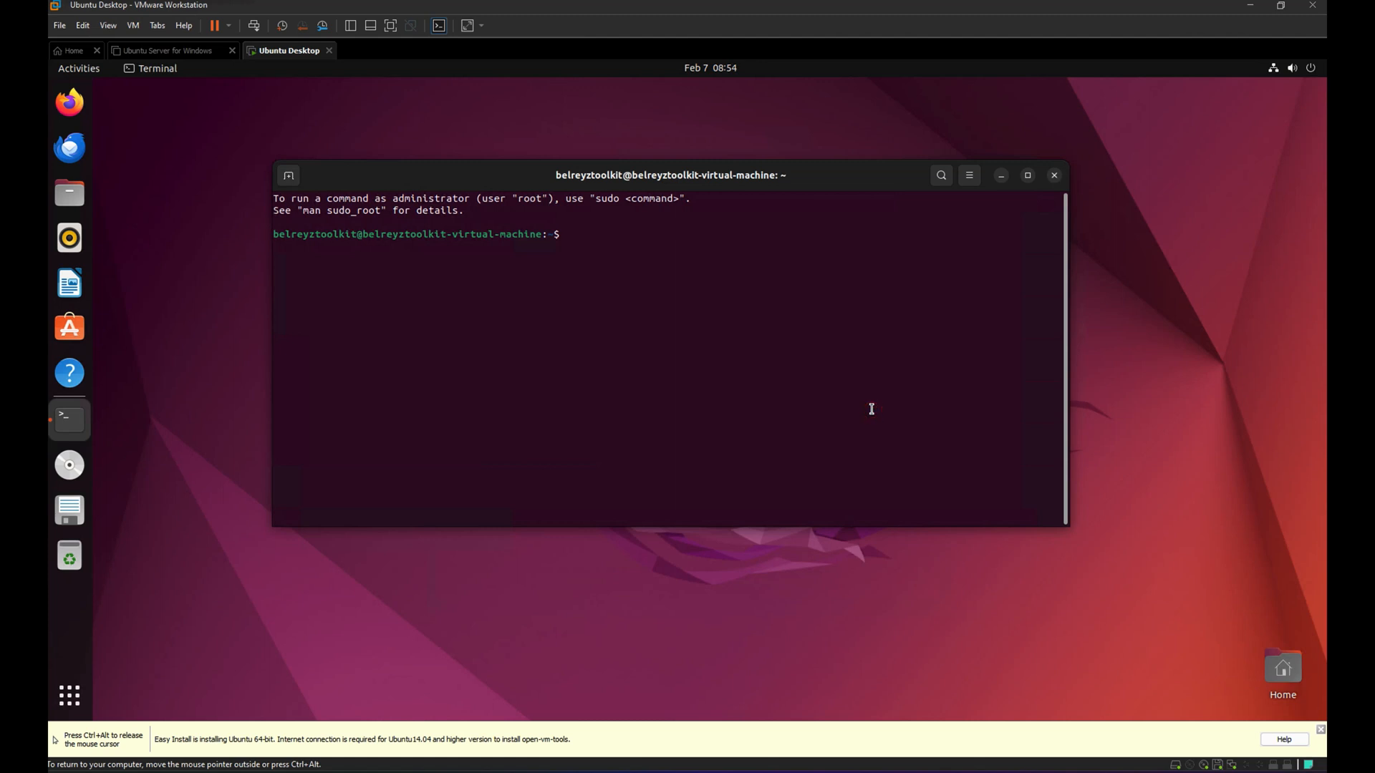
{"action": "type", "text": "d"}
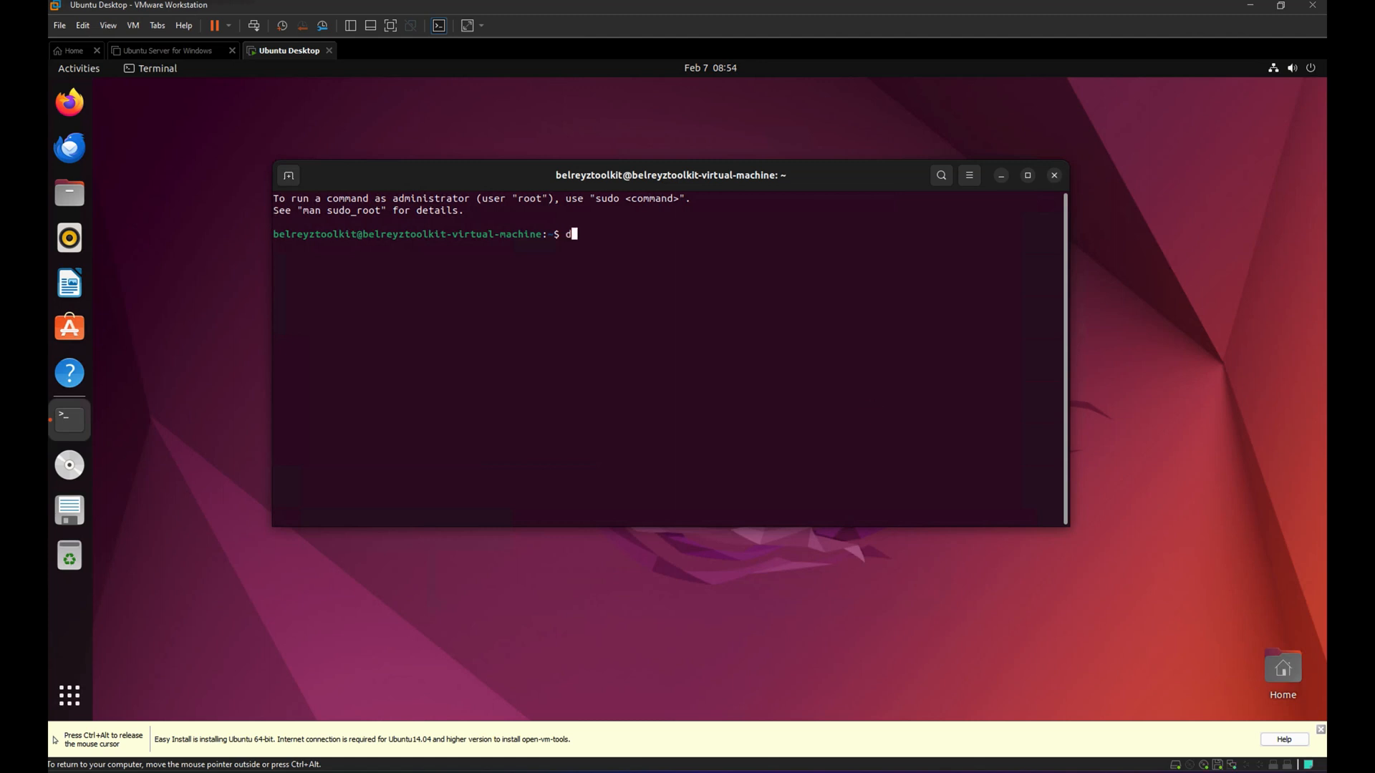
{"action": "type", "text": "ig google.com"}
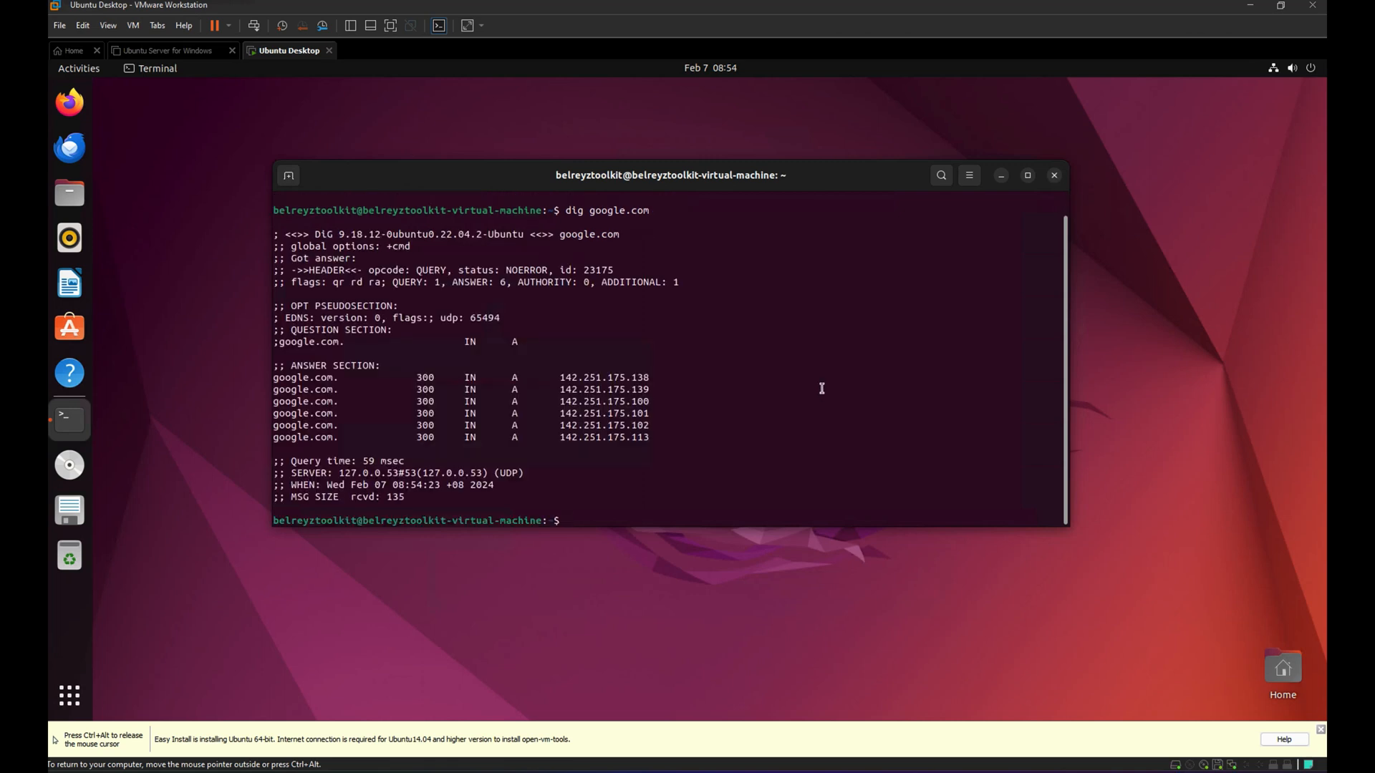
- Become root via sudo bash, run ip a, and select the bridged address 192.168.50.29
{"action": "type", "text": "sudo bash"}
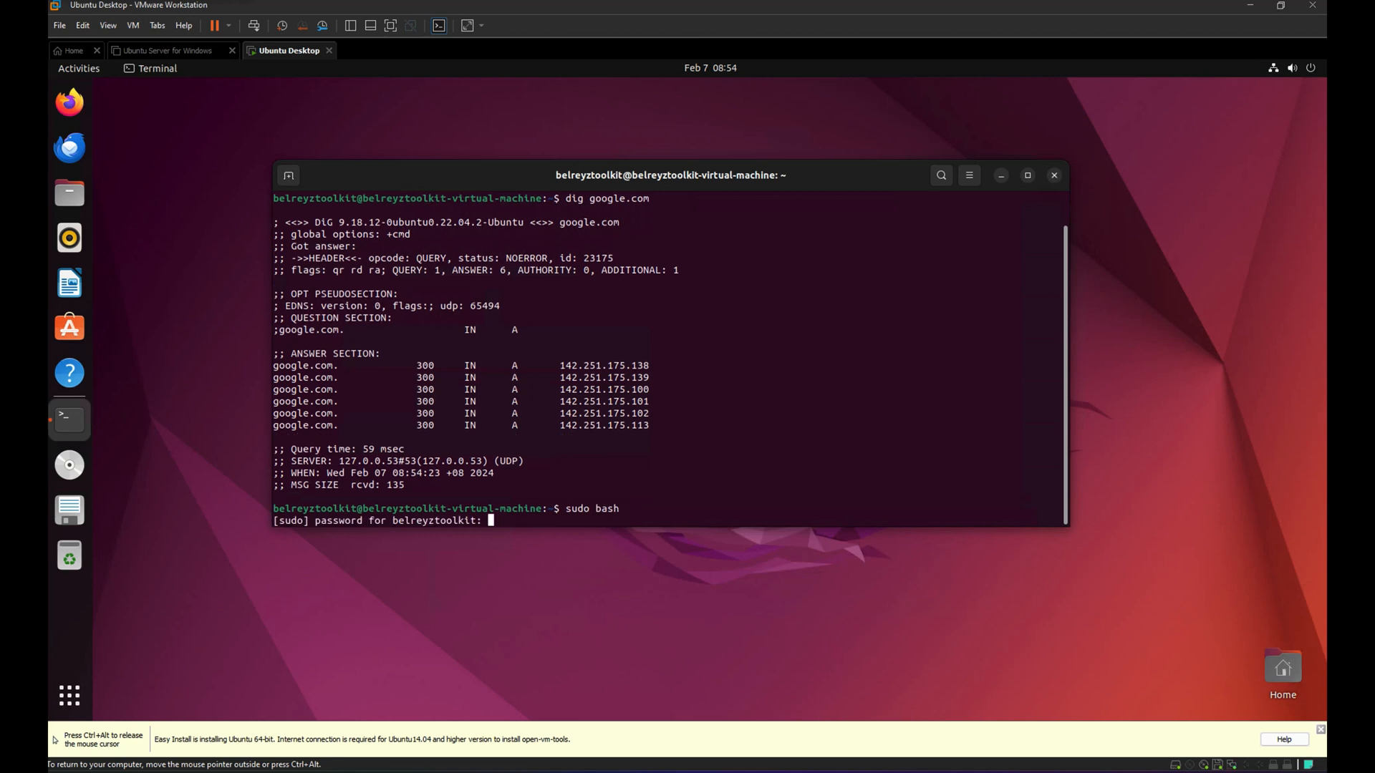
{"action": "key", "text": "Return"}
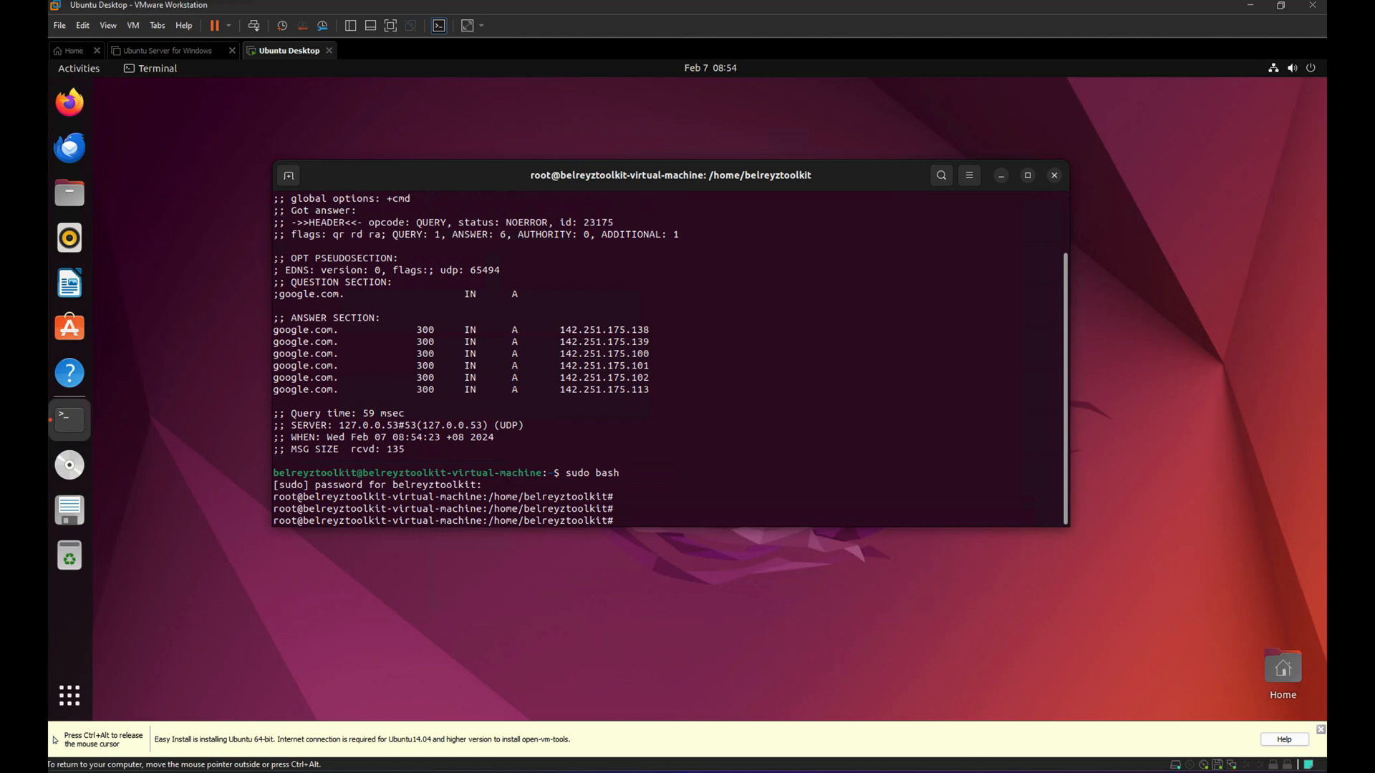
{"action": "type", "text": "ip a"}
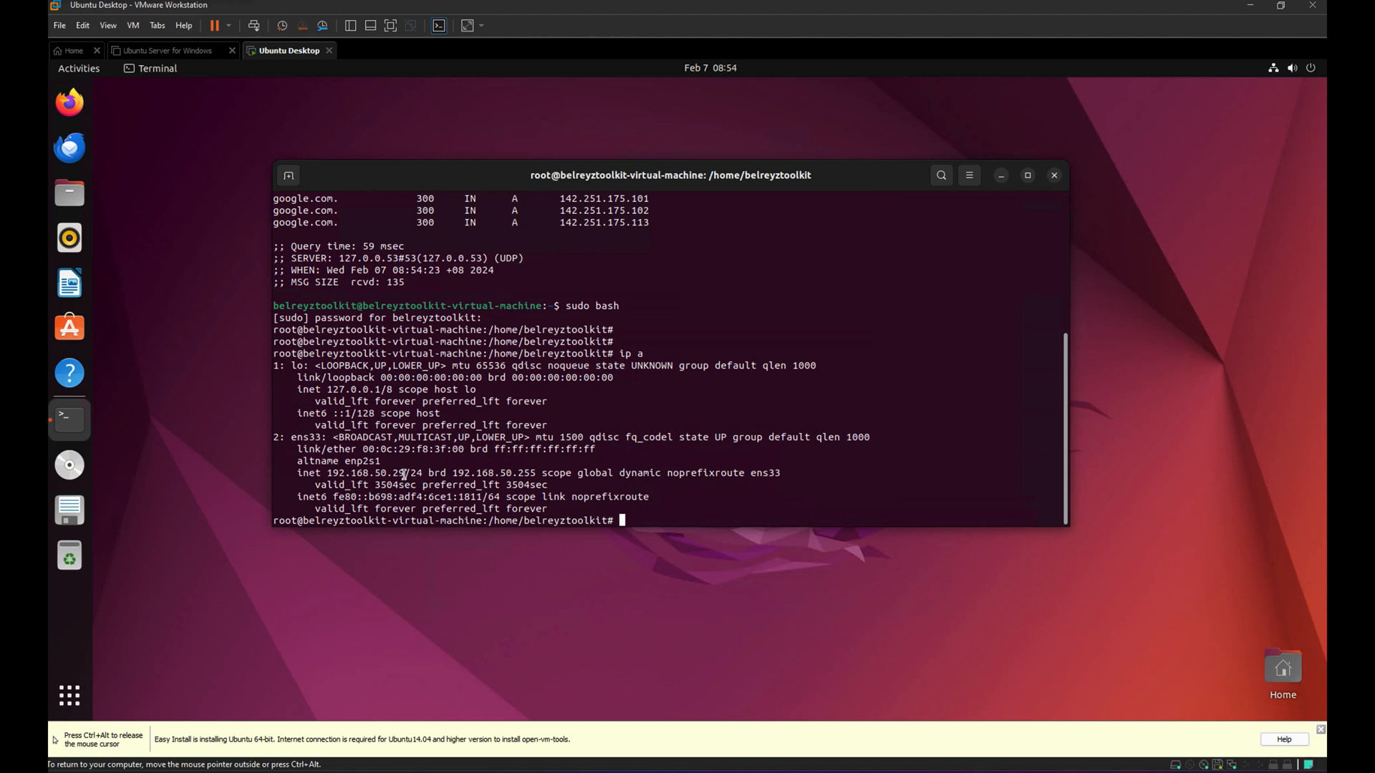
{"action": "double_click", "coordinate": [365, 472]}
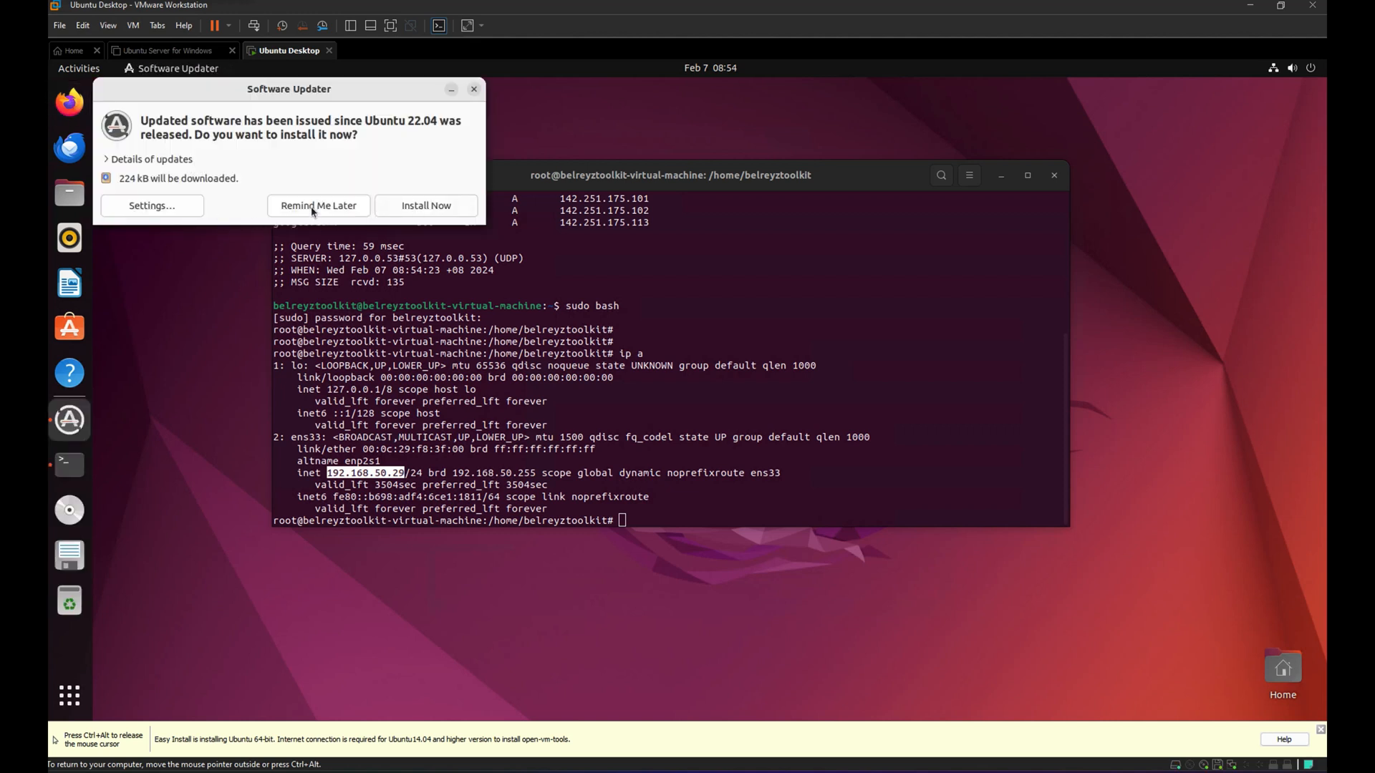
- Postpone software updates, start browsing in Firefox and enter 'youtube.' in the address bar
{"action": "left_click", "coordinate": [68, 101]}
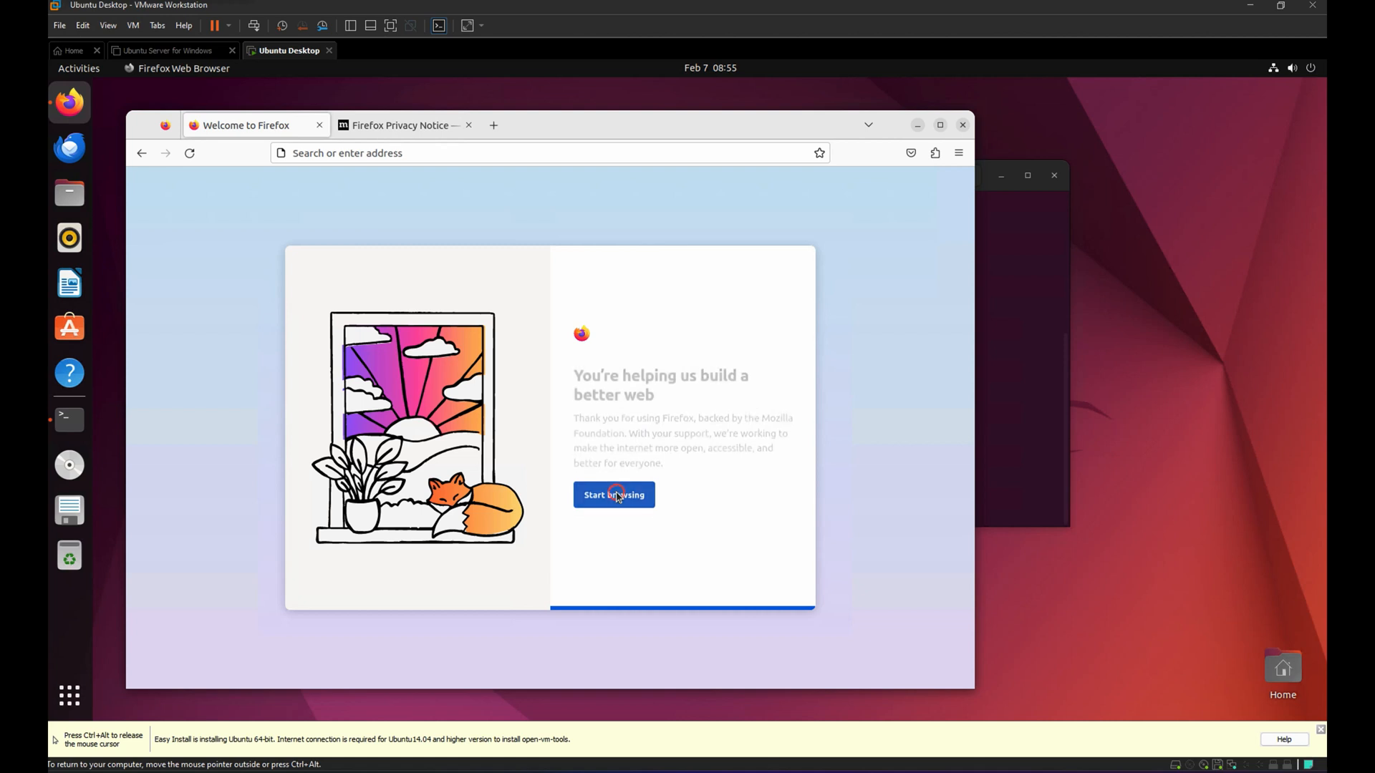
{"action": "left_click", "coordinate": [614, 494]}
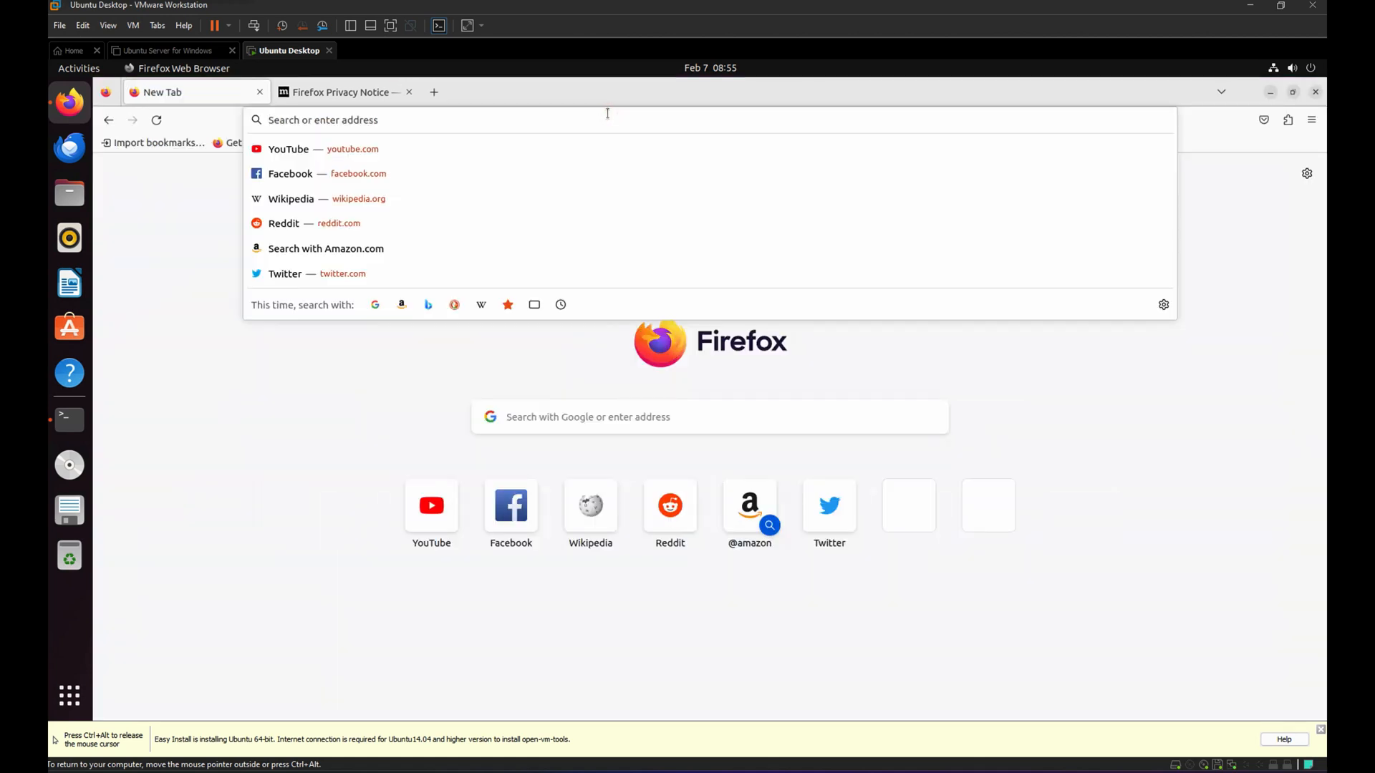
{"action": "type", "text": "youtube."}
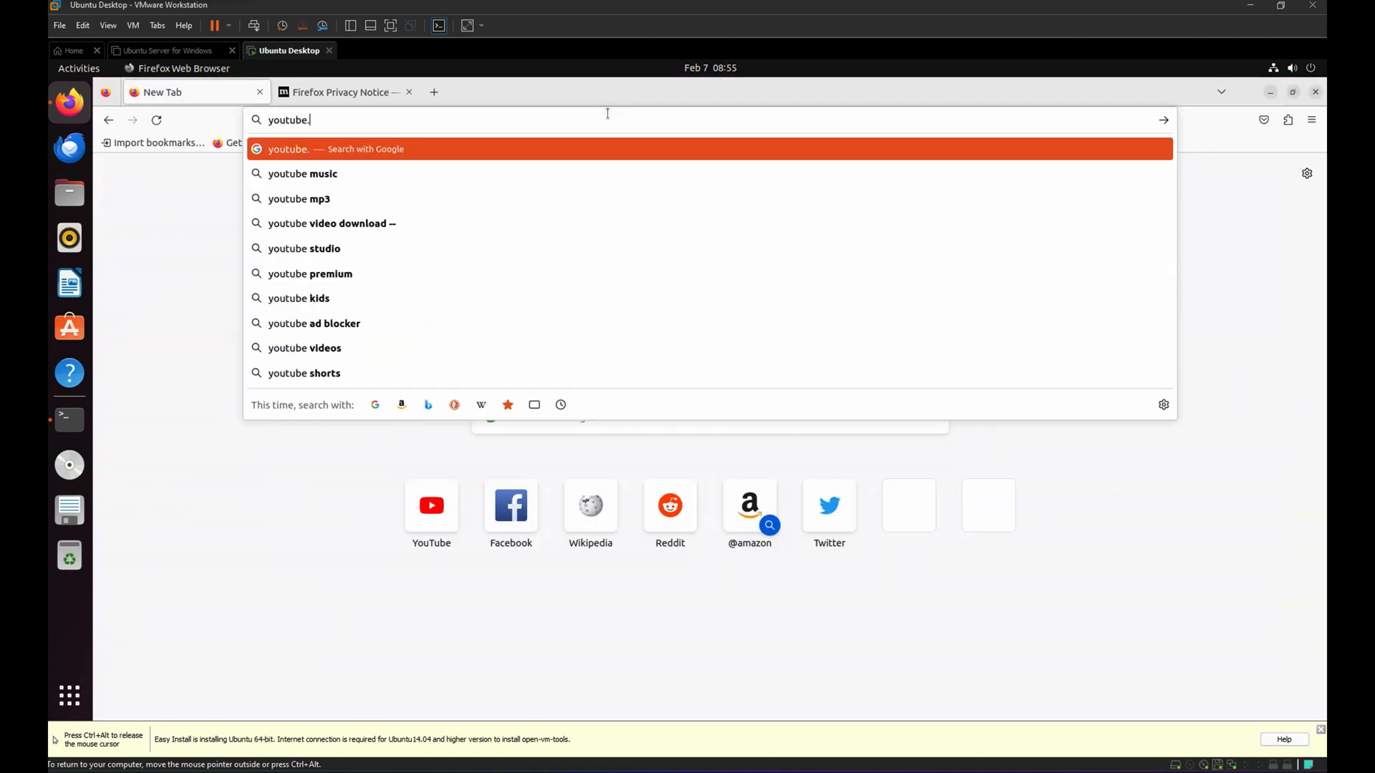